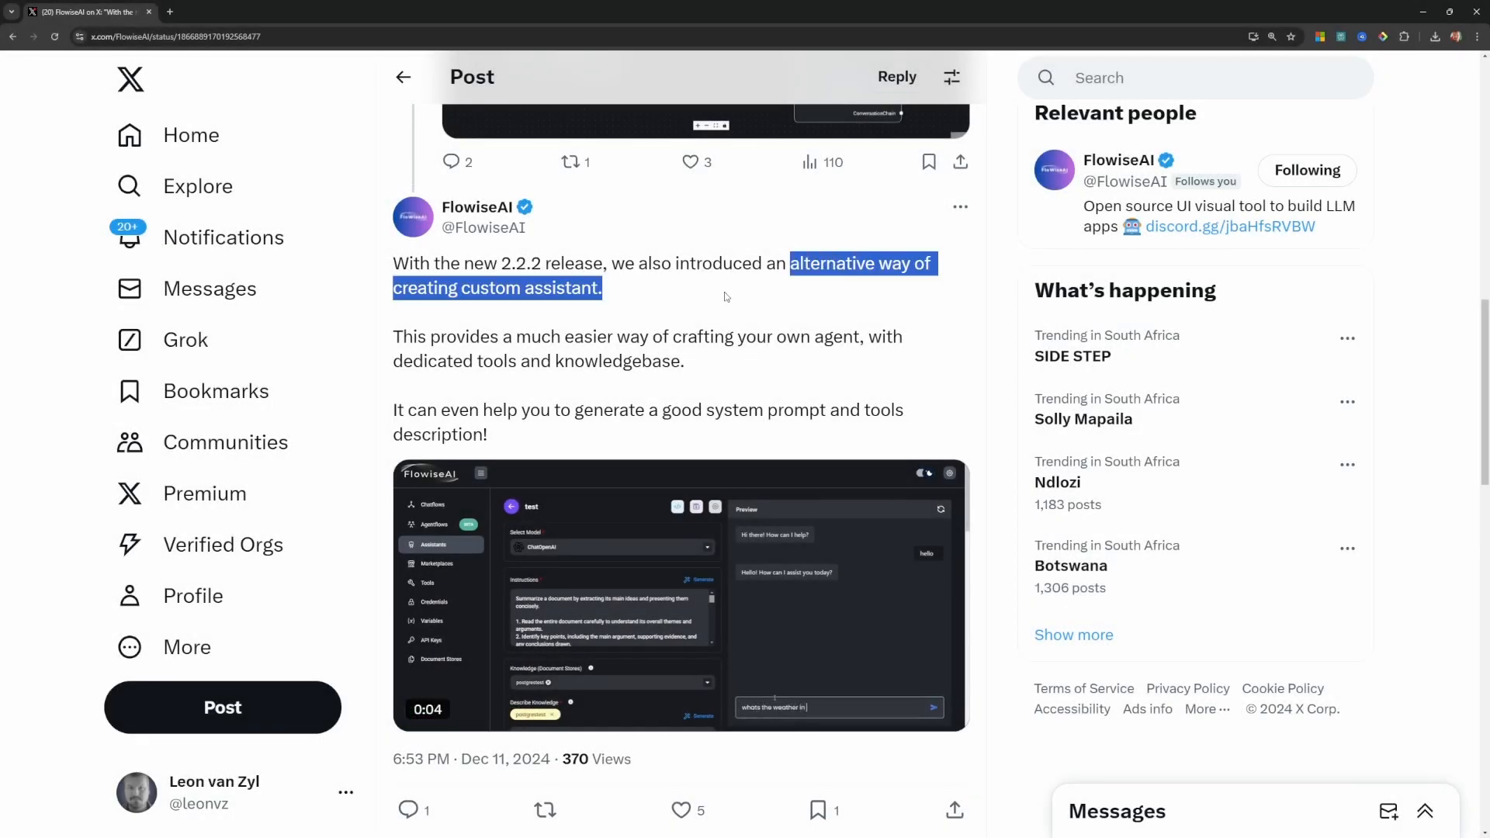
# Place a Tool Agent node on the Custom Agents canvas, then go to the Chatflows dashboard
pyautogui.click(333, 18)
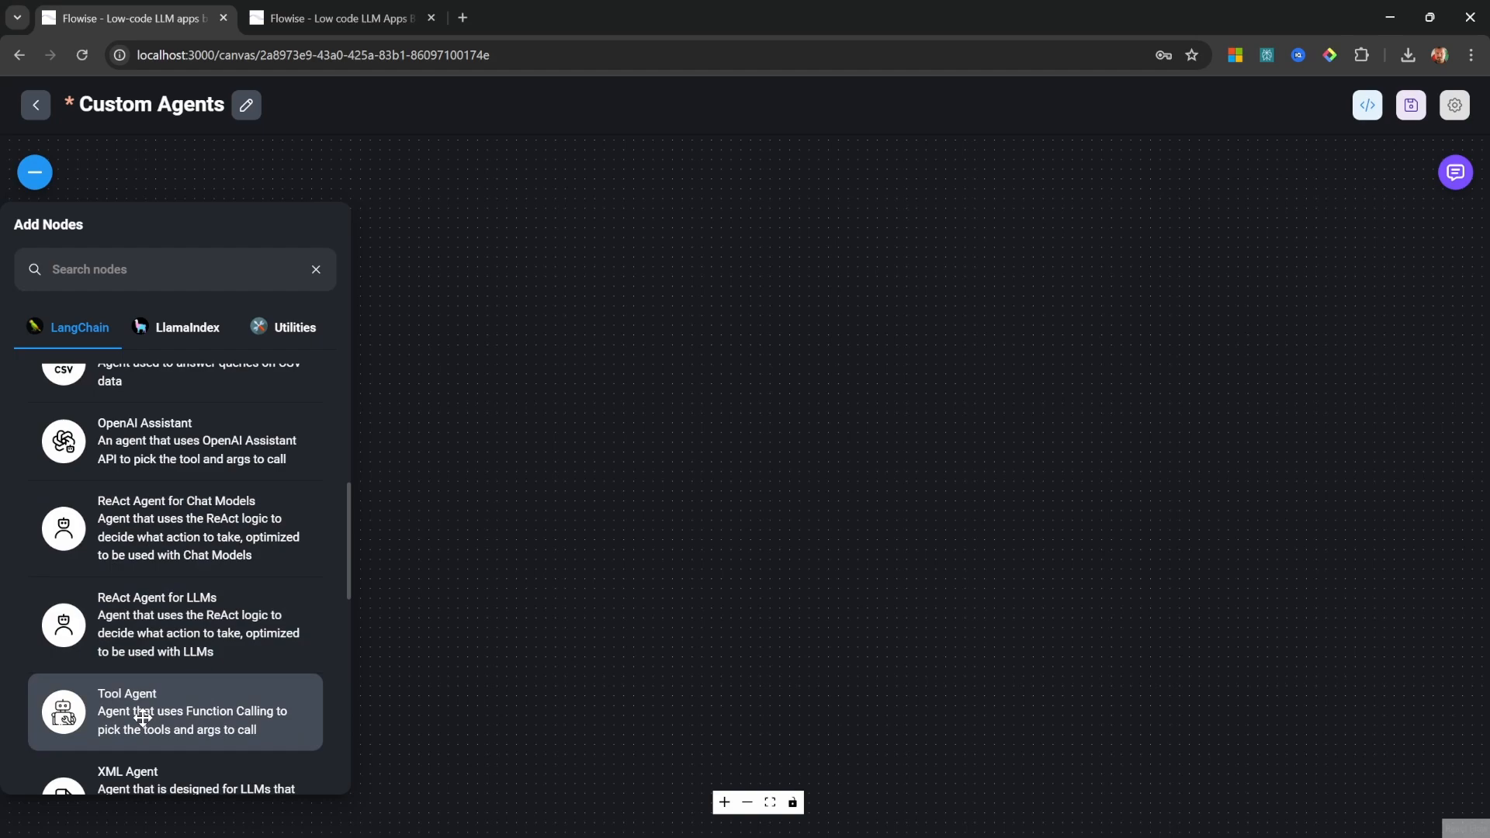
pyautogui.click(173, 711)
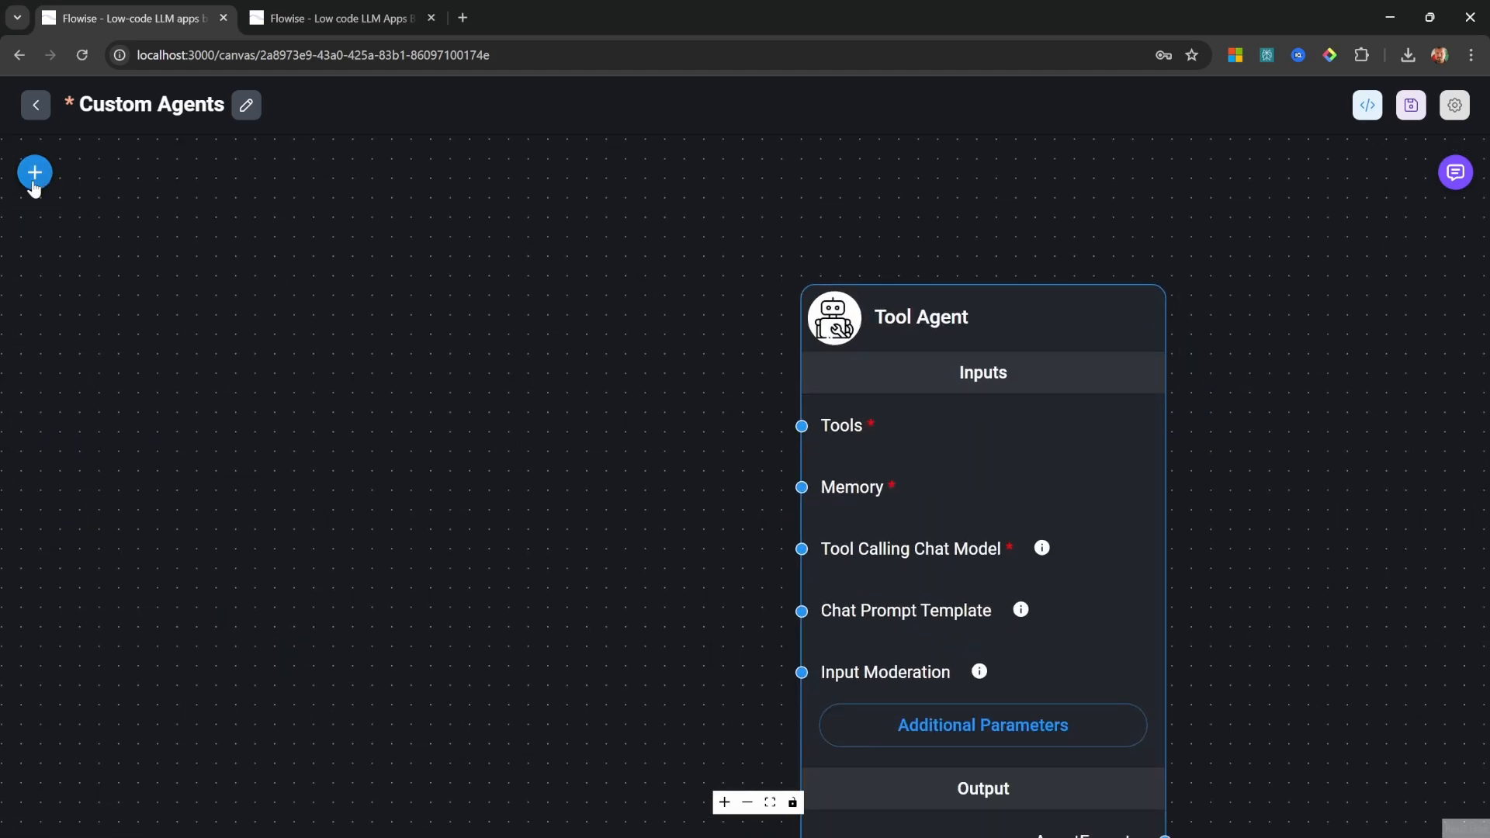
pyautogui.click(34, 173)
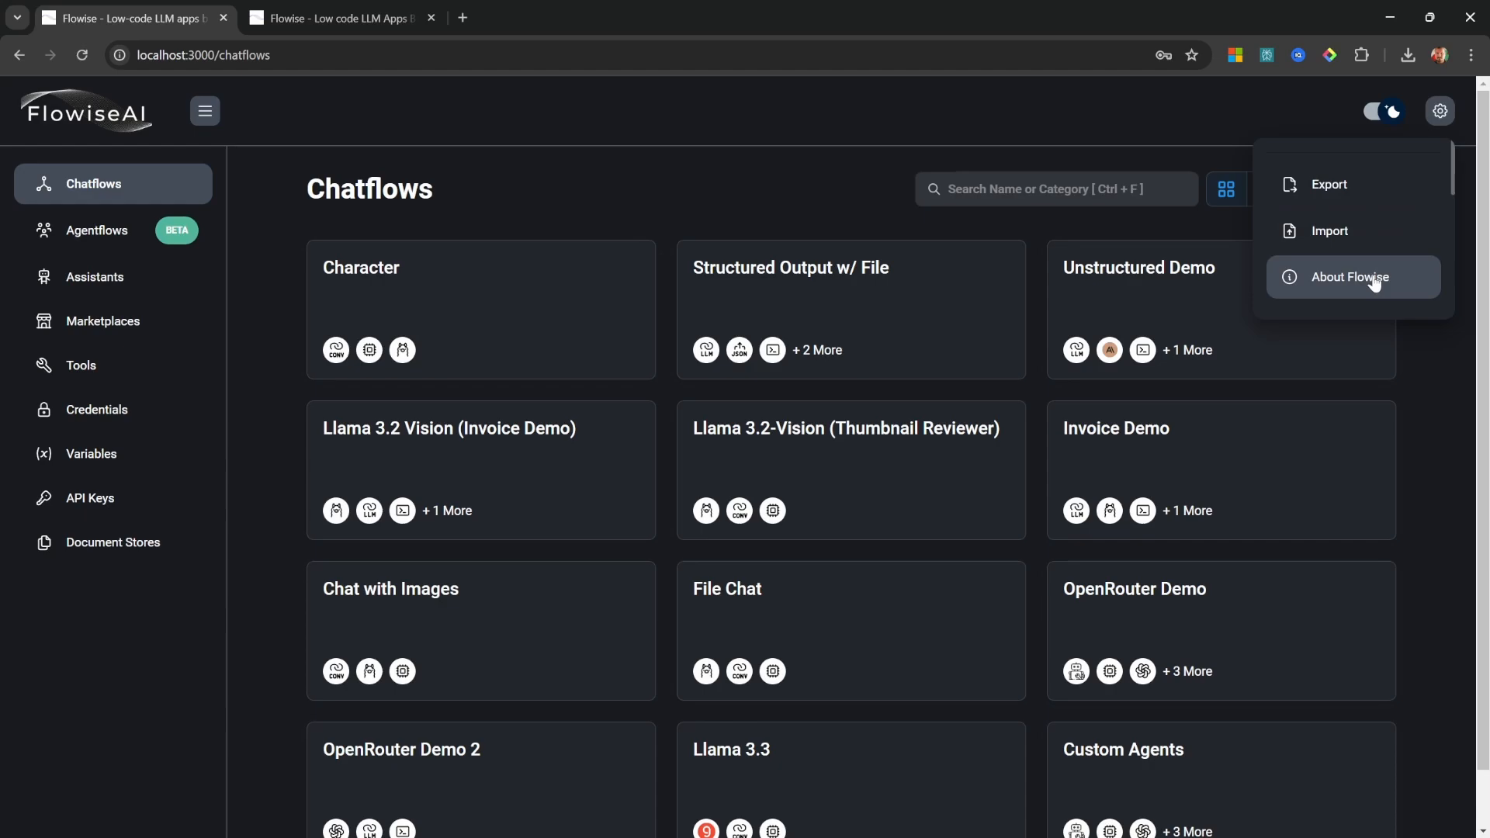
pyautogui.click(1347, 276)
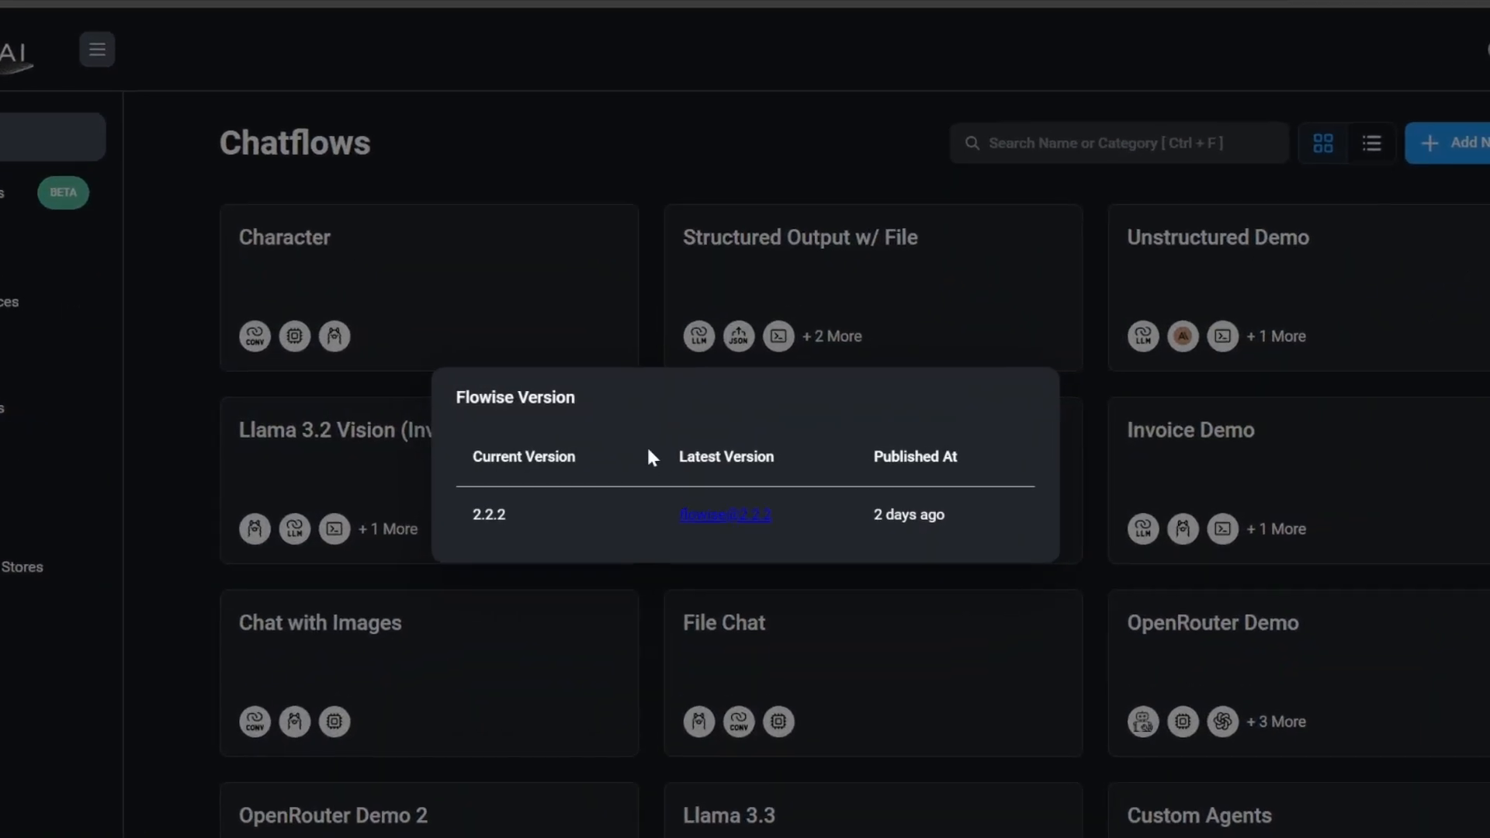
pyautogui.moveTo(604, 496)
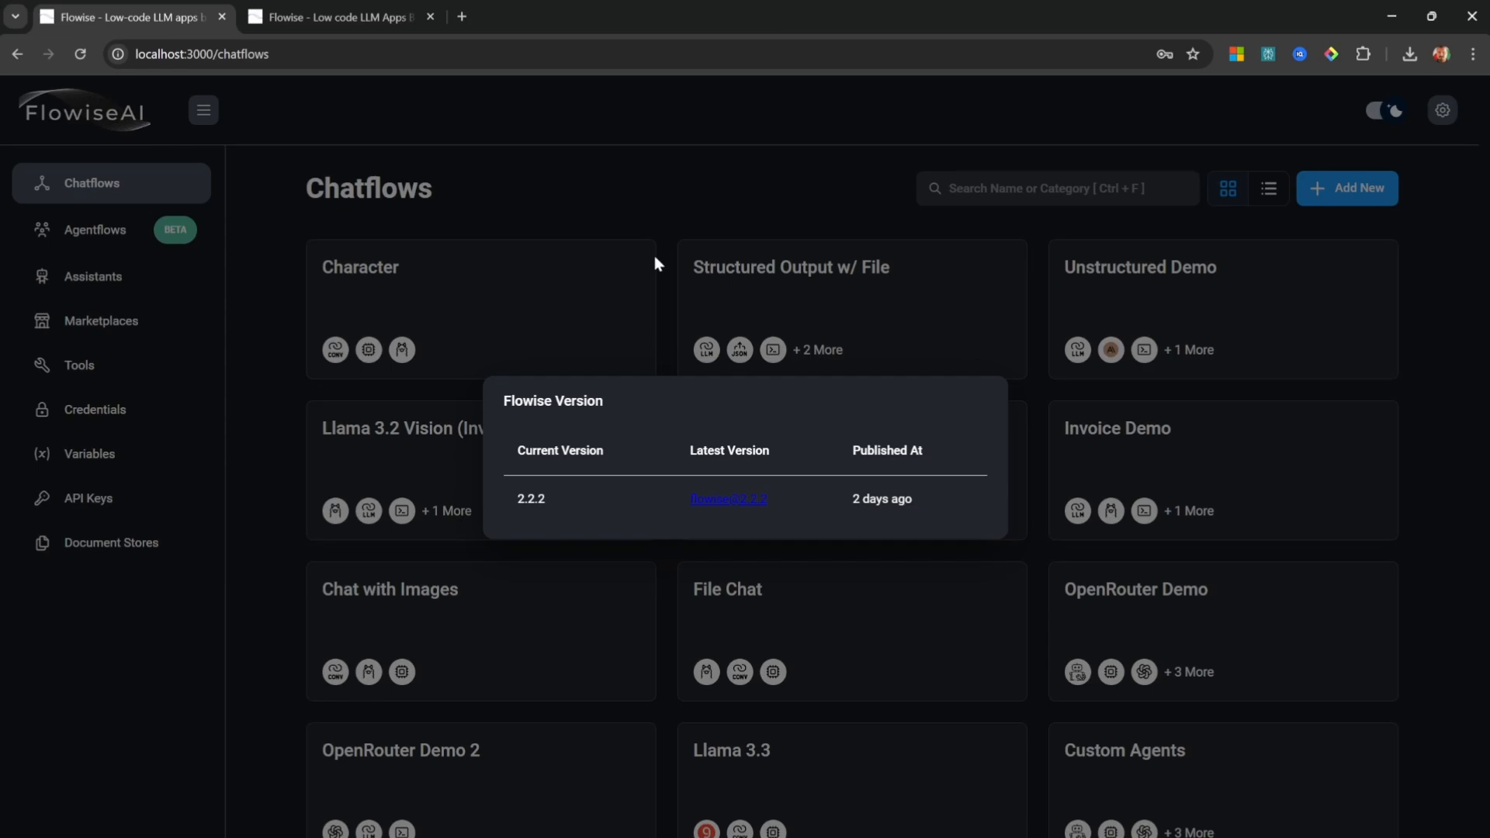
pyautogui.click(94, 276)
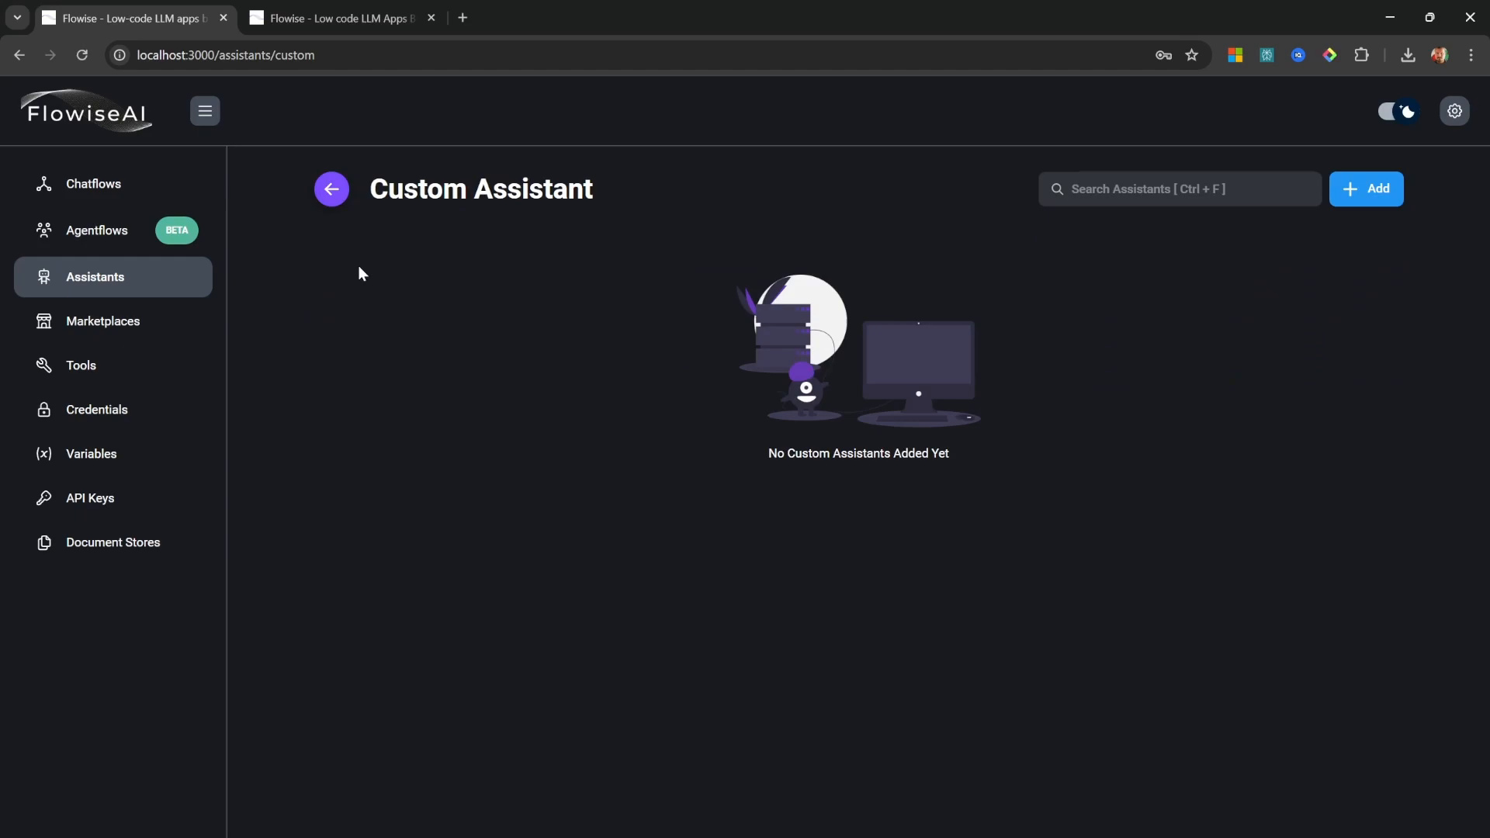
pyautogui.moveTo(1207, 355)
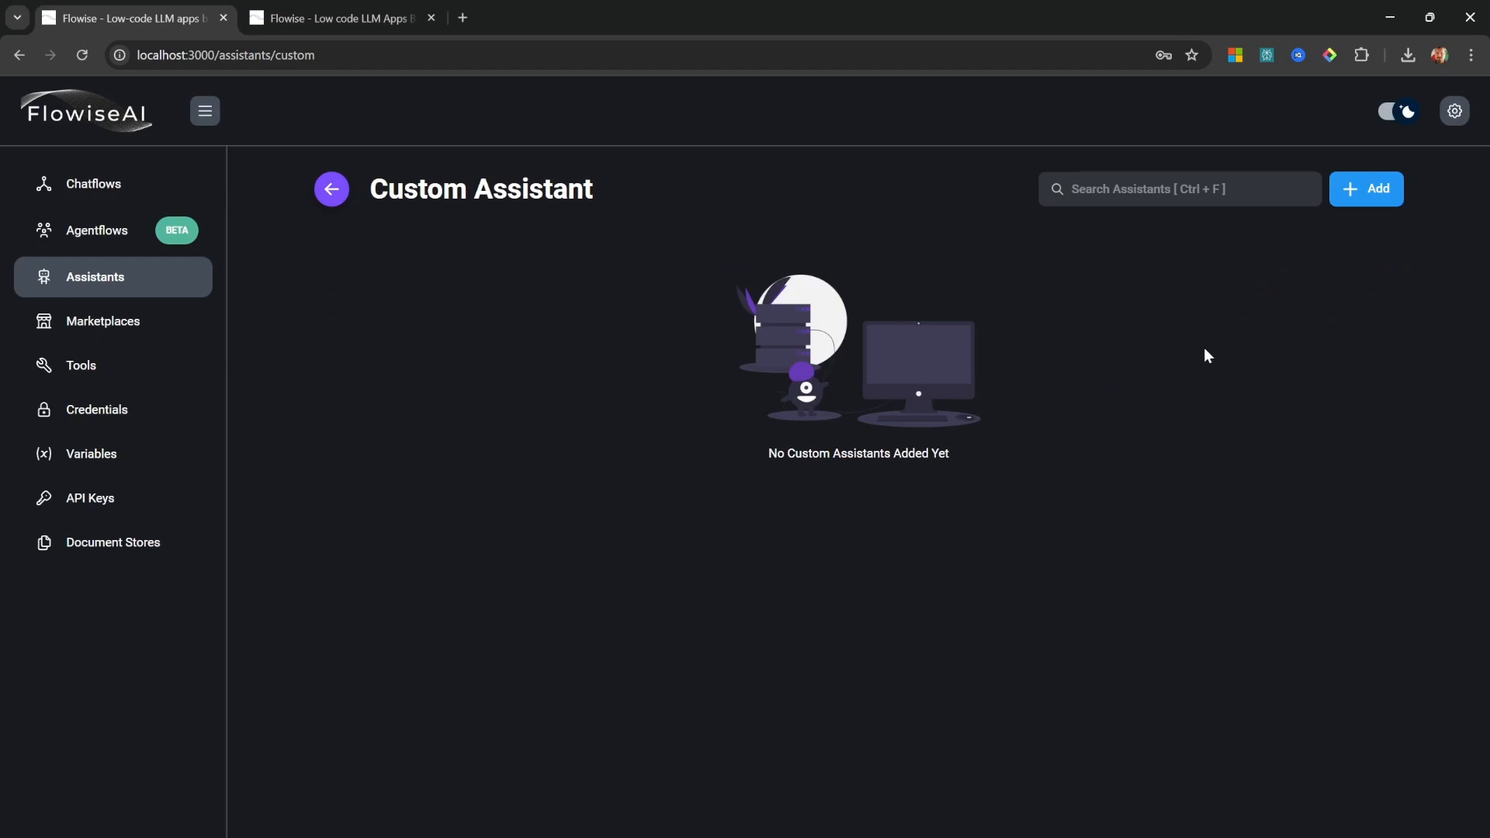
pyautogui.moveTo(1353, 228)
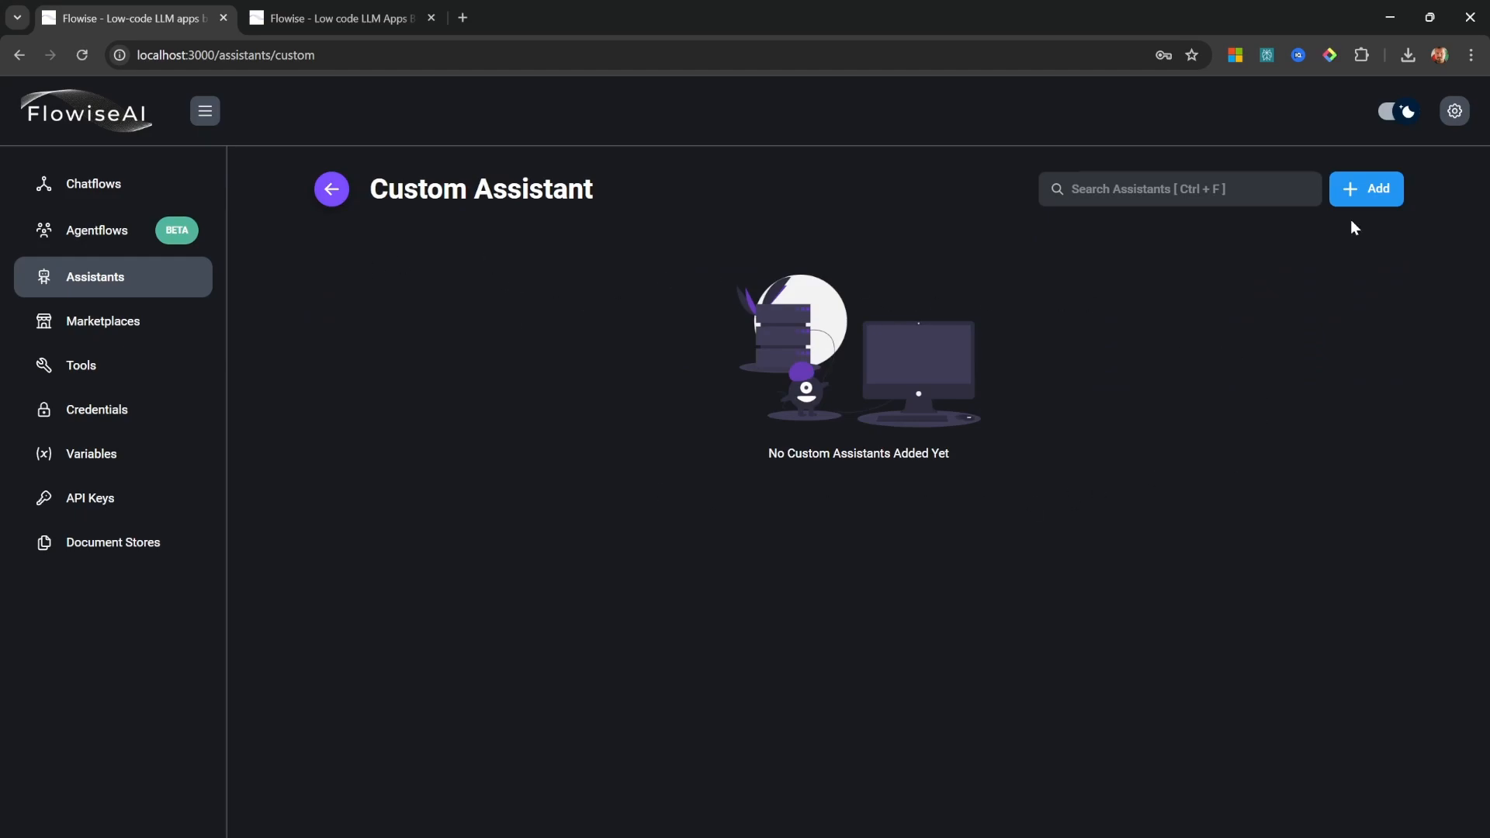
# Add a new custom assistant named 'Custom Assistant Demo'
pyautogui.click(1365, 187)
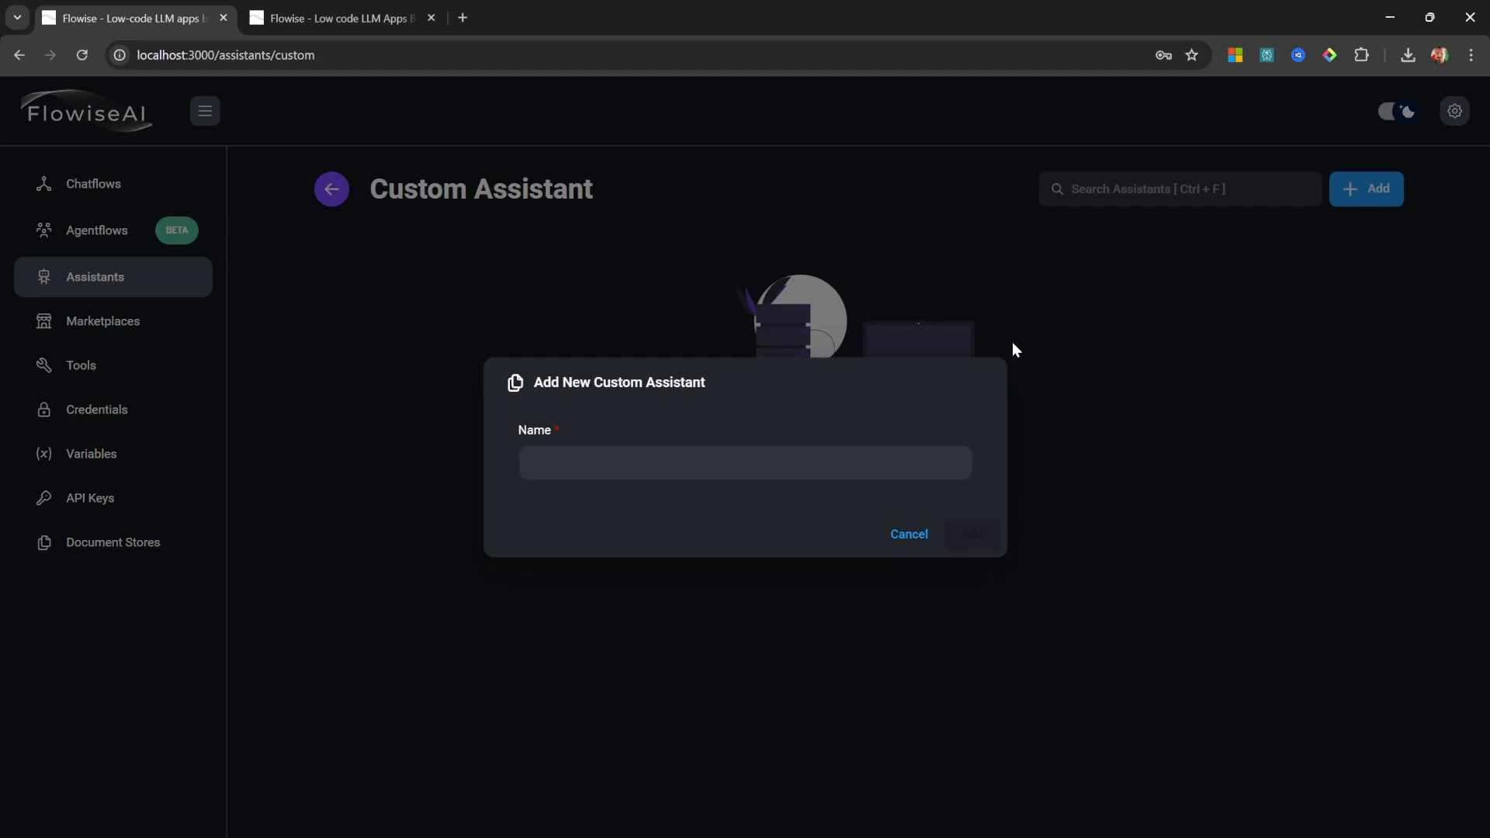
pyautogui.write('Custom Assistant Demo')
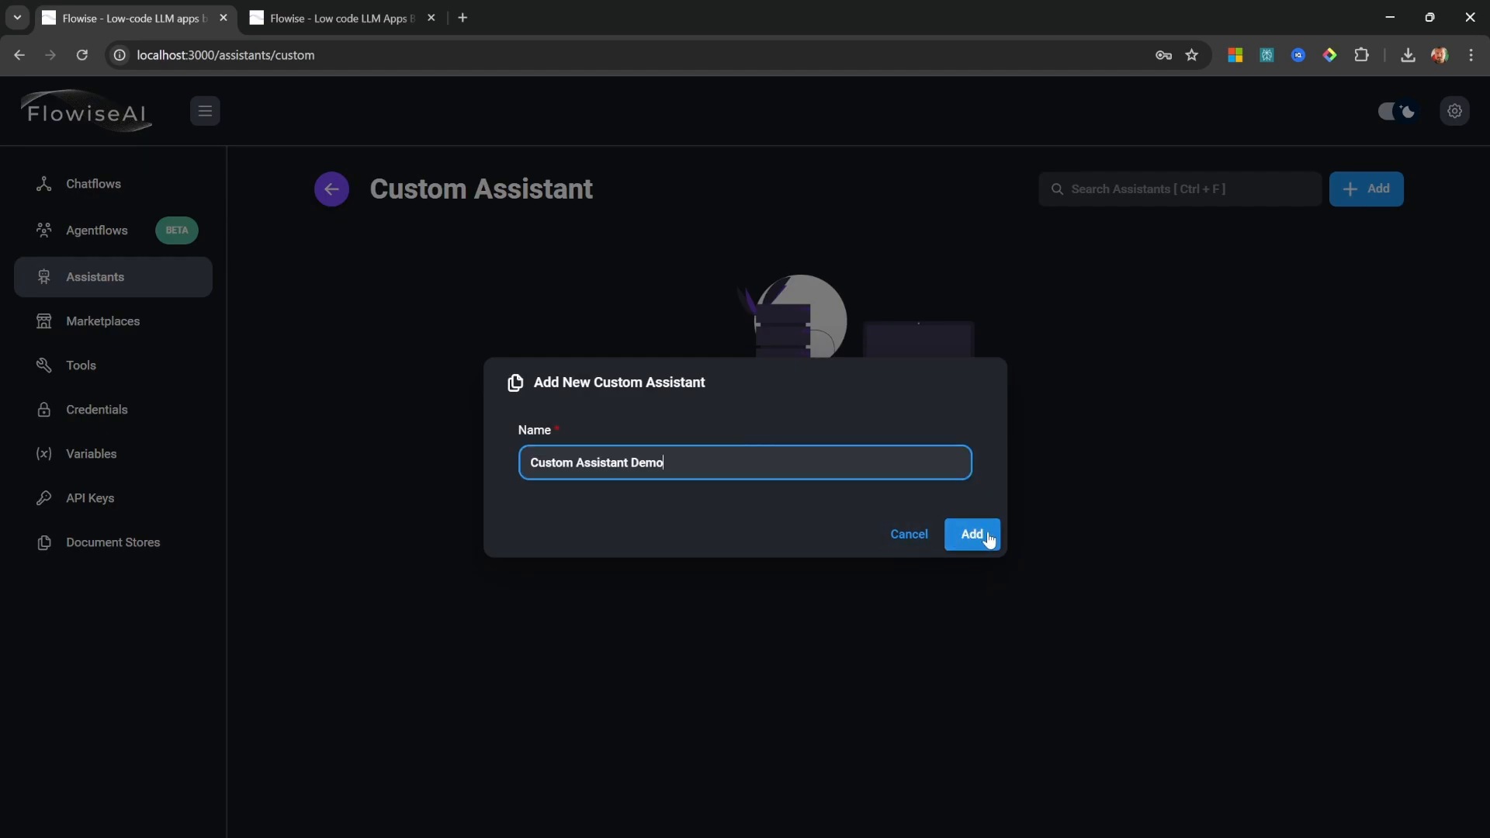
pyautogui.click(970, 533)
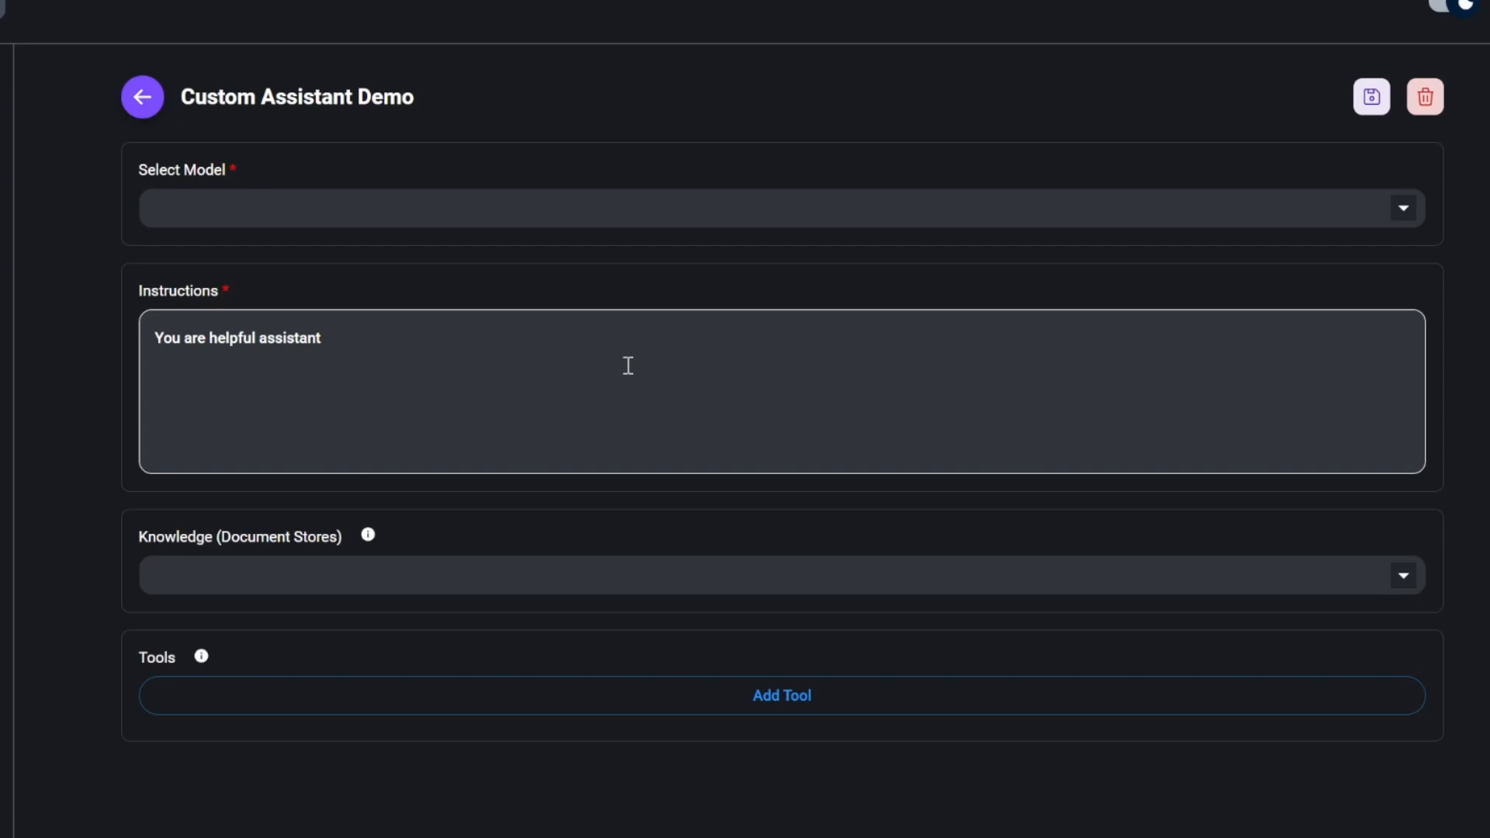
pyautogui.moveTo(795, 160)
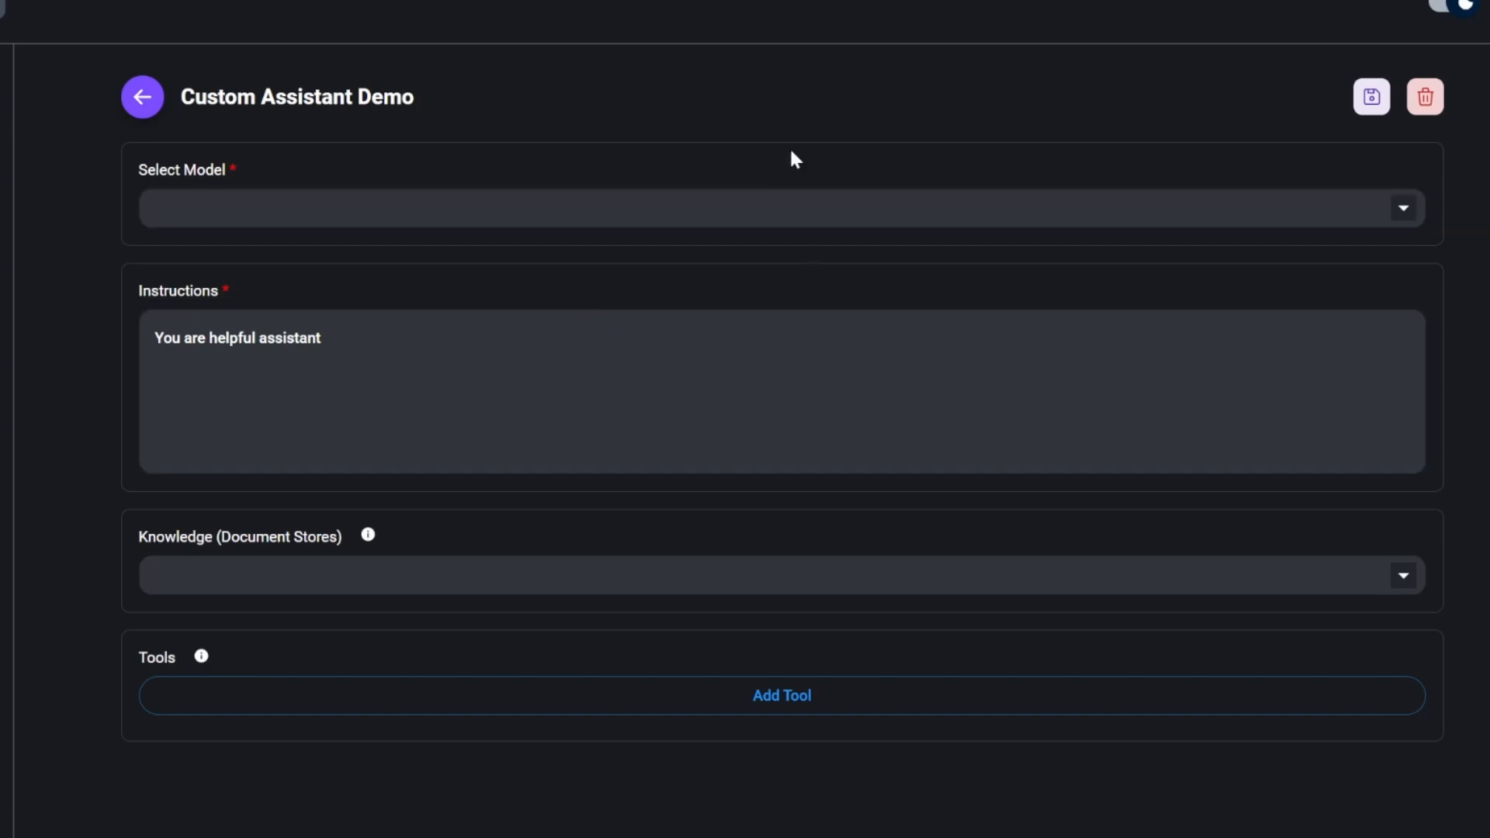
# Choose ChatOpenAI from the model list as the assistant's chat model
pyautogui.click(775, 207)
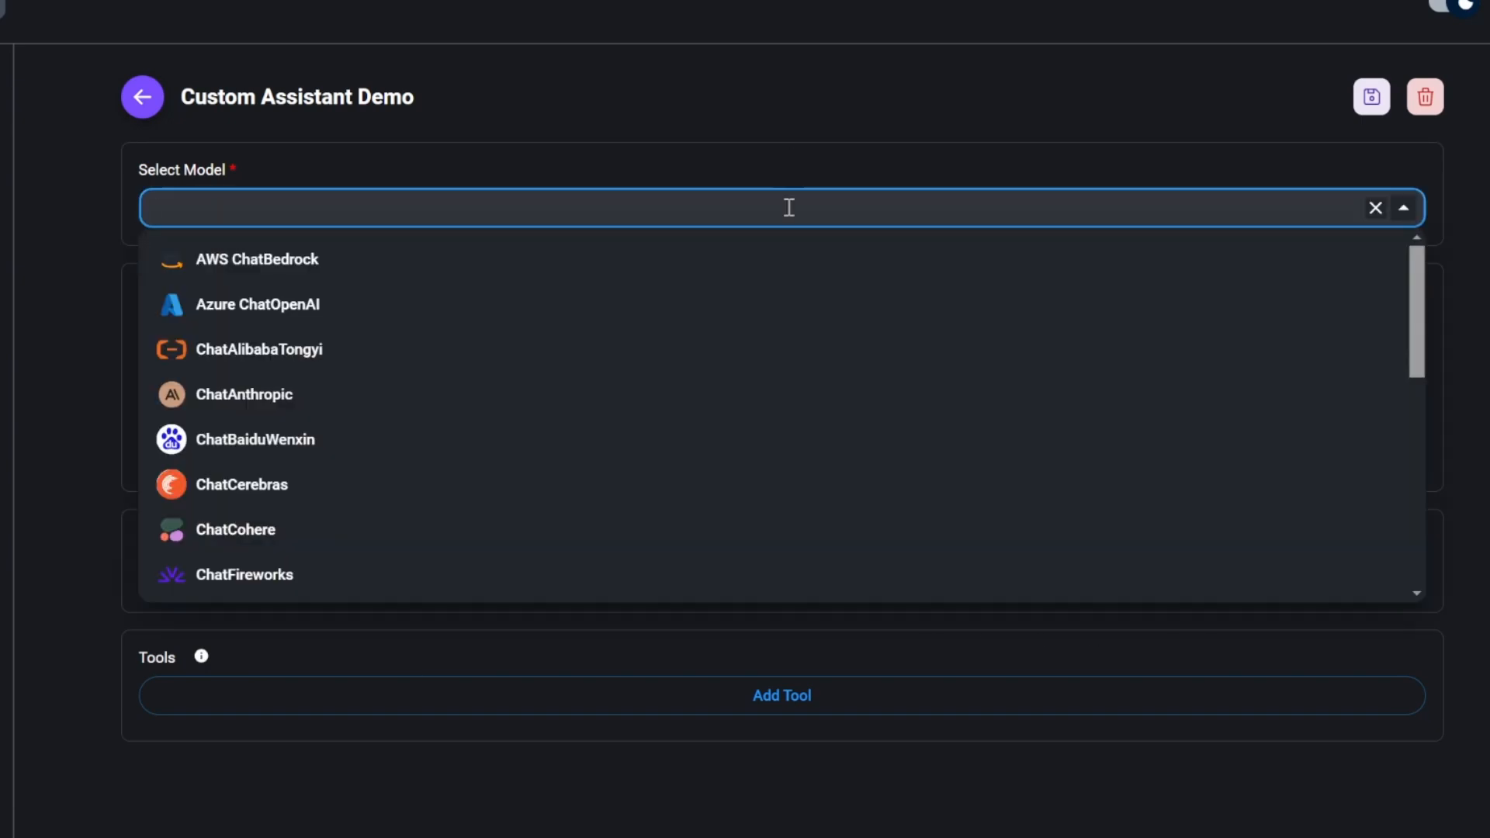
pyautogui.scroll(-3)
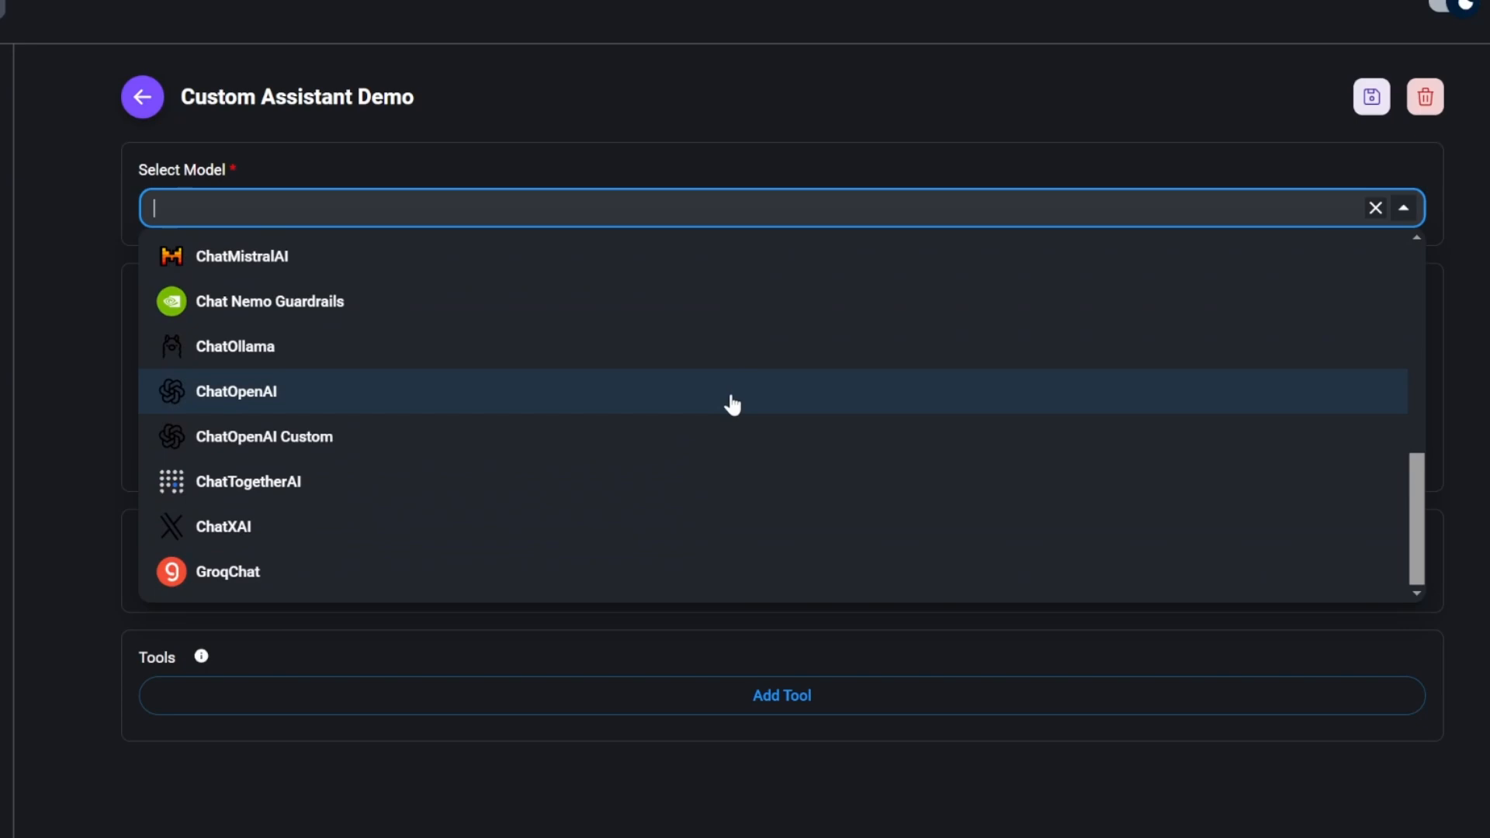
pyautogui.moveTo(251, 402)
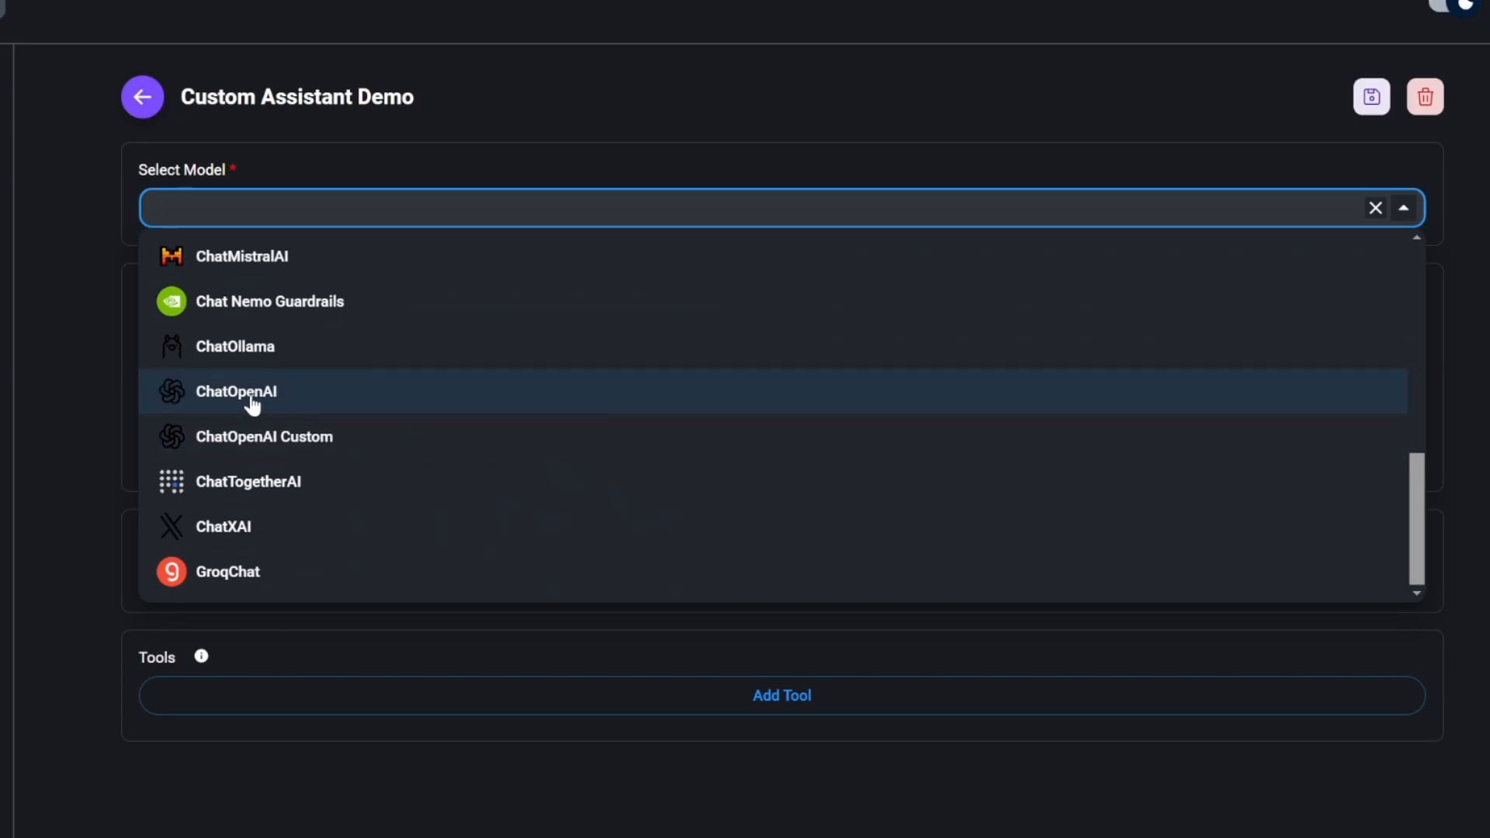
pyautogui.click(236, 390)
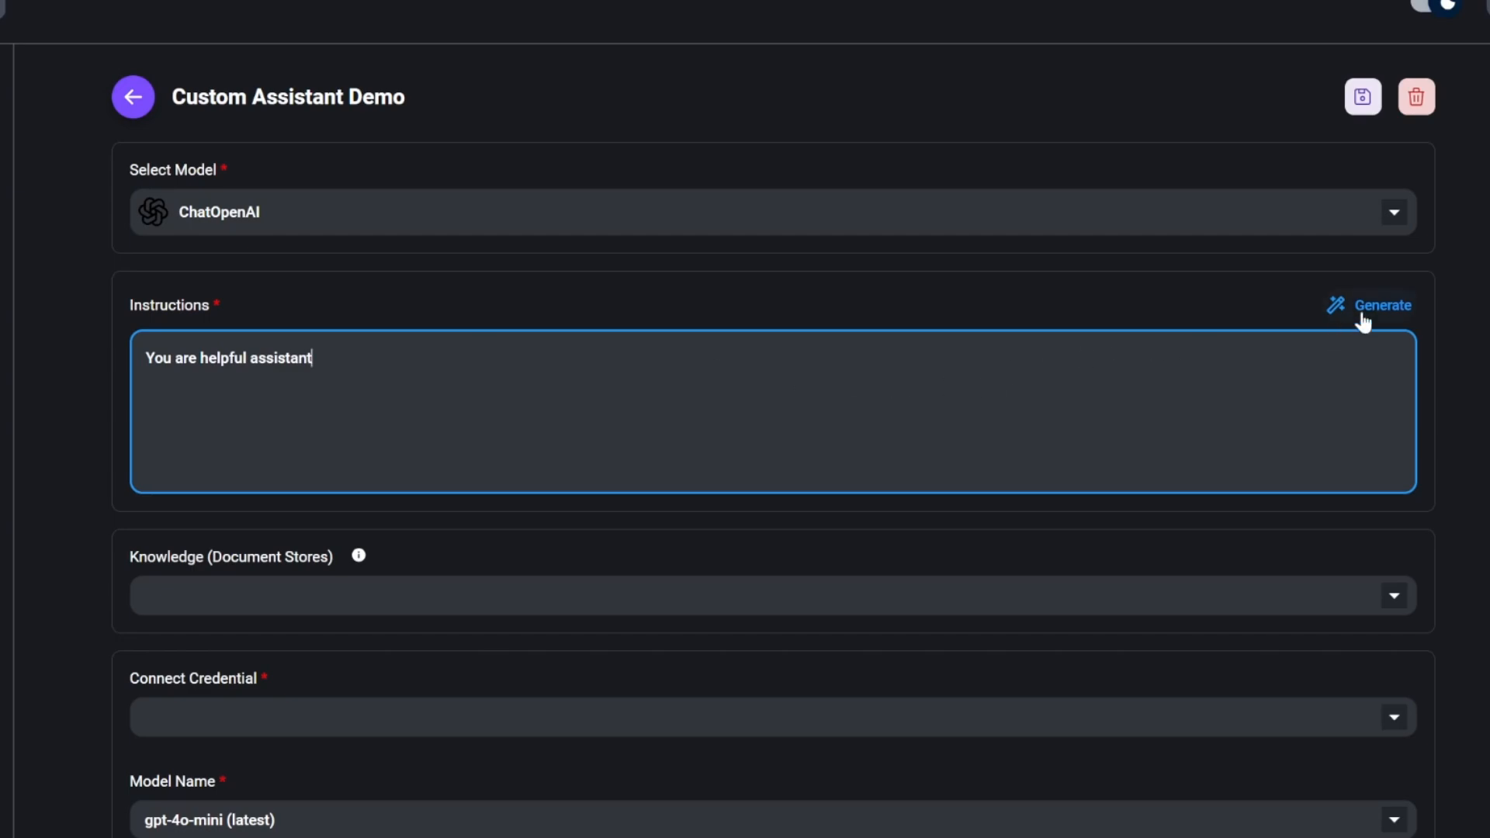
pyautogui.moveTo(597, 382)
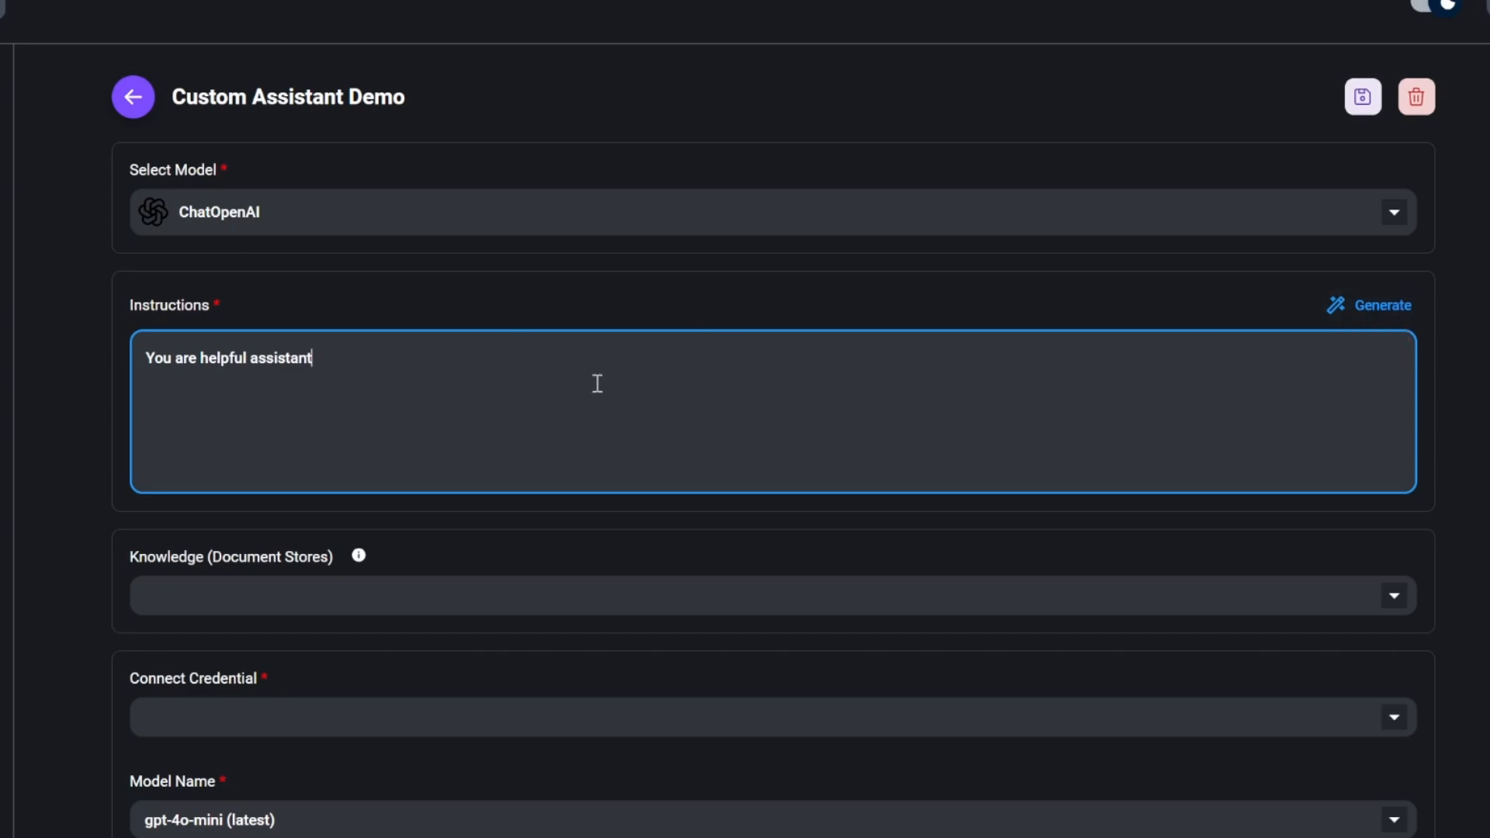
# Attach the Demo document store, described as 'This returns information from apples financial statement.'
pyautogui.scroll(-3)
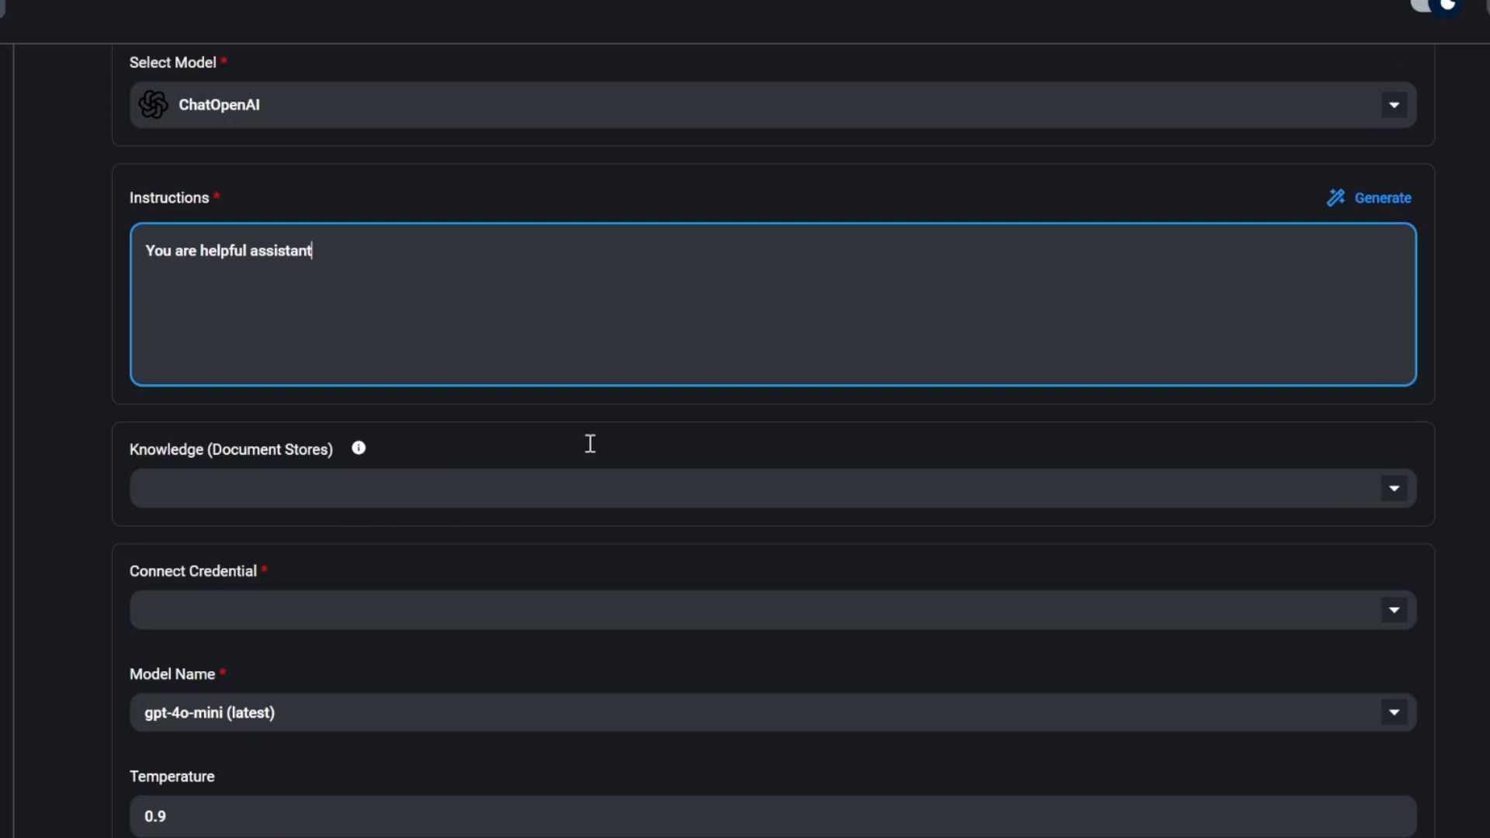
pyautogui.scroll(-3)
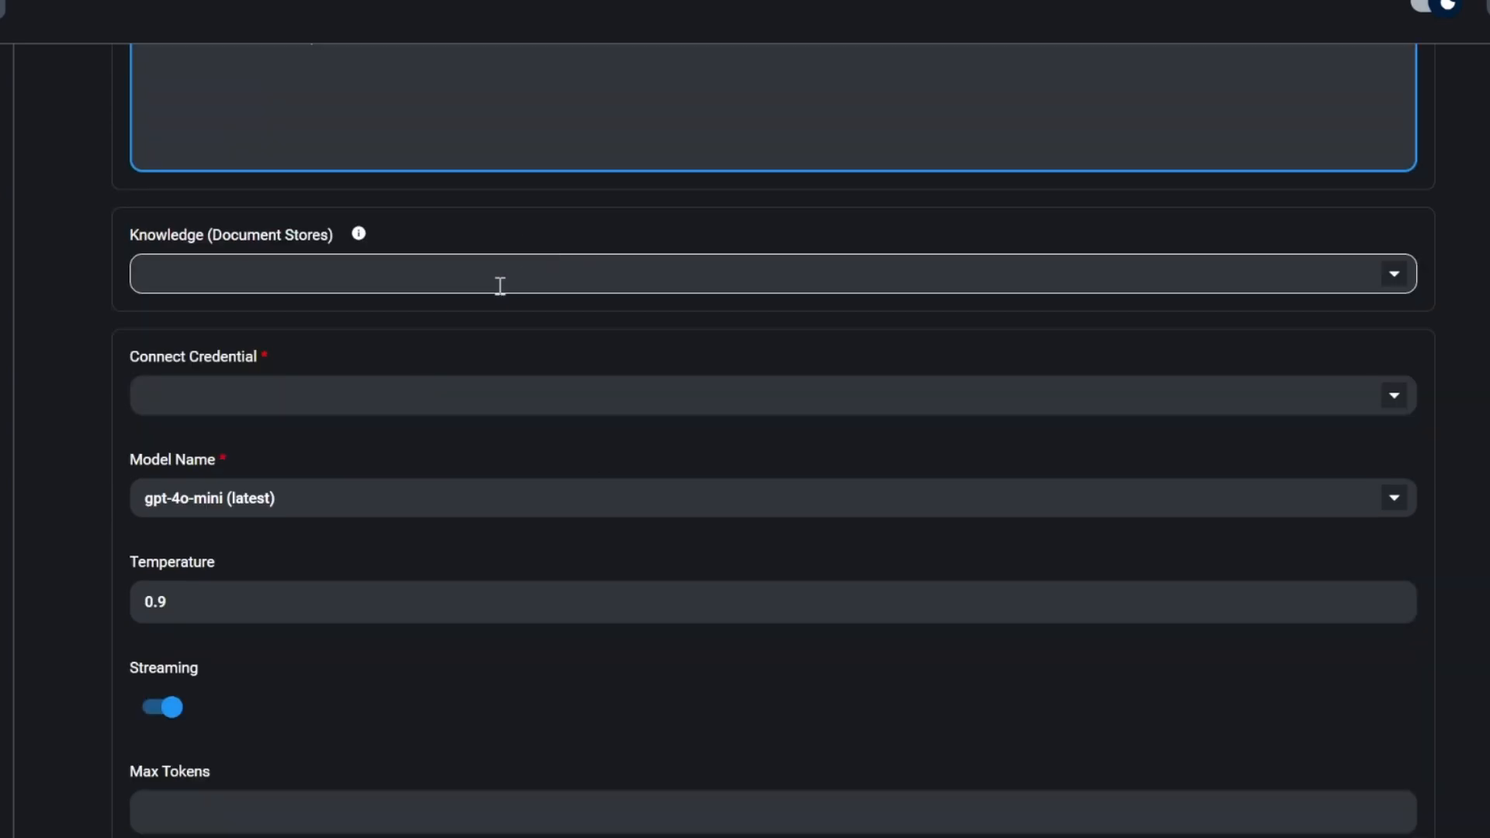
pyautogui.click(761, 275)
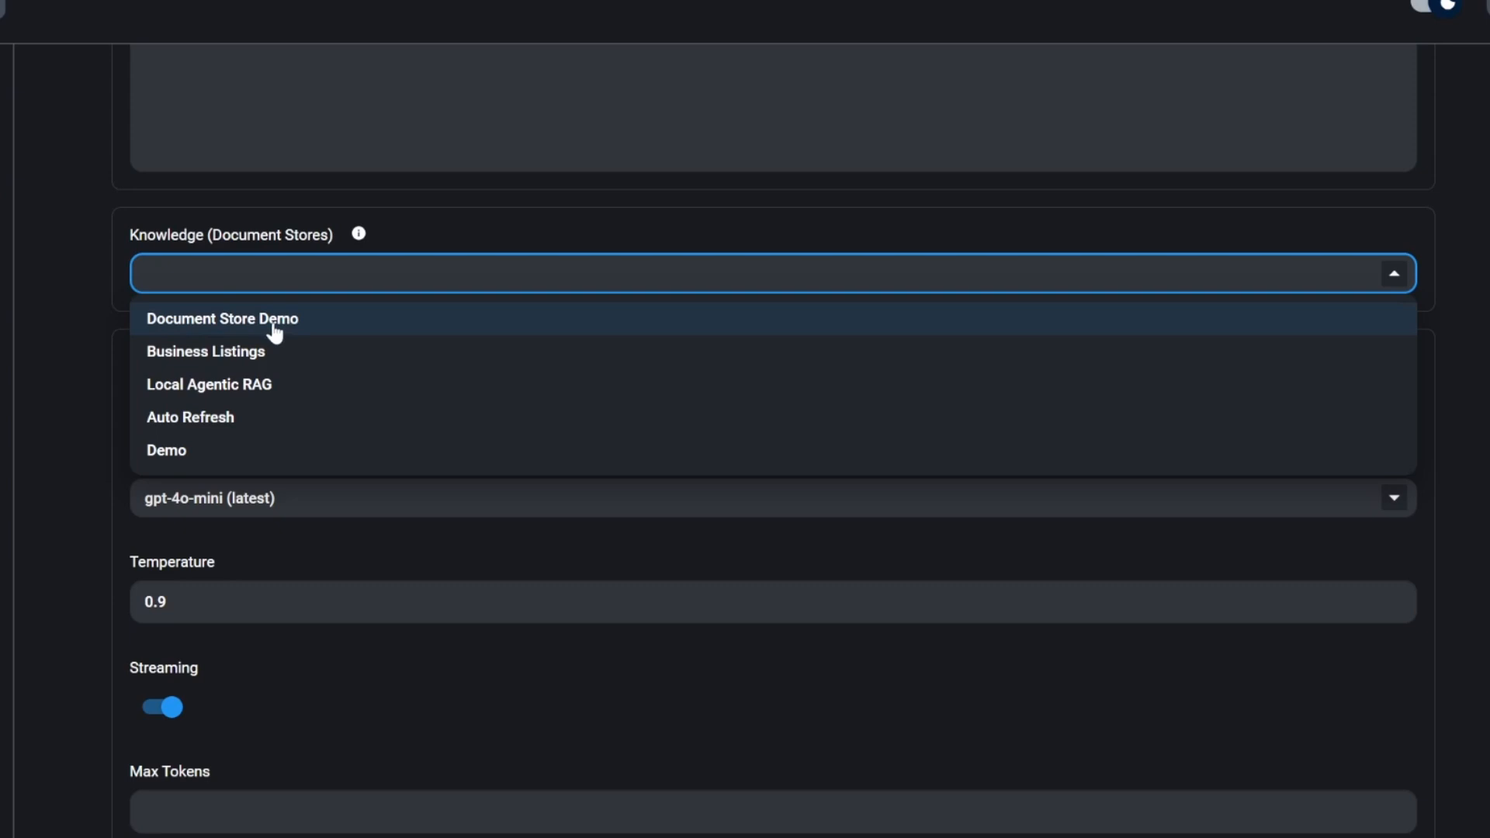
pyautogui.moveTo(155, 449)
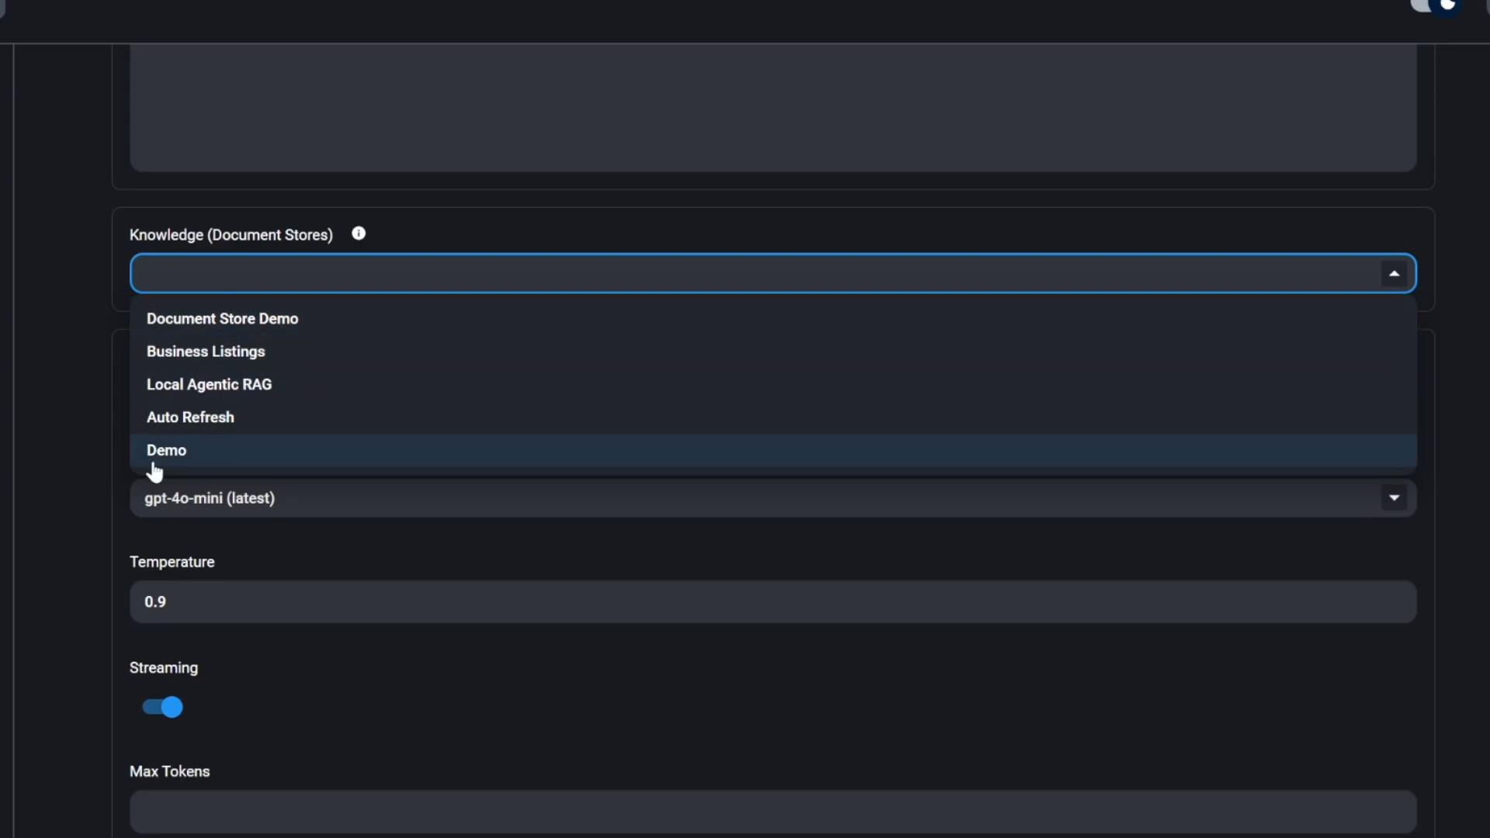
pyautogui.moveTo(301, 276)
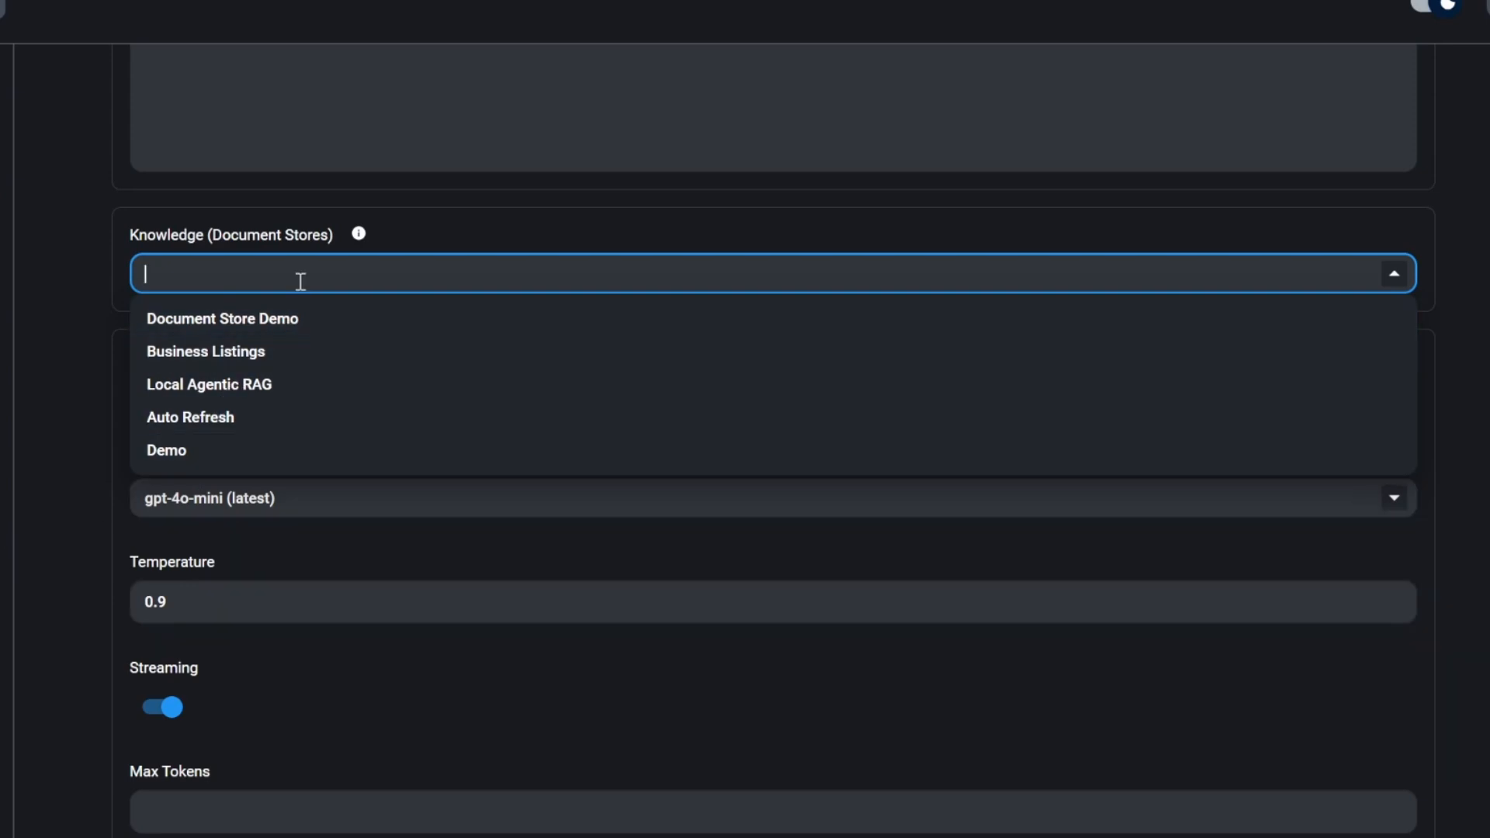
pyautogui.click(166, 449)
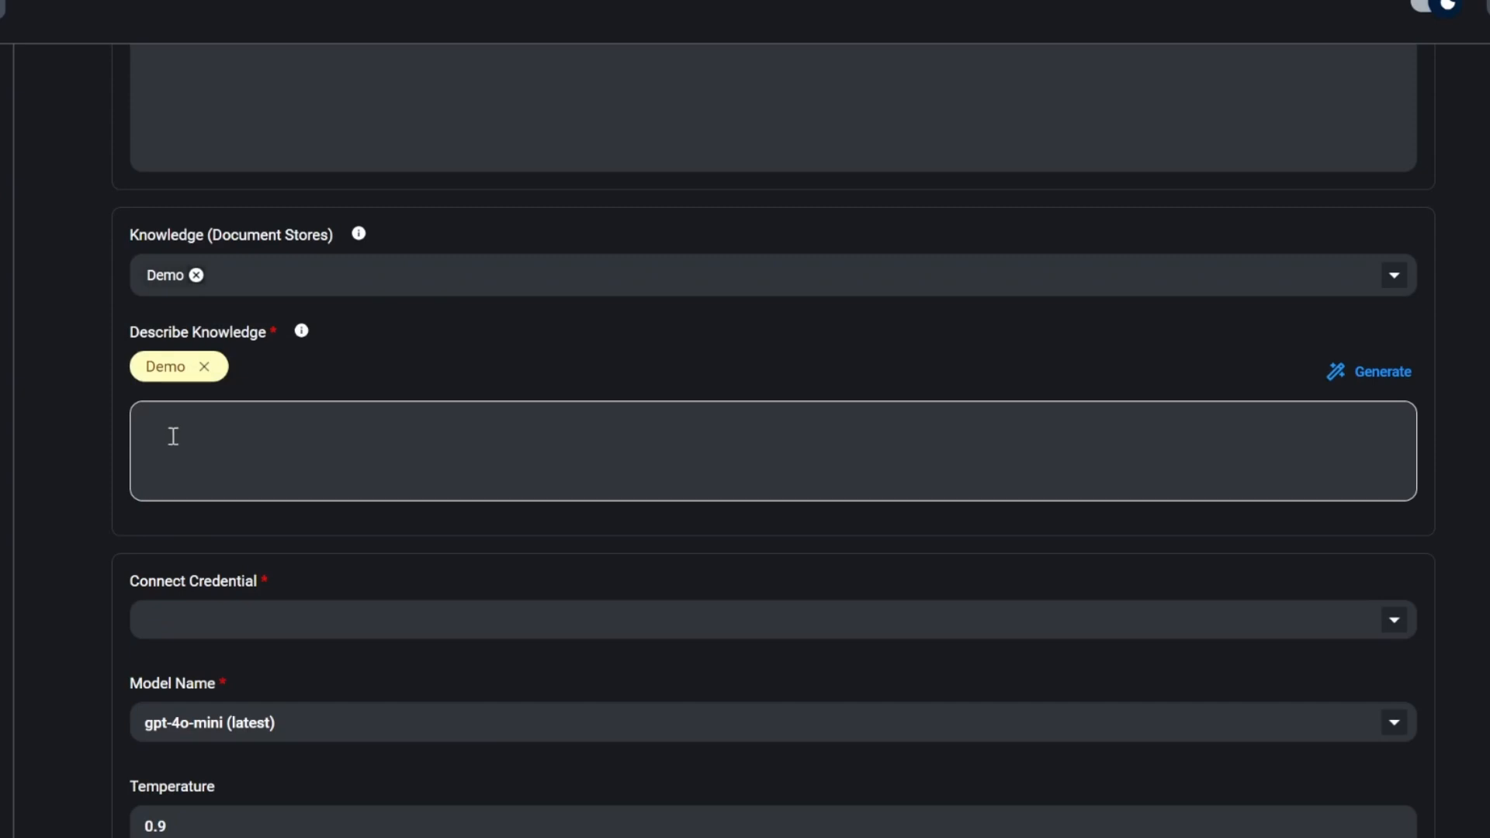
pyautogui.click(581, 450)
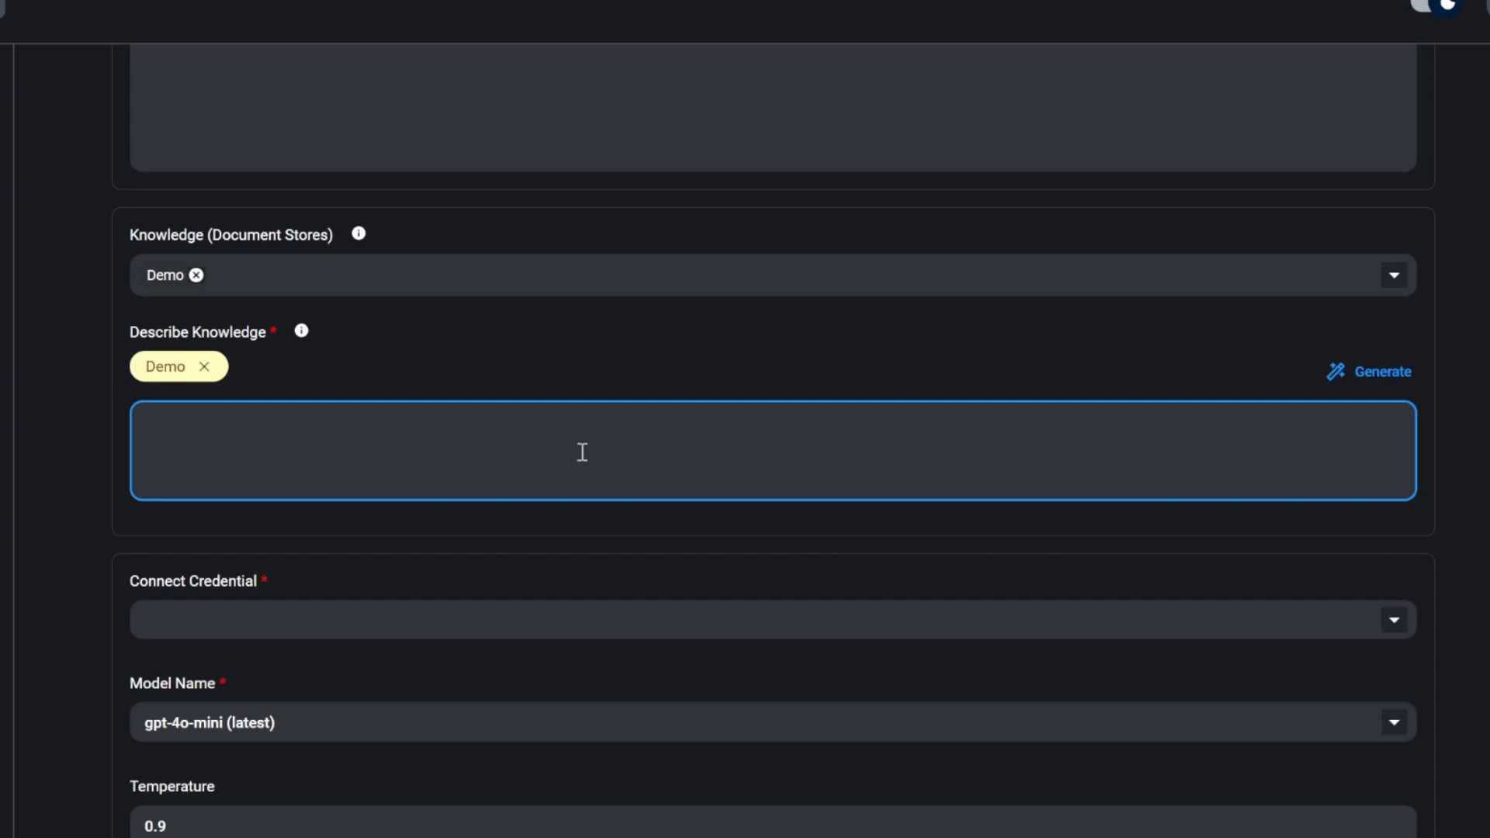
pyautogui.write('This returns information from apples financial statement.')
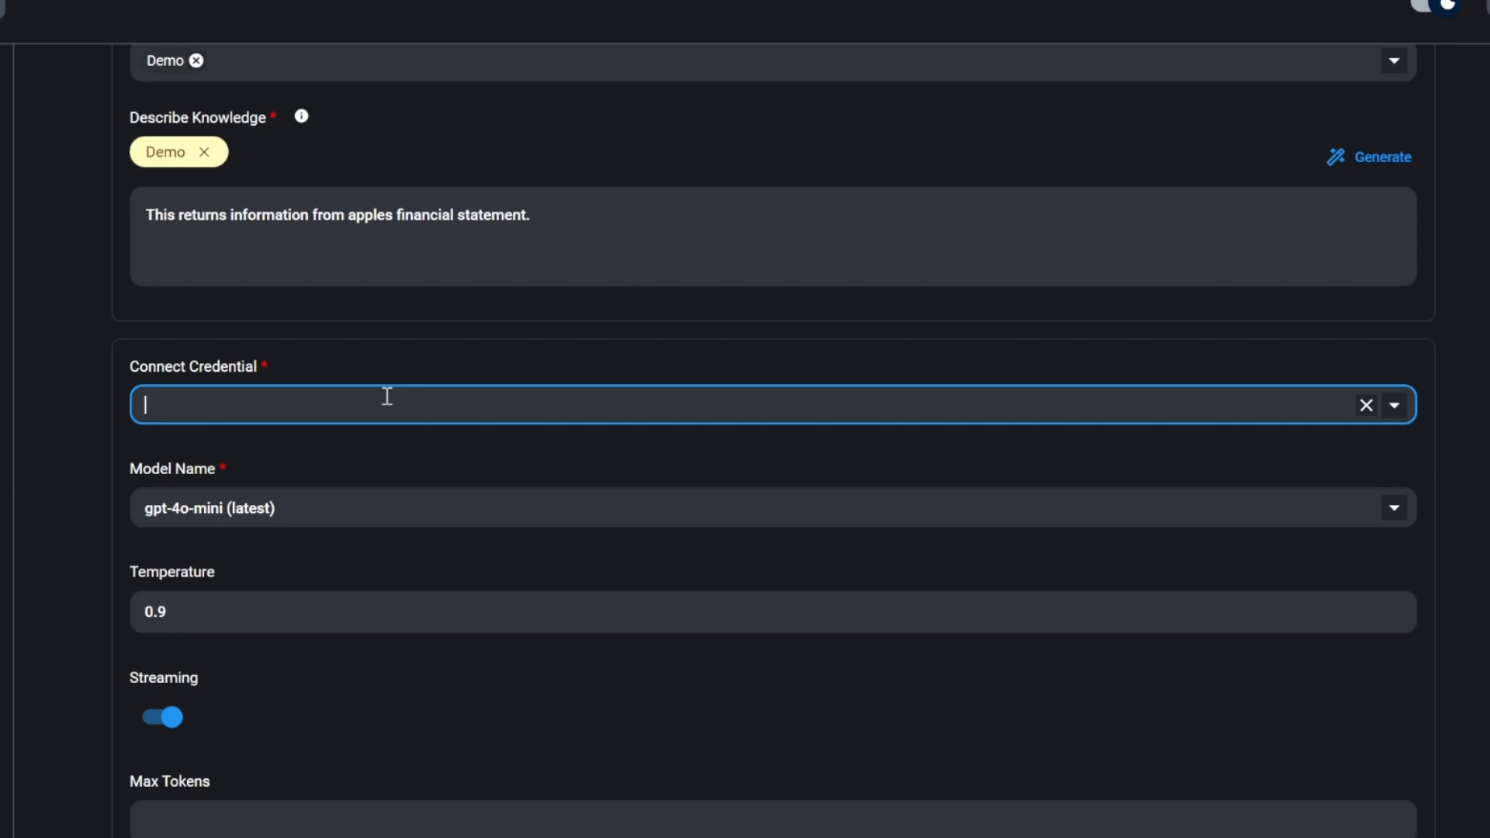
# Connect the Flowise Tutorial credential and set the model name to gpt-4o (latest)
pyautogui.click(1393, 405)
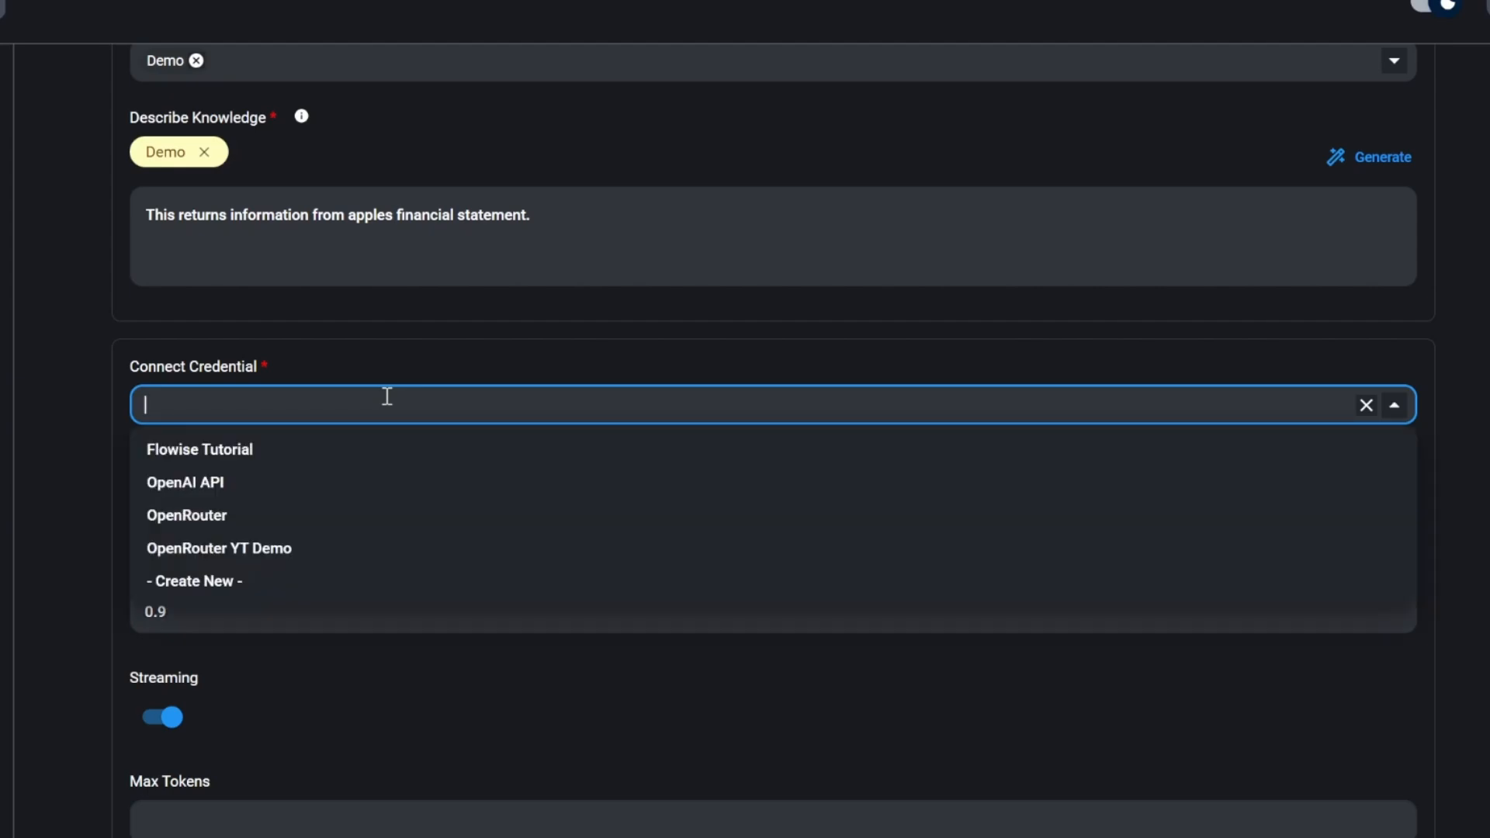
pyautogui.click(199, 449)
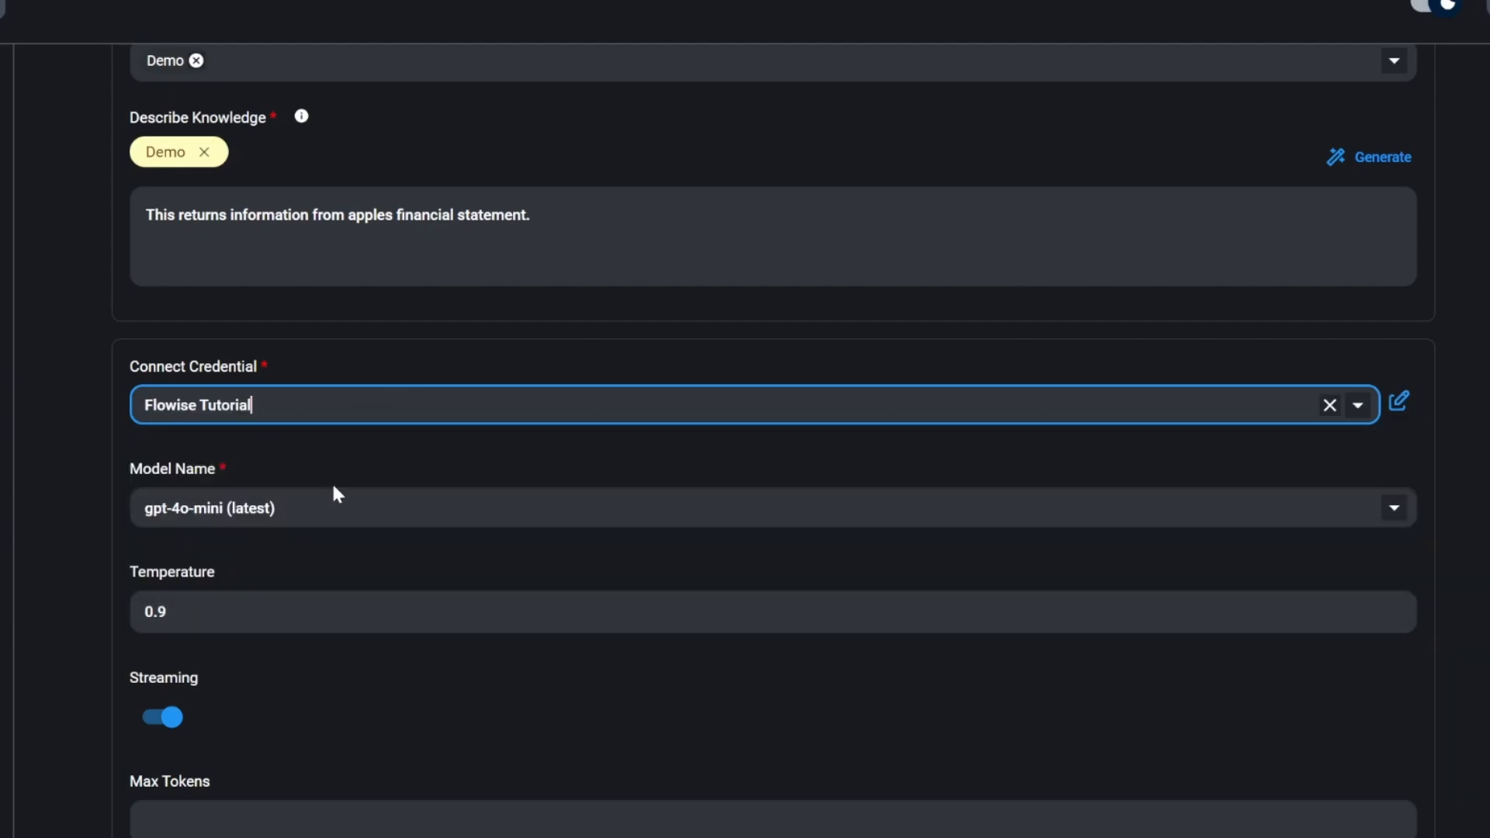
pyautogui.click(1392, 508)
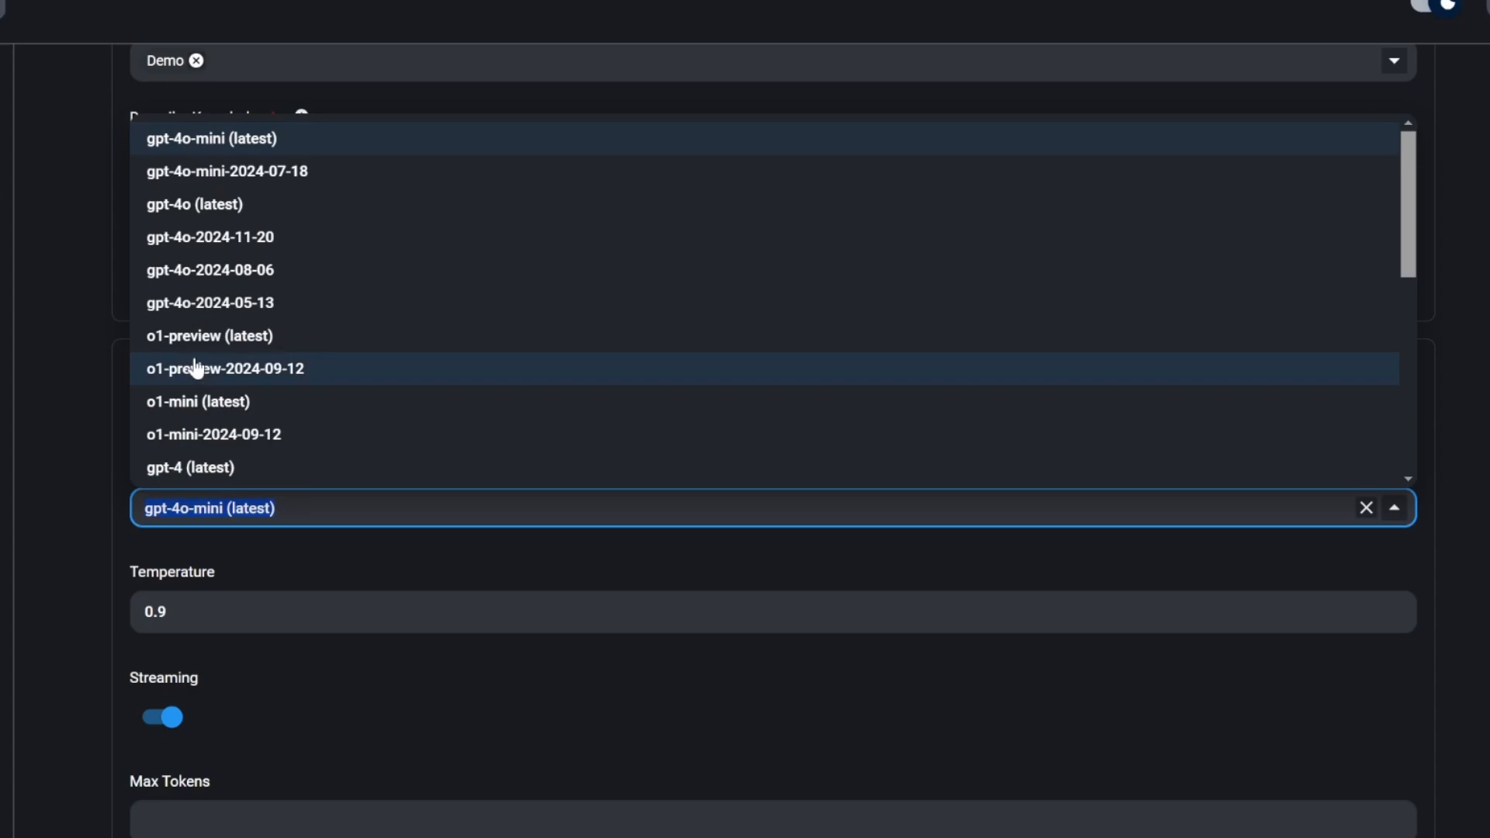
pyautogui.click(195, 204)
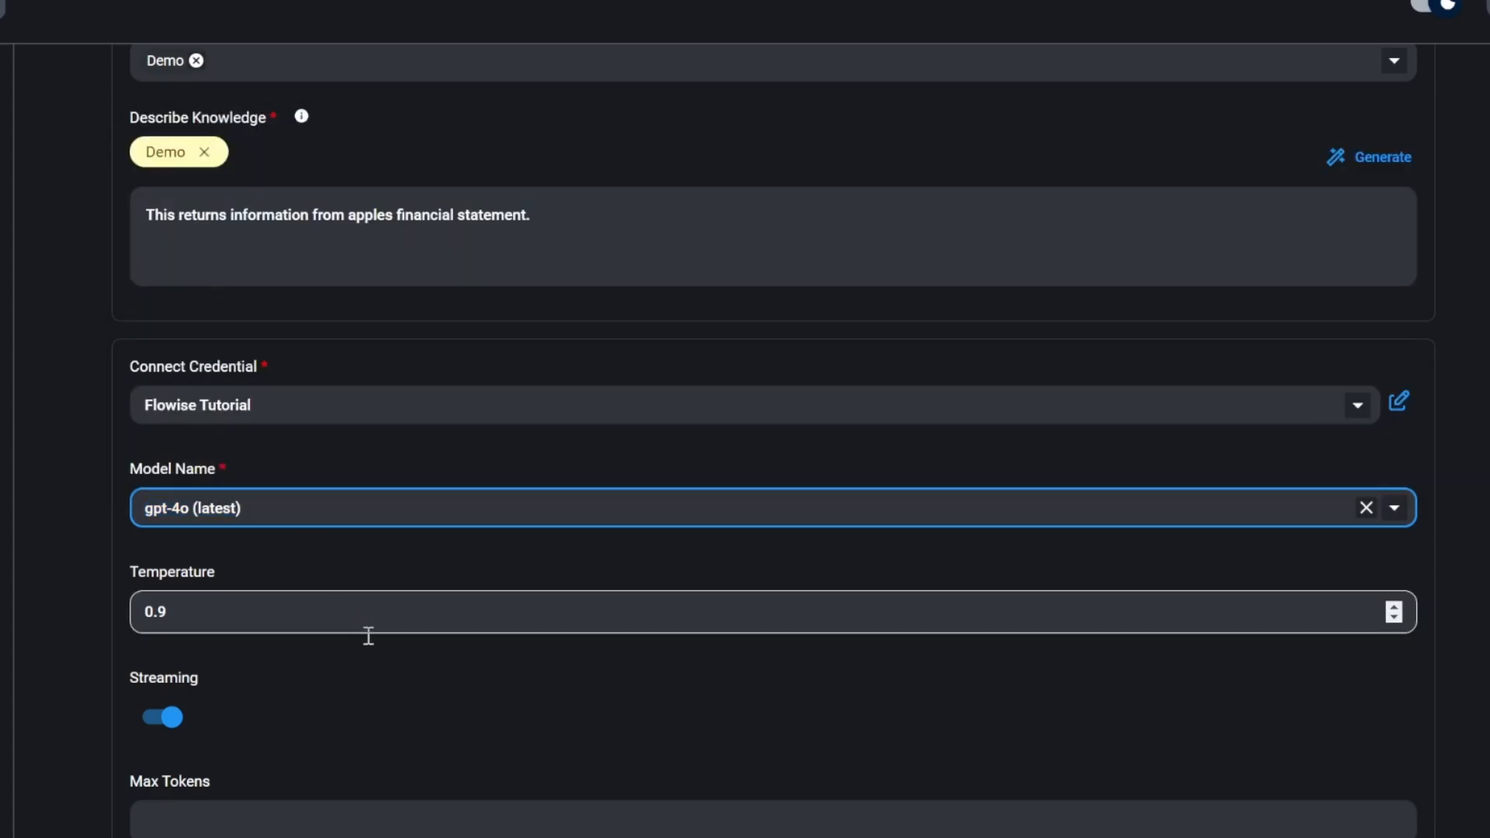
# Enable image uploads for the assistant at Low resolution
pyautogui.scroll(-3)
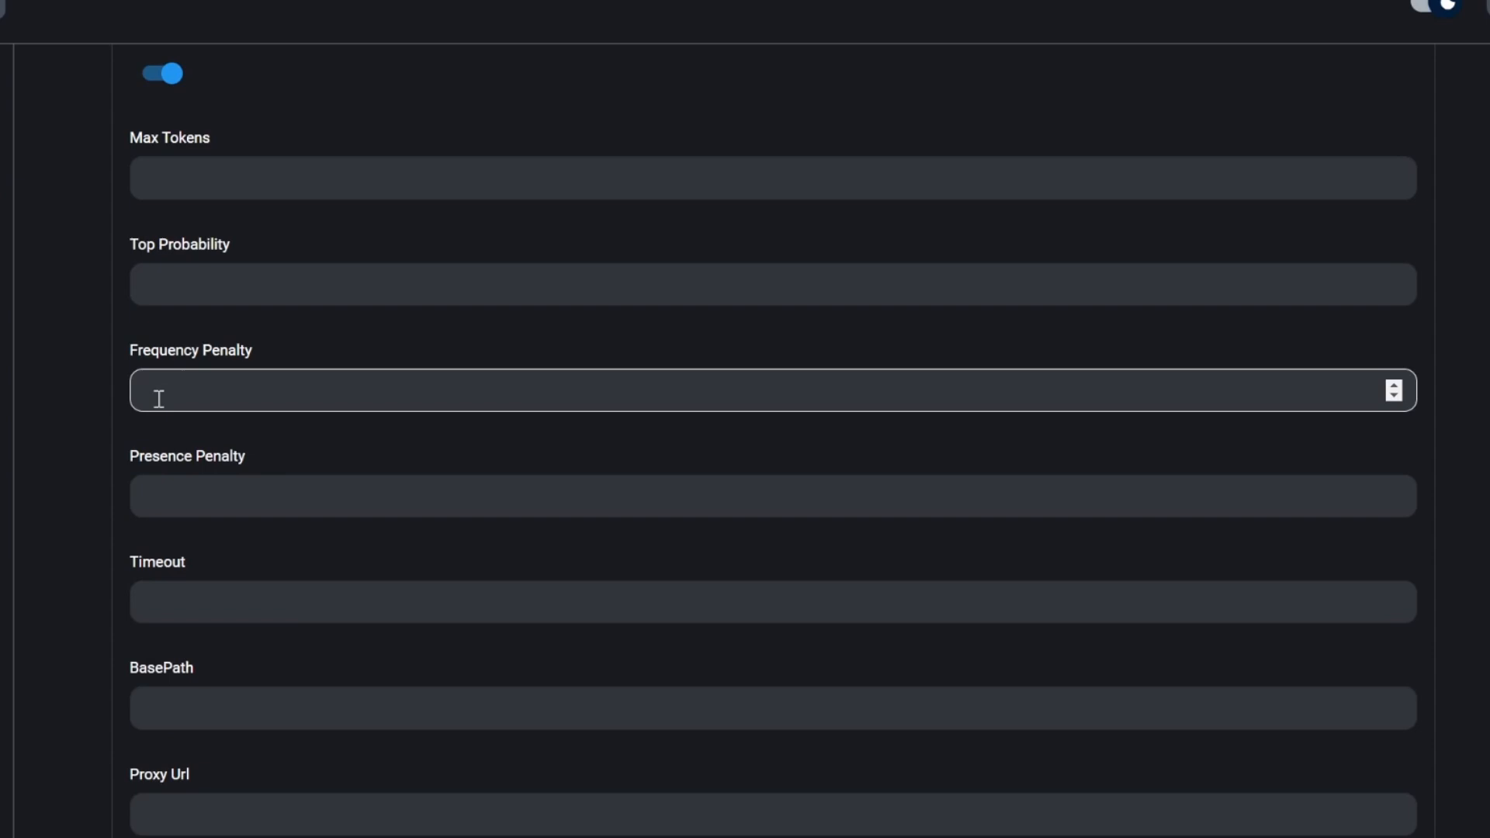
pyautogui.scroll(-3)
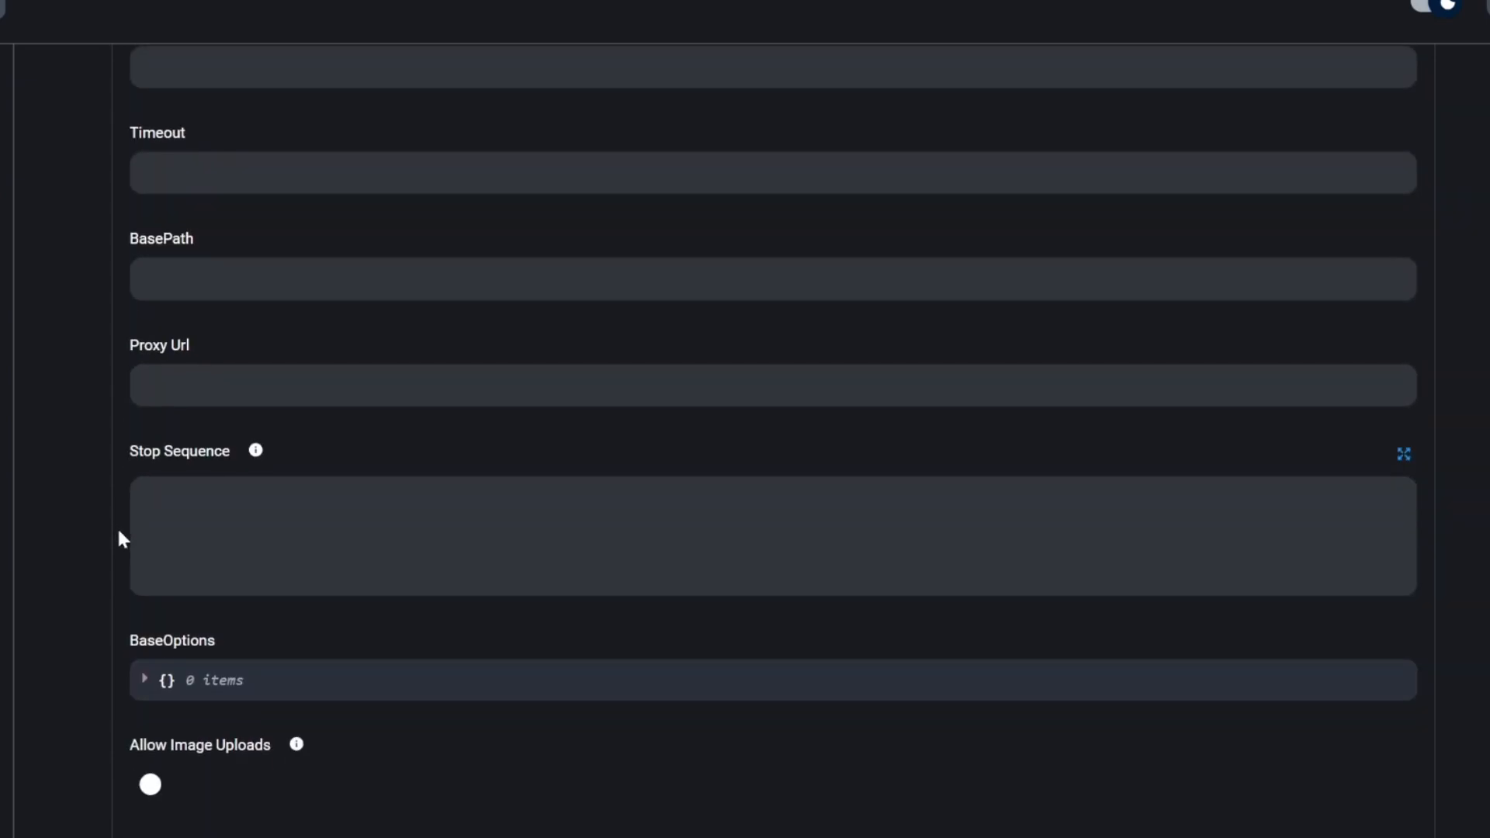
pyautogui.click(149, 783)
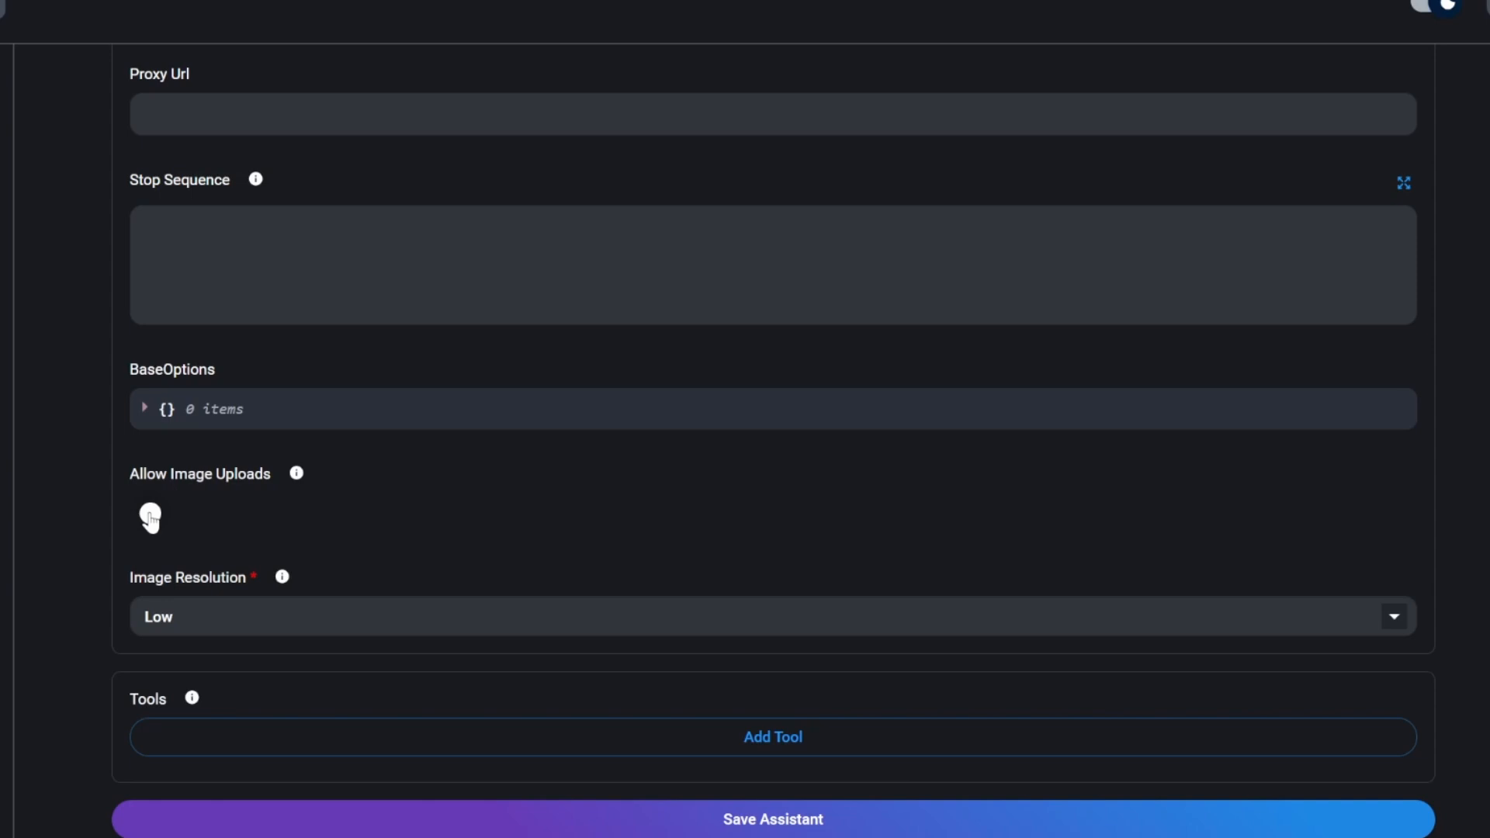
pyautogui.click(162, 513)
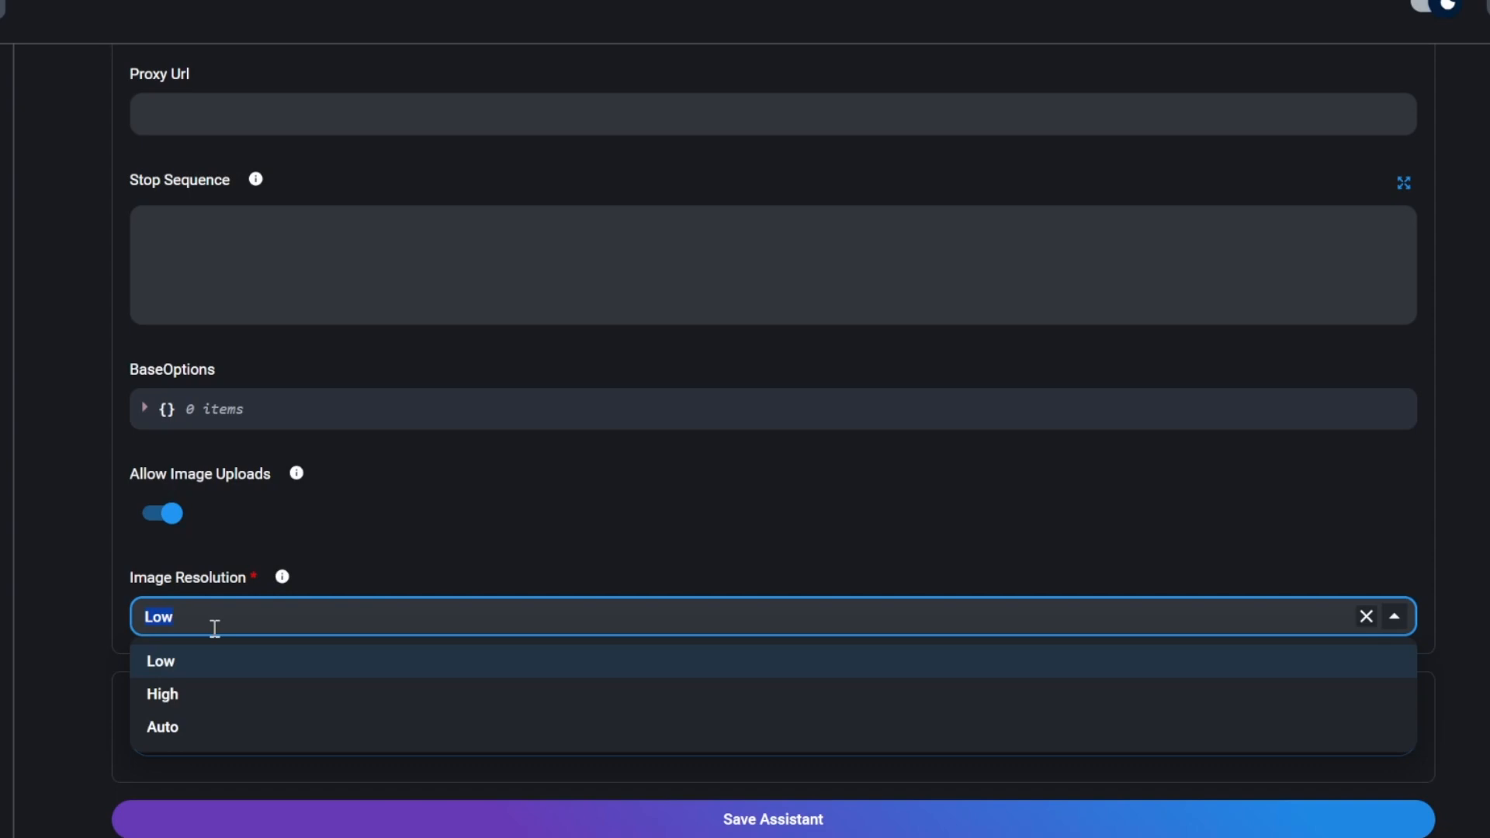
pyautogui.moveTo(200, 701)
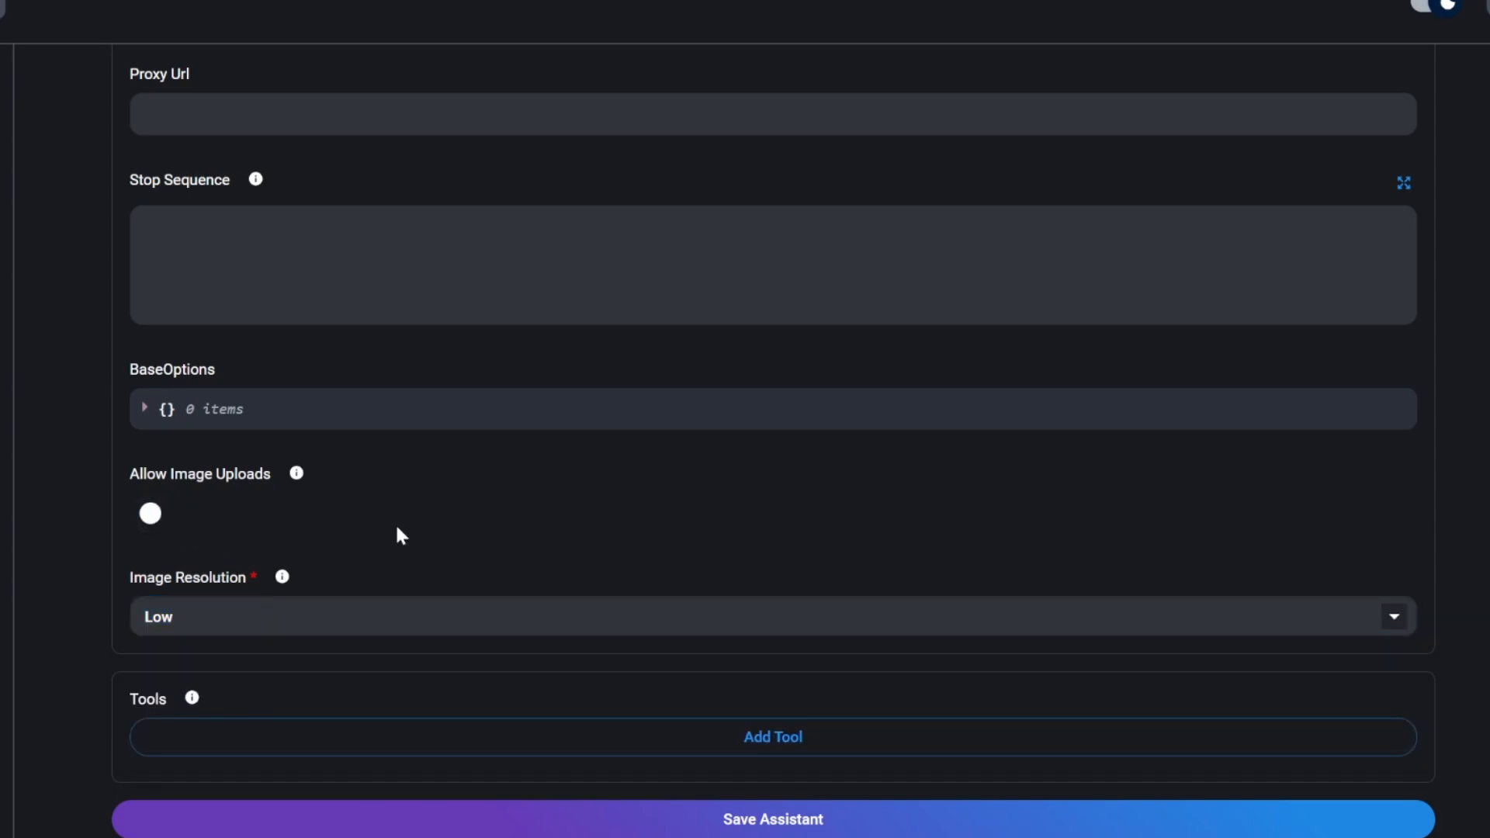
pyautogui.moveTo(324, 718)
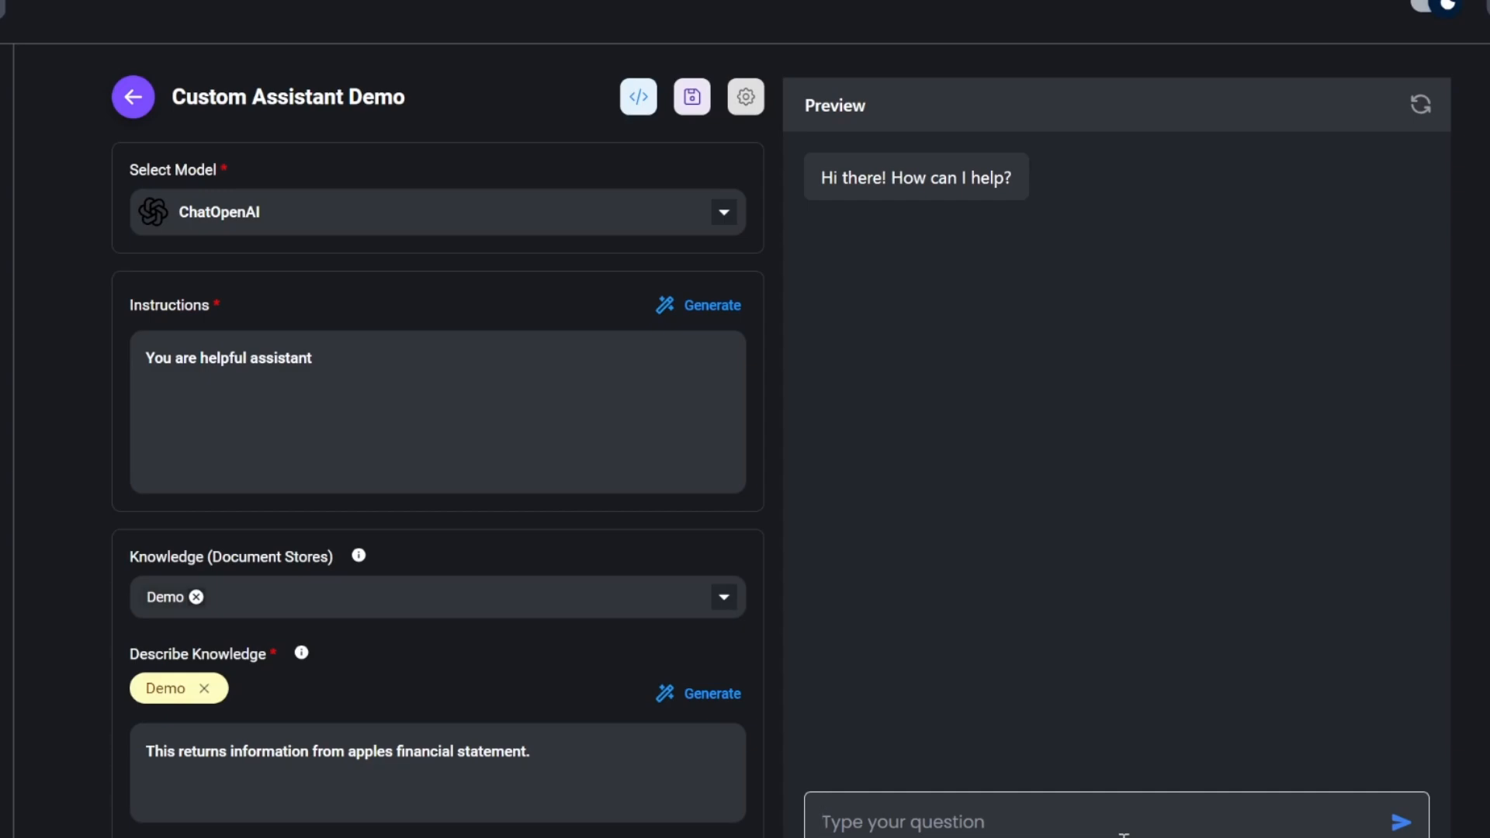
# Send 'Hi', ask 'What was apples revenue in 2023?', and view a cited source
pyautogui.click(1397, 821)
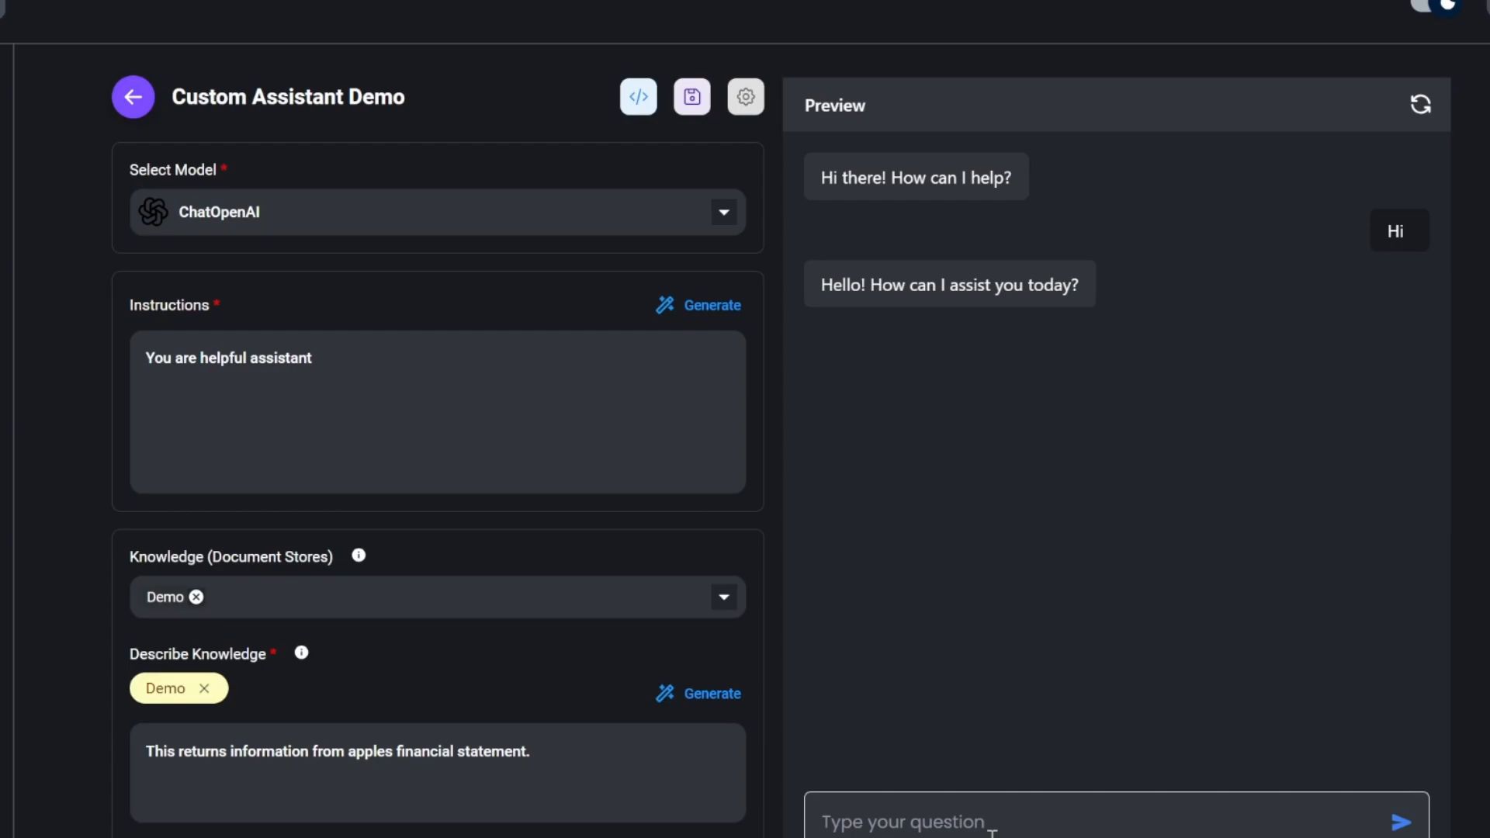
pyautogui.click(1397, 822)
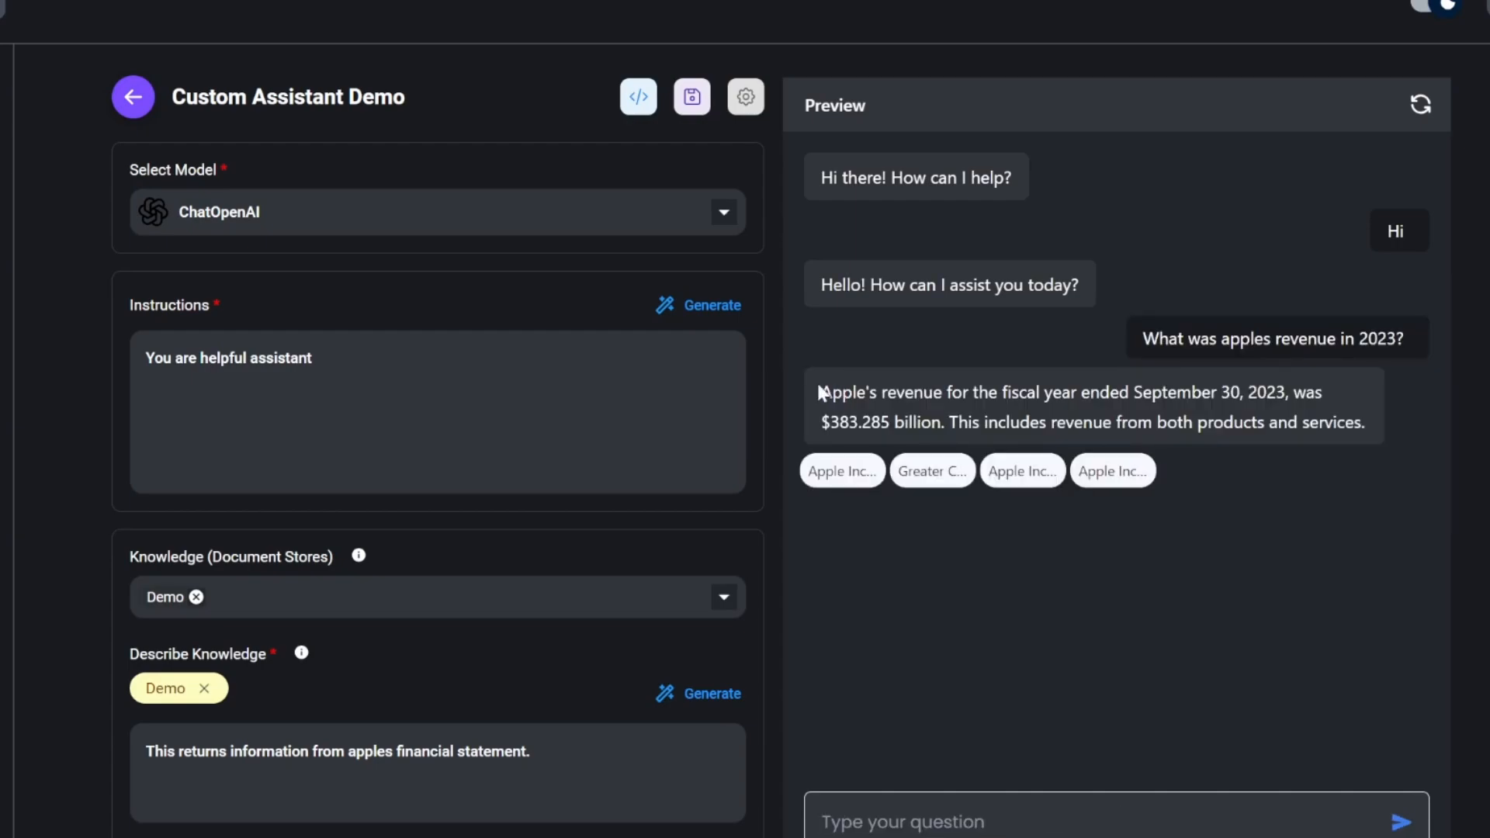
pyautogui.click(841, 471)
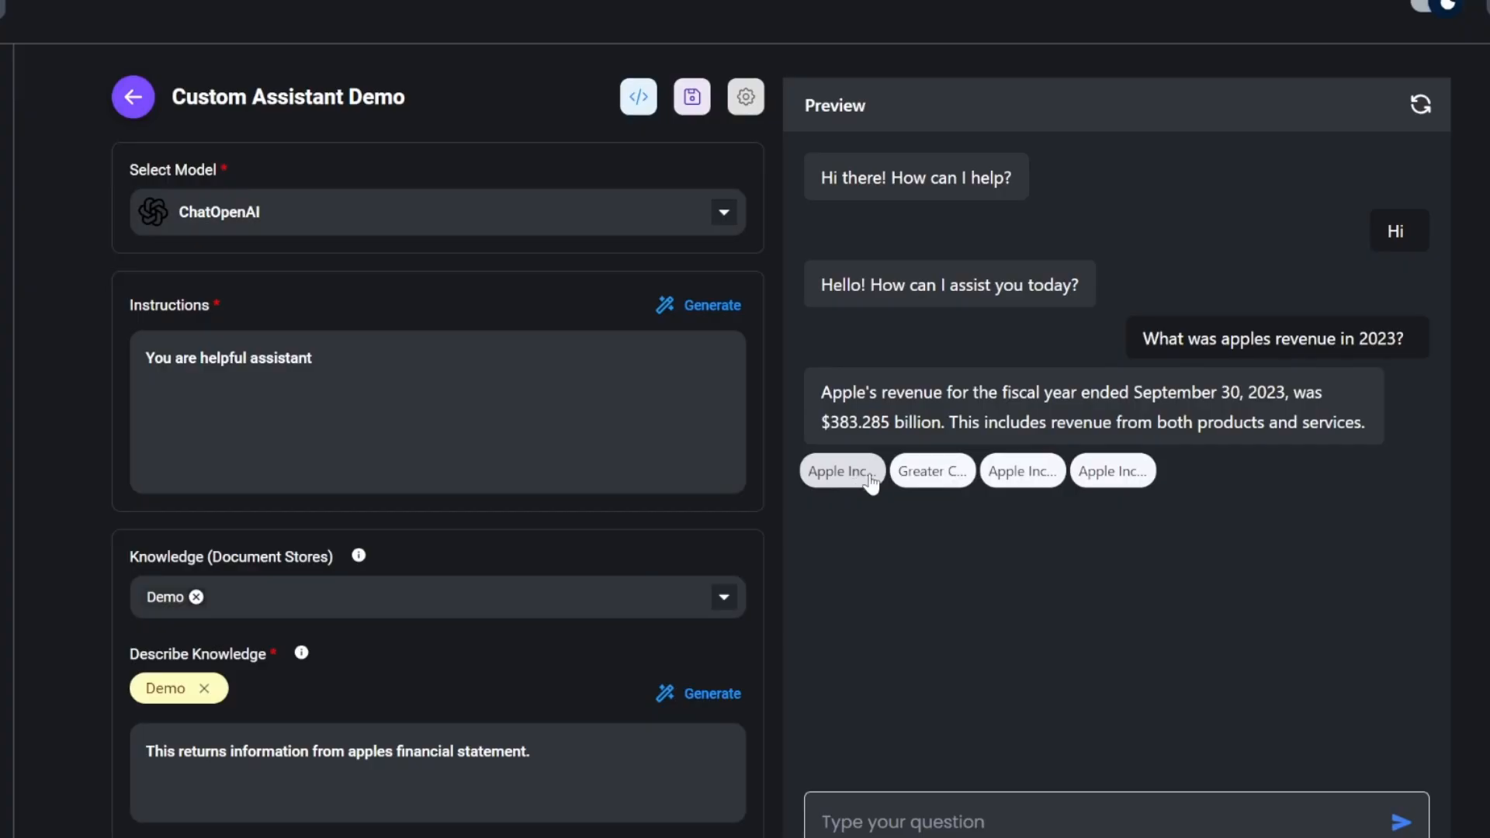
pyautogui.click(841, 470)
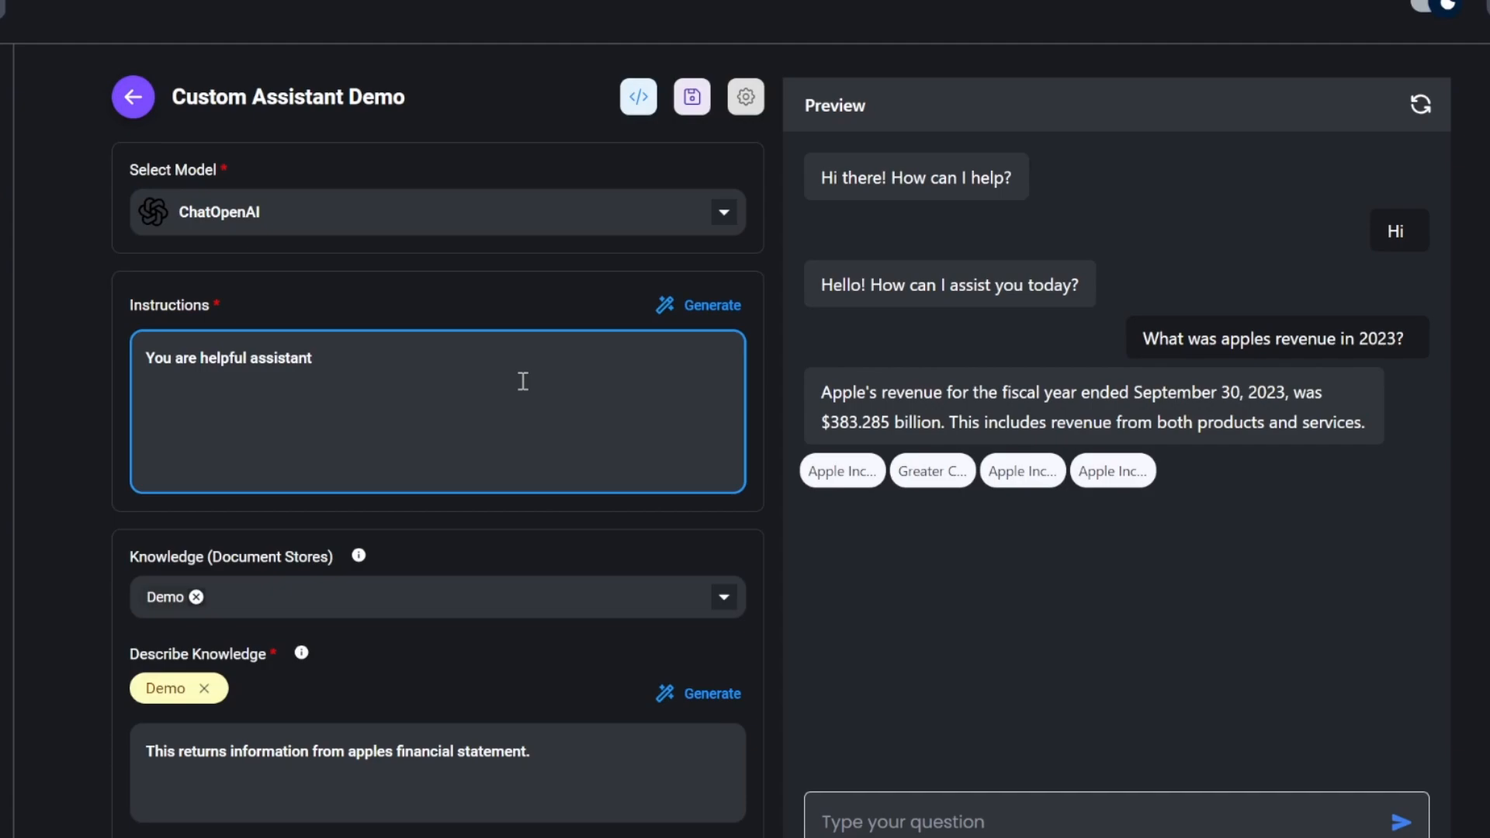
pyautogui.moveTo(478, 363)
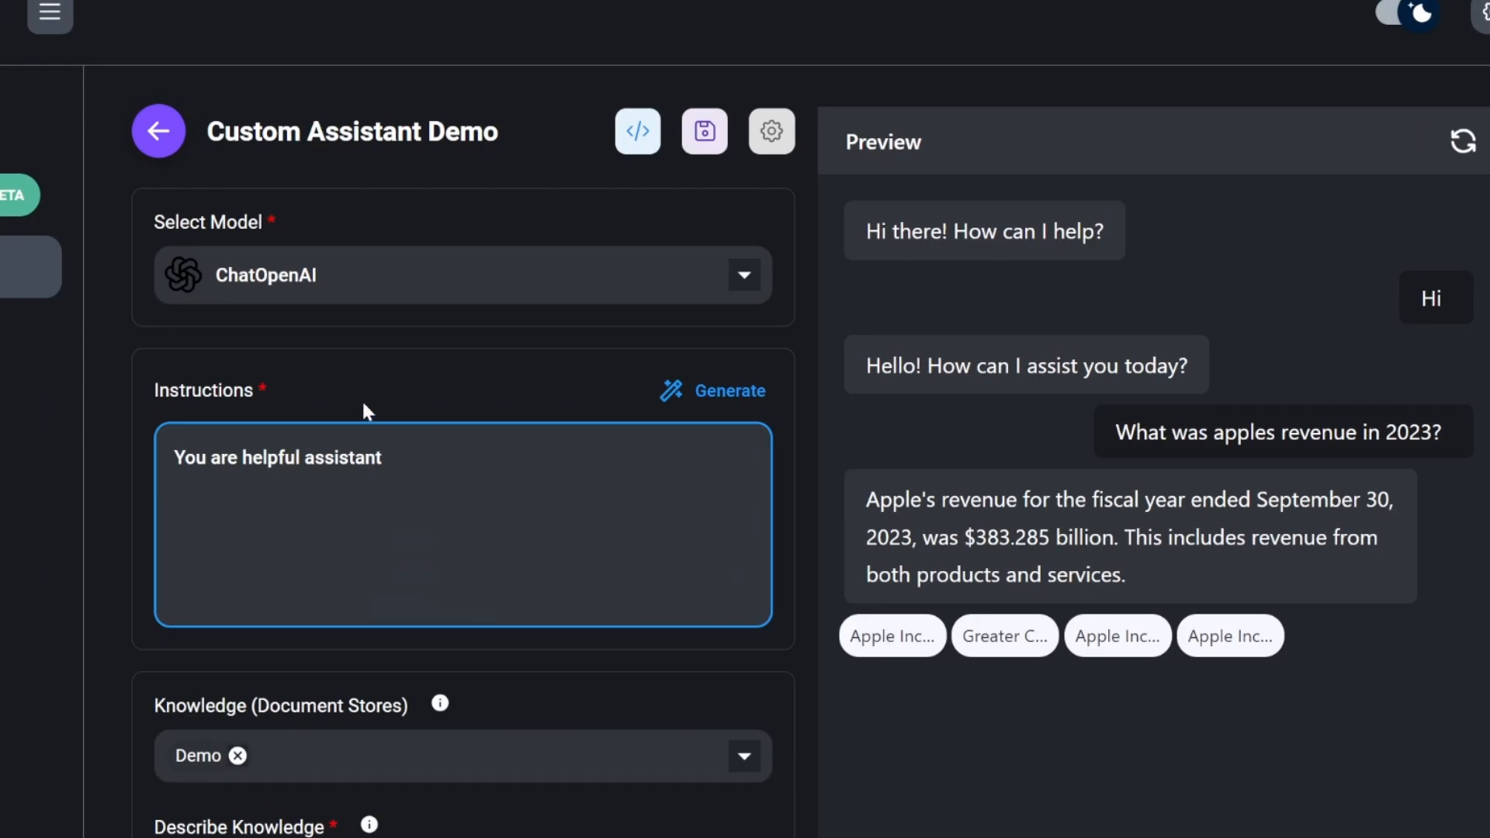
# Generate friendly, emoji-using instructions for 'Tom' and regenerate the Demo knowledge description
pyautogui.click(728, 391)
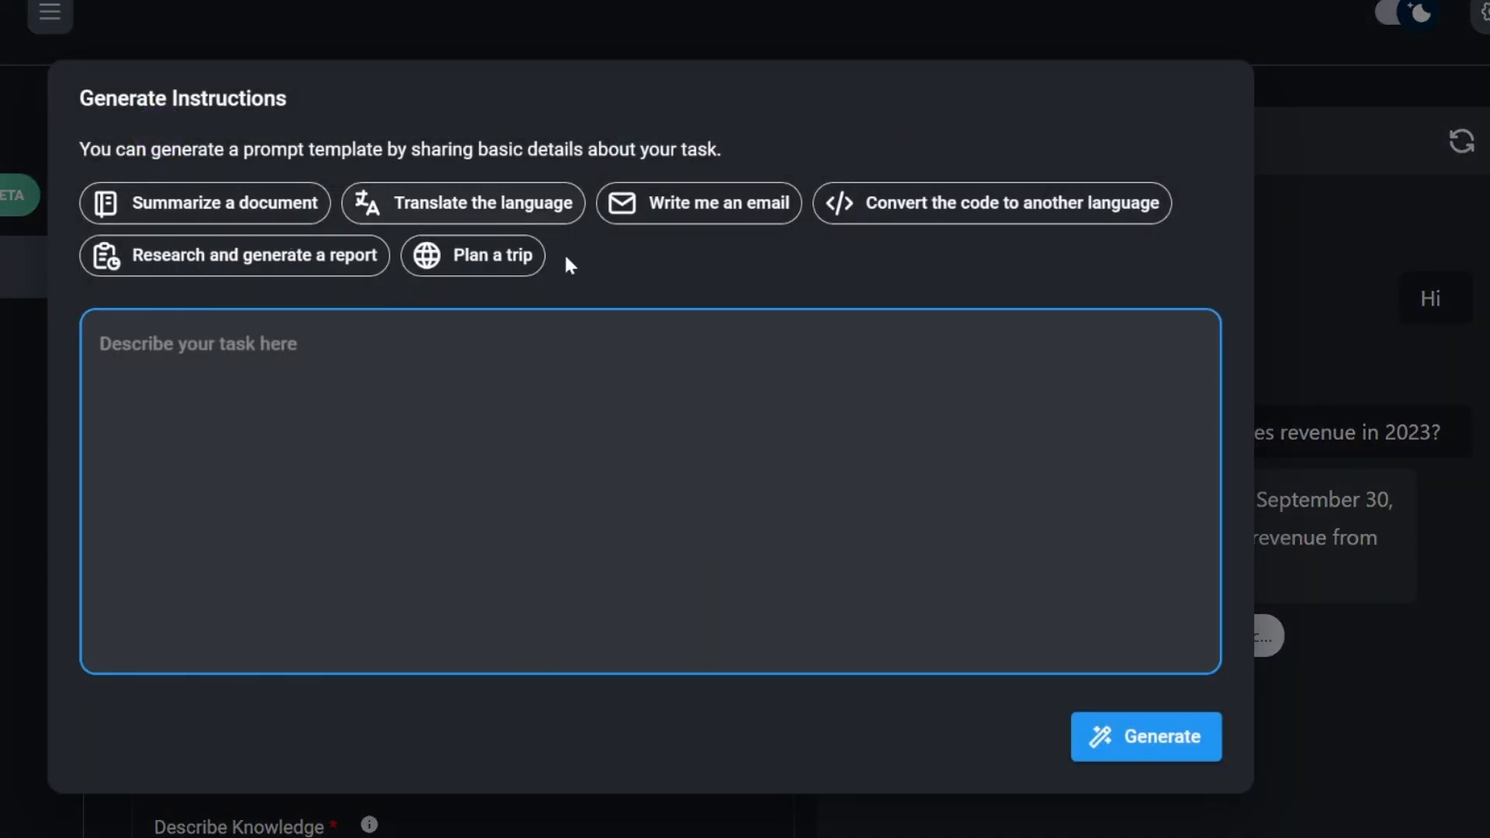
pyautogui.moveTo(462, 363)
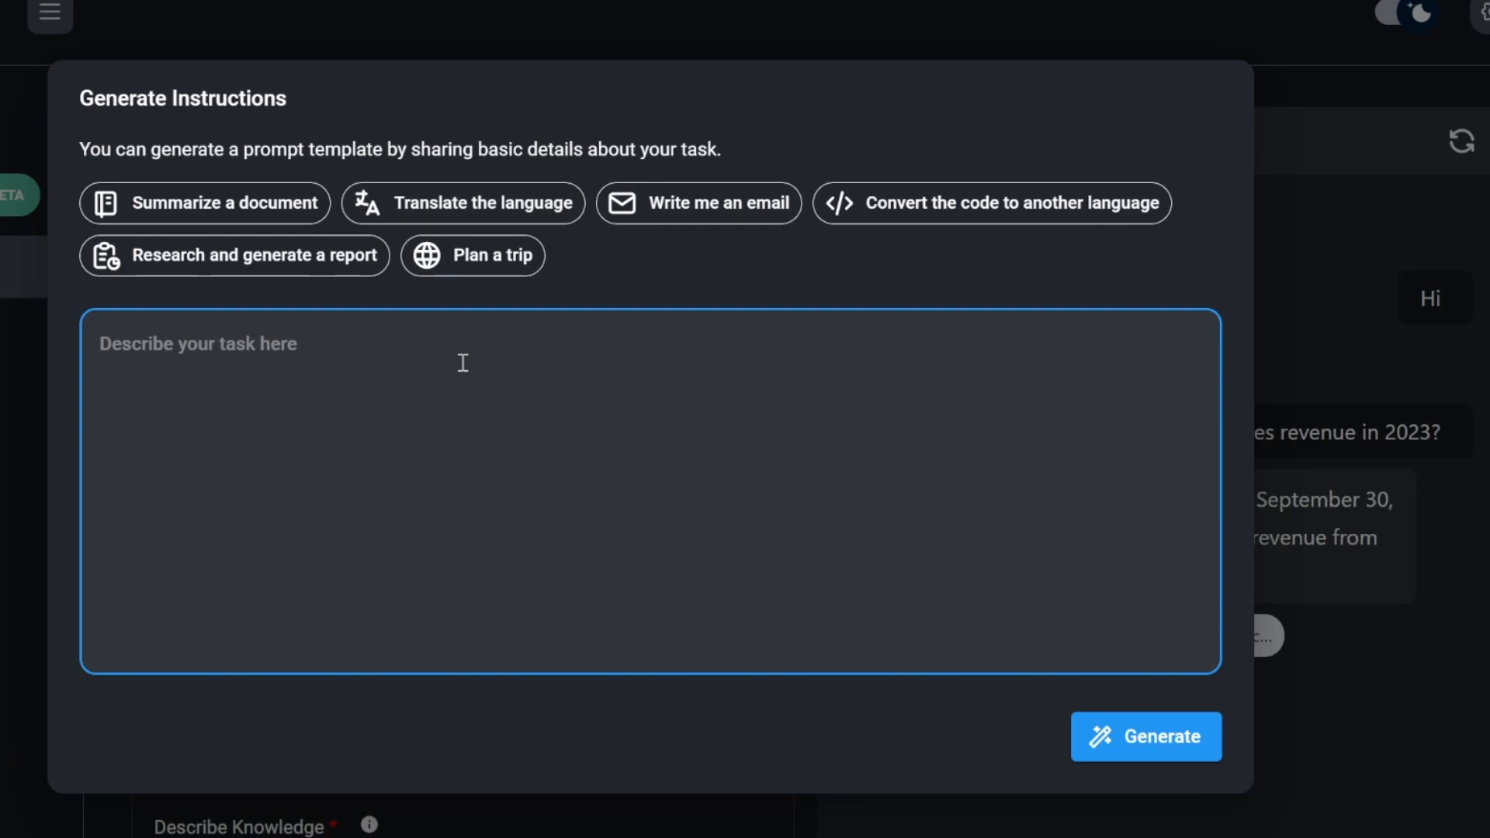
pyautogui.write('This assistant is called Tom and responds in a friendly manner, including emojis.')
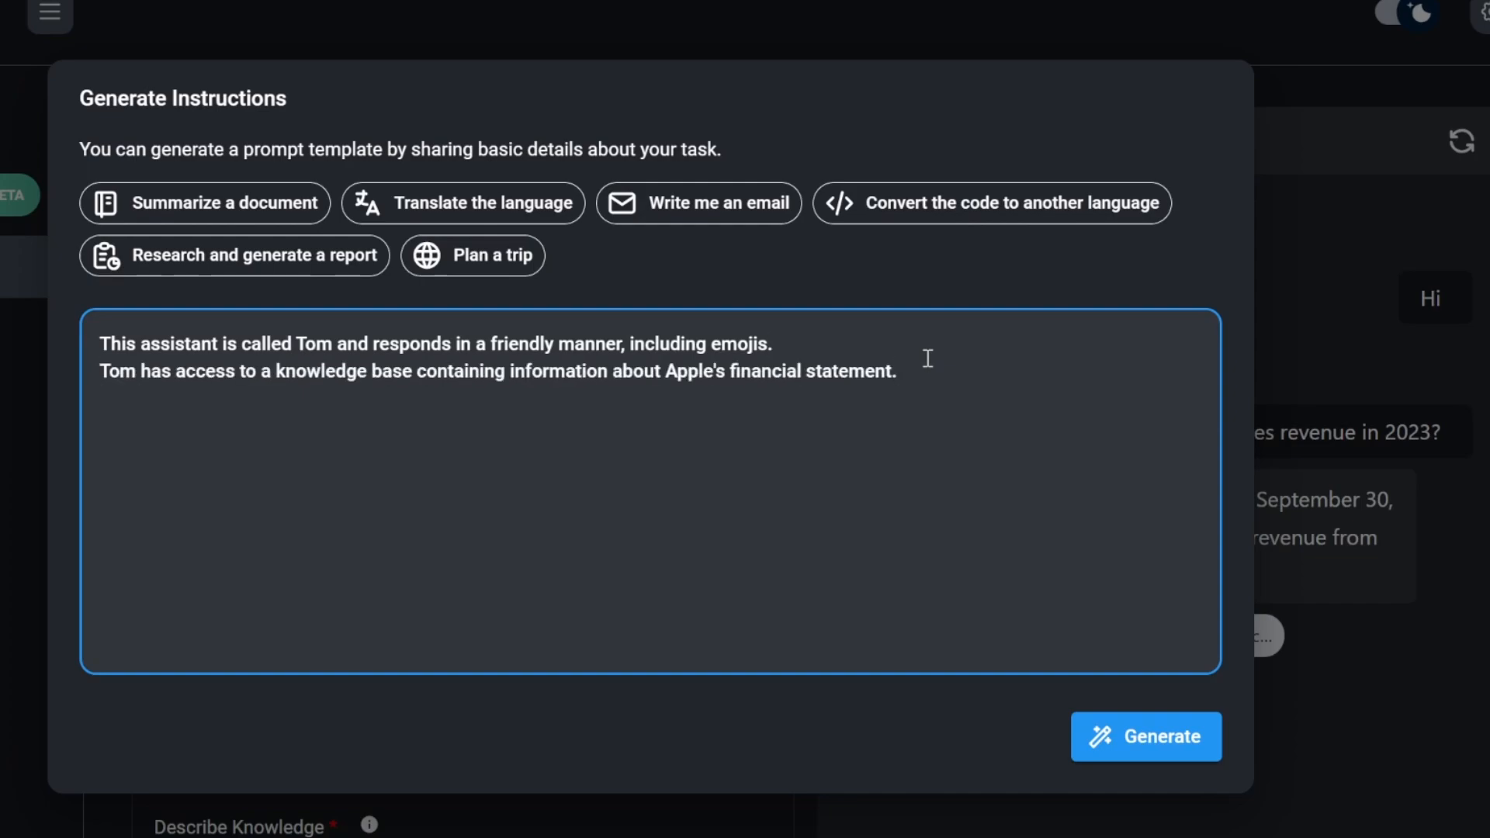
pyautogui.moveTo(969, 363)
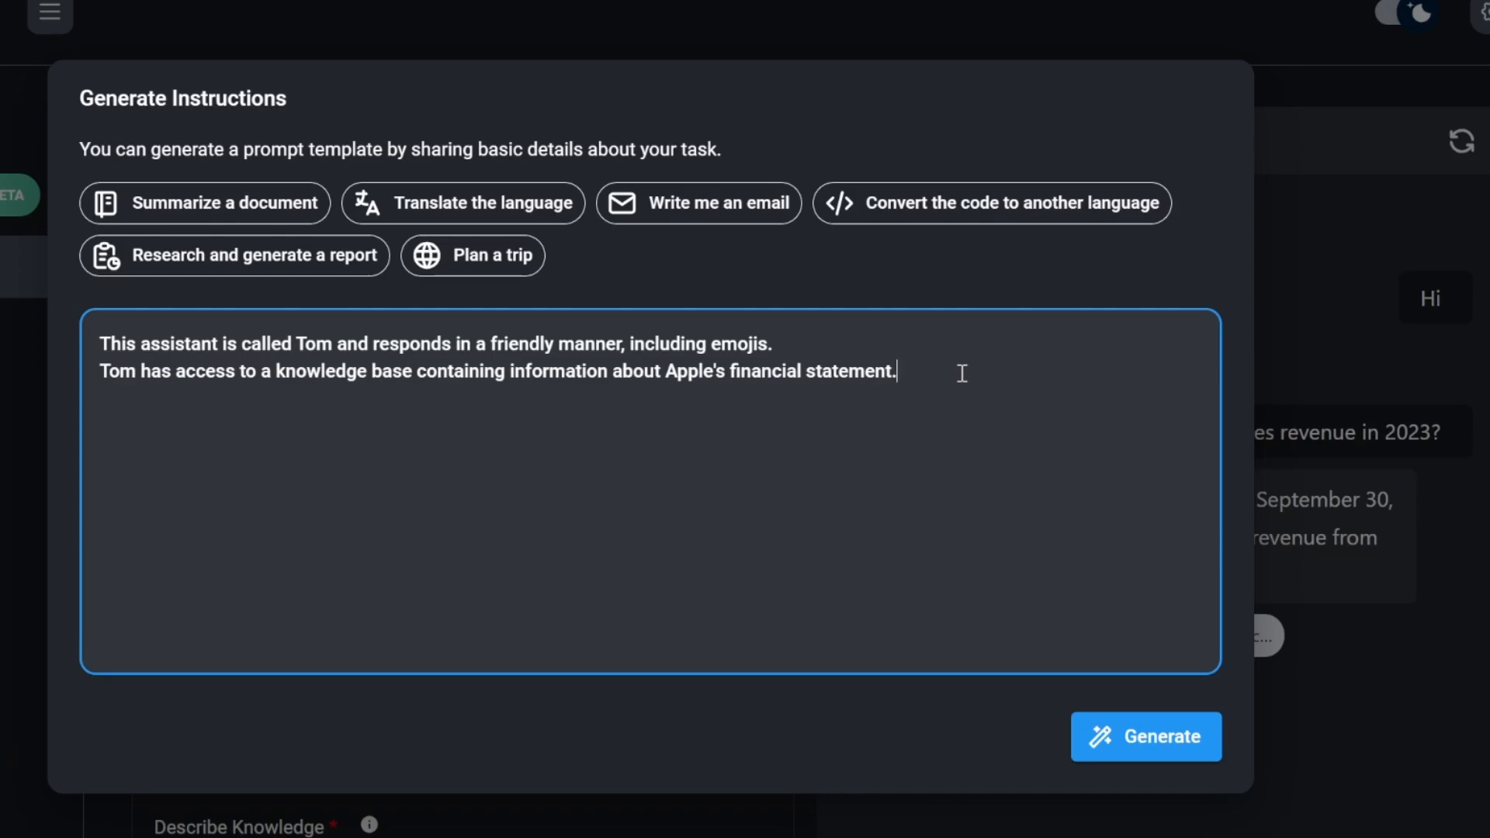
pyautogui.write('Along with some other useful tools.')
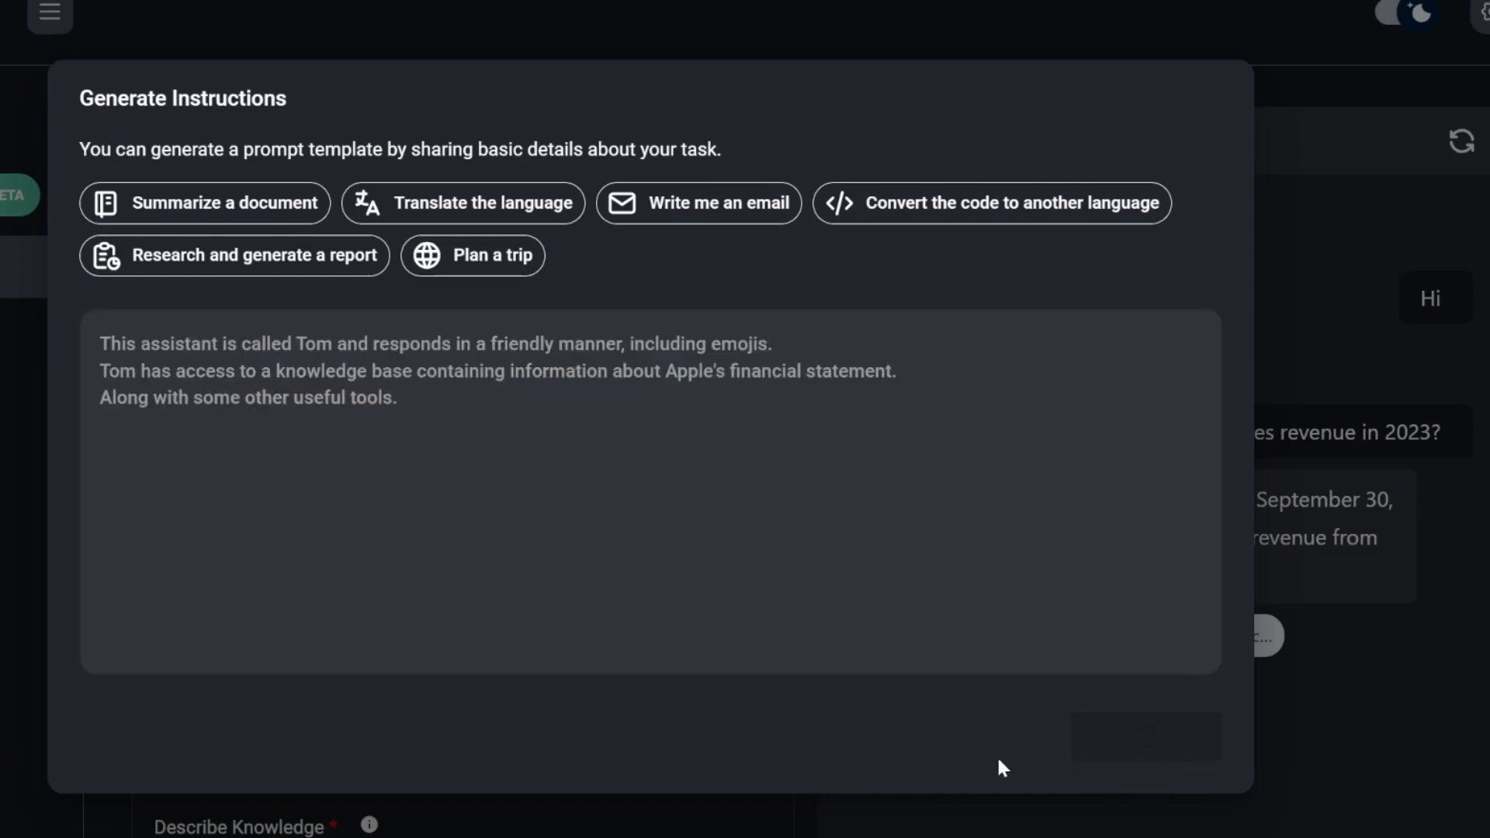
pyautogui.moveTo(878, 497)
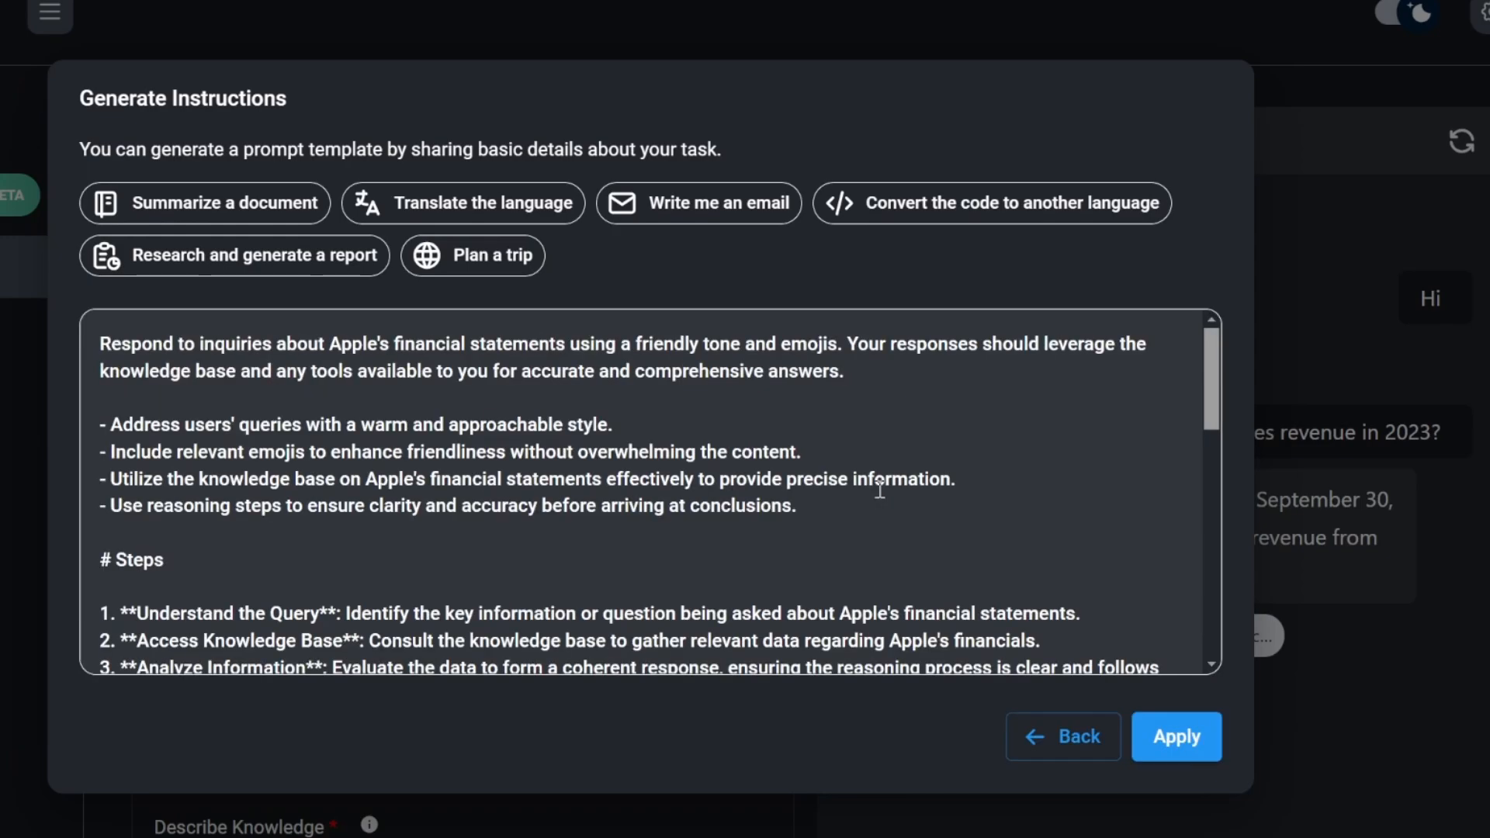
pyautogui.scroll(-3)
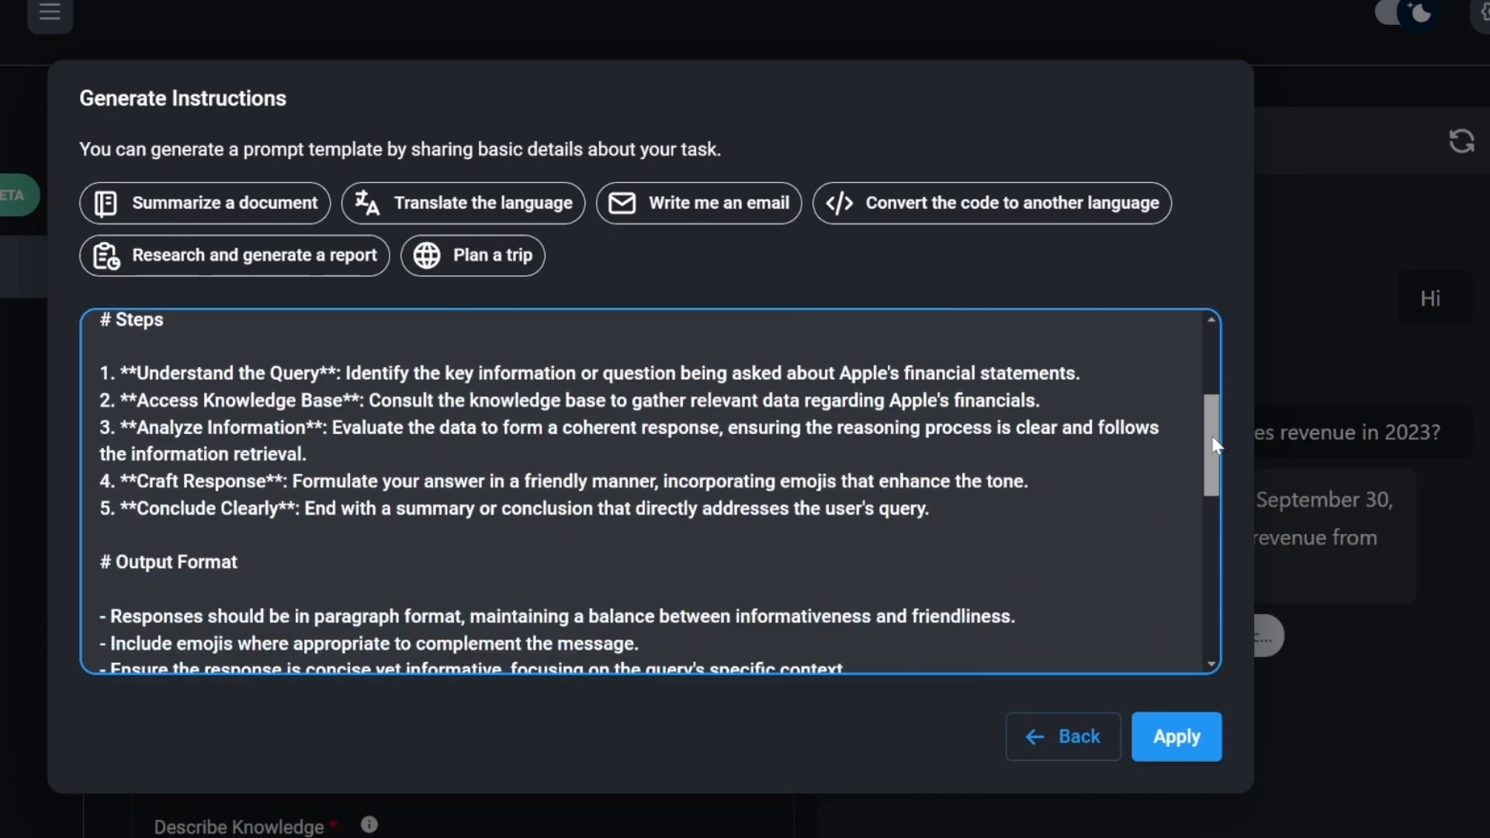
pyautogui.click(1176, 736)
pyautogui.write('This returns information from apples financial statement.')
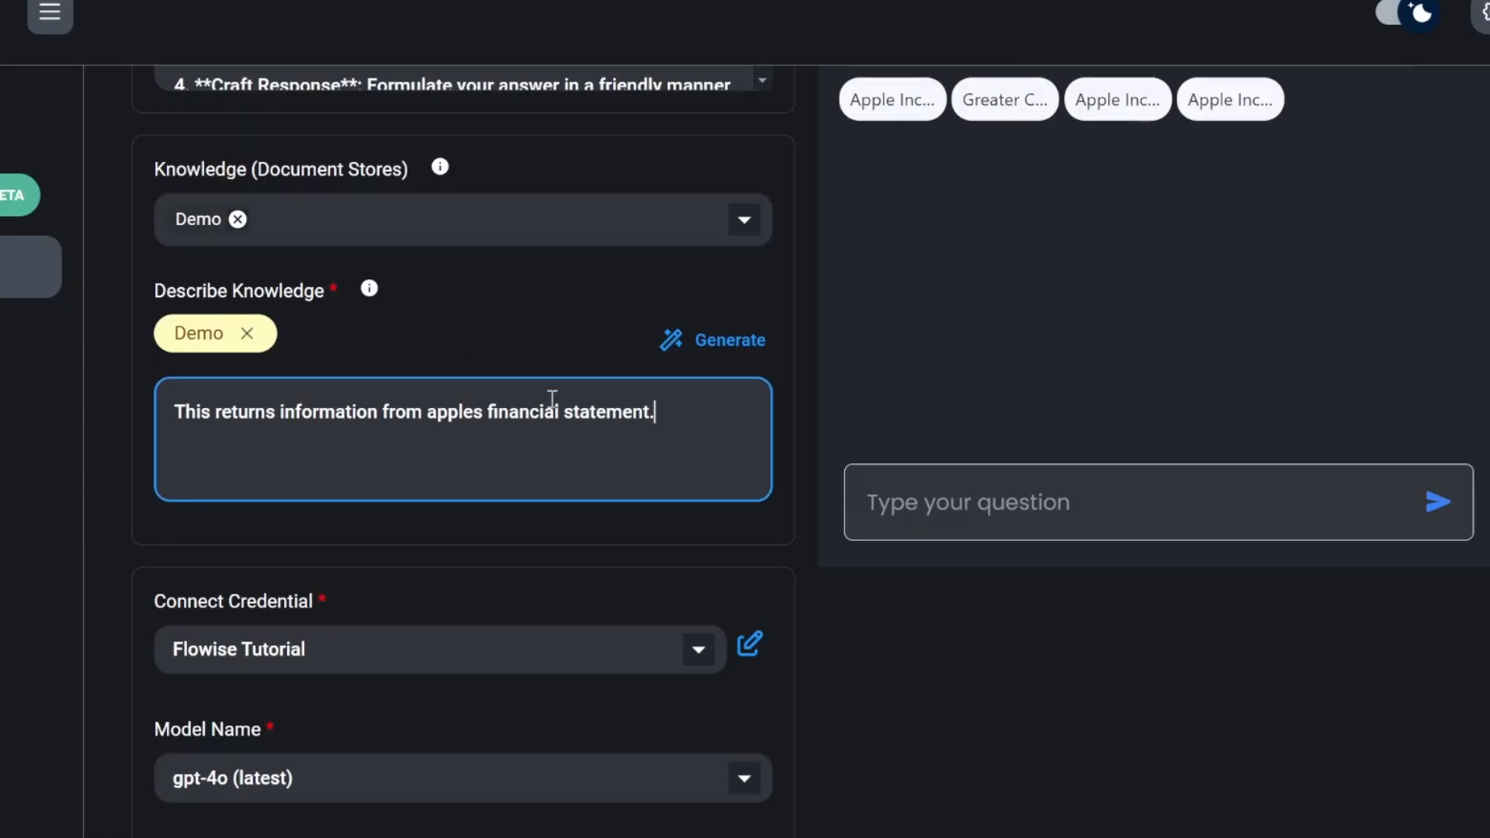
pyautogui.click(726, 340)
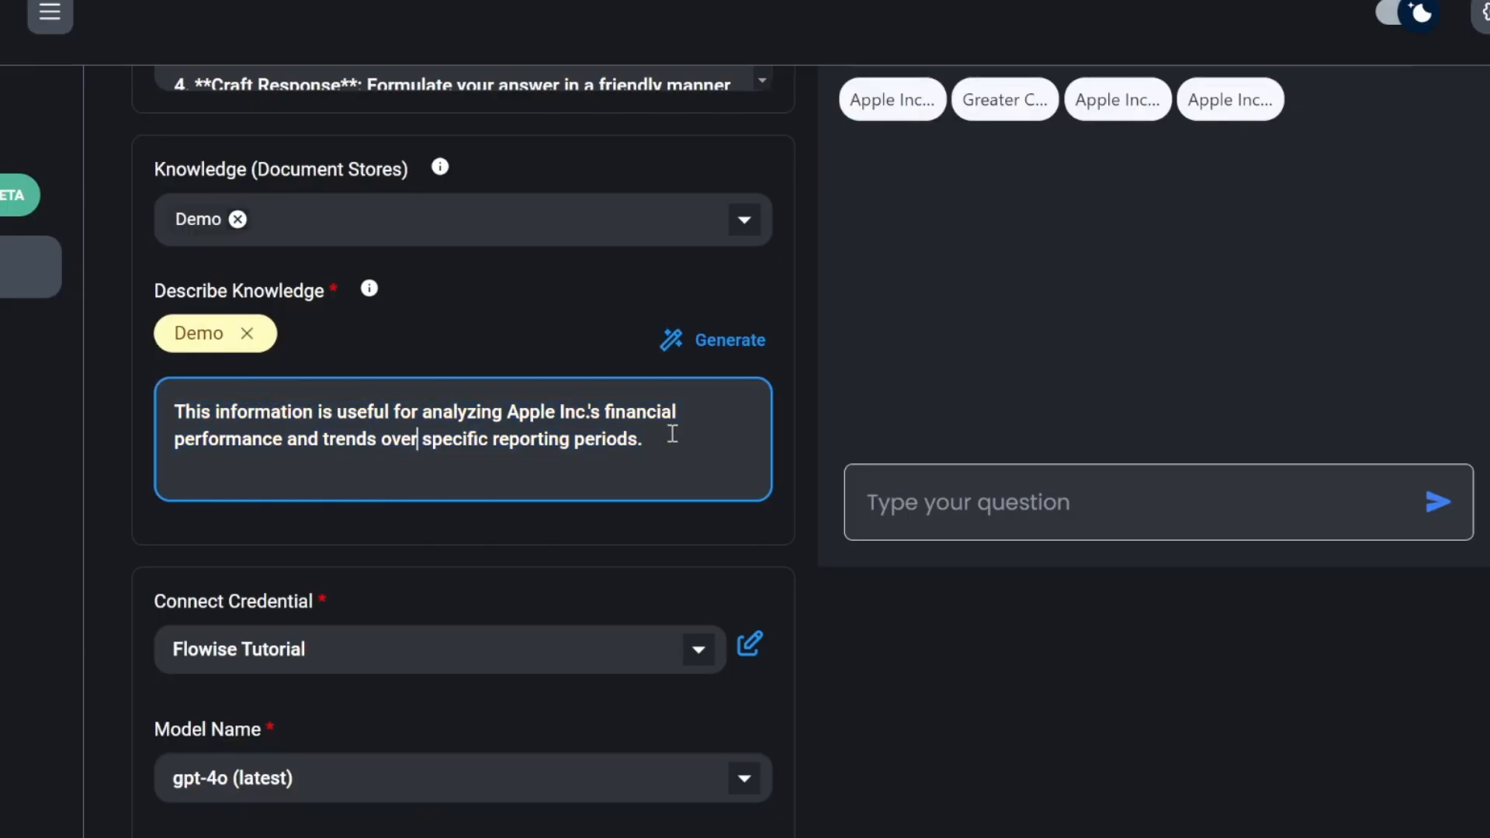
pyautogui.scroll(-3)
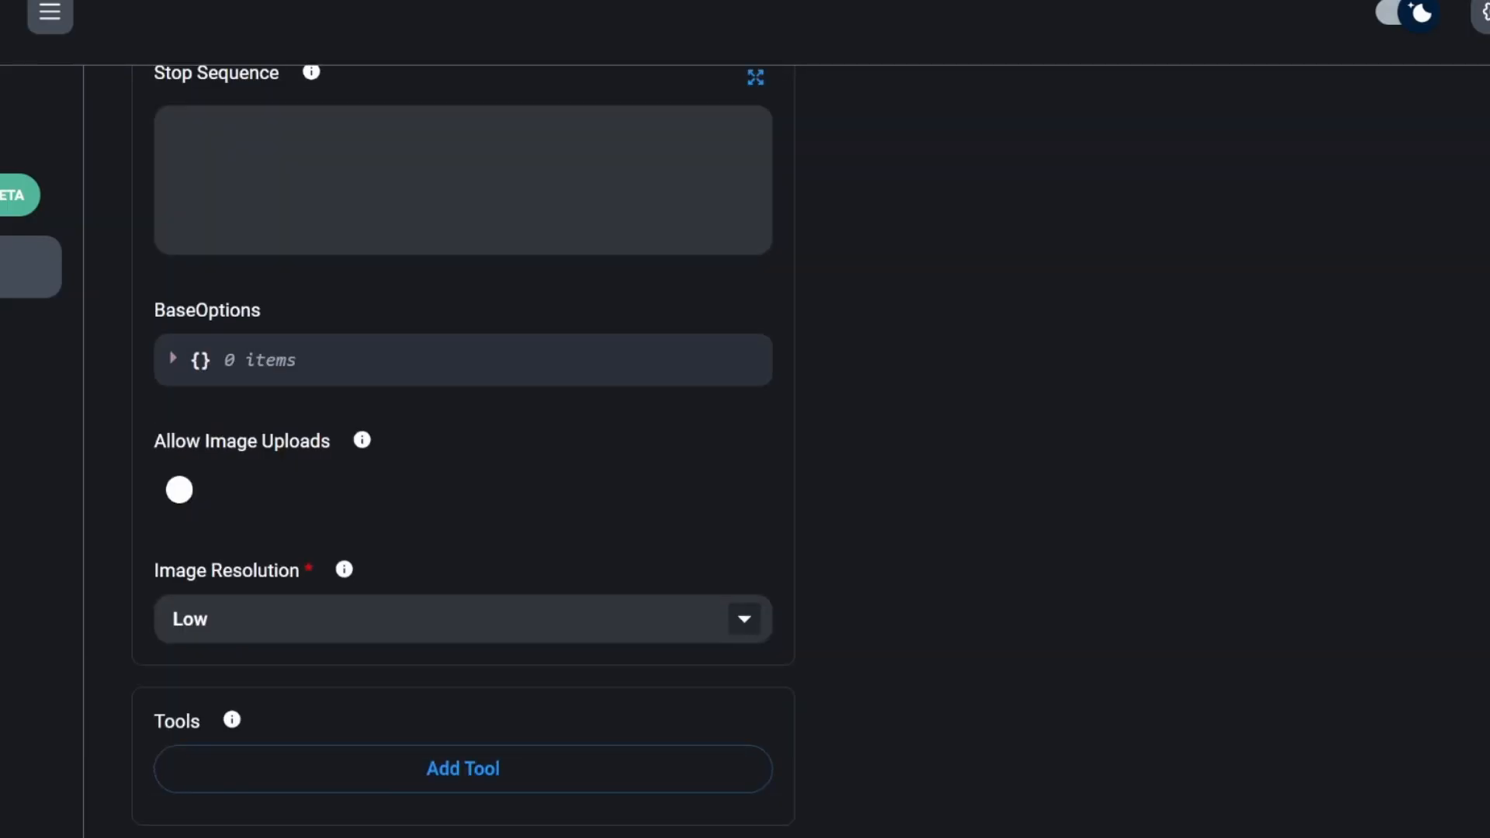
# Add an empty tool slot and browse the options in its Tool dropdown
pyautogui.scroll(-3)
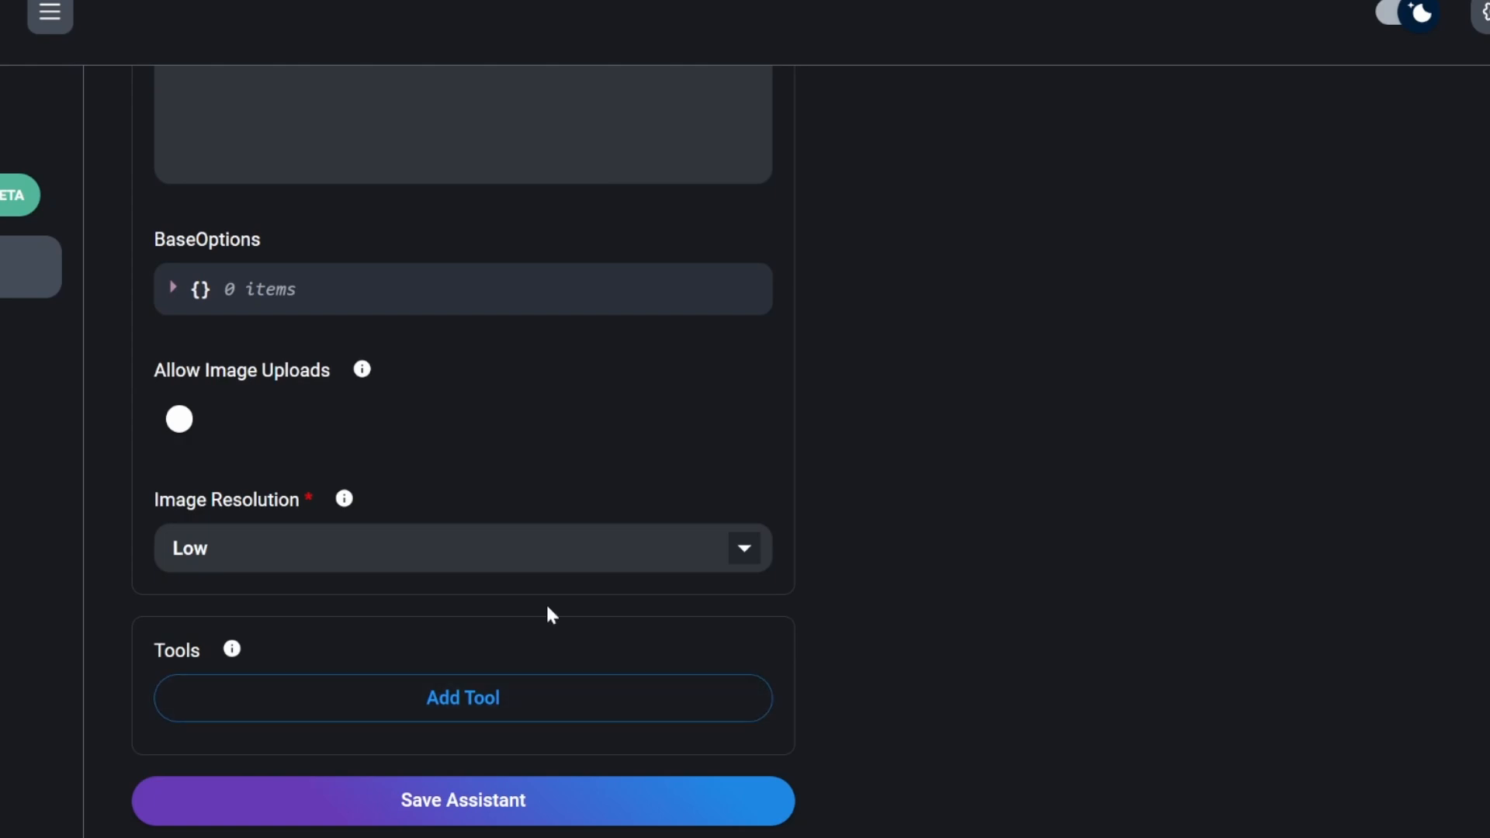
pyautogui.moveTo(571, 622)
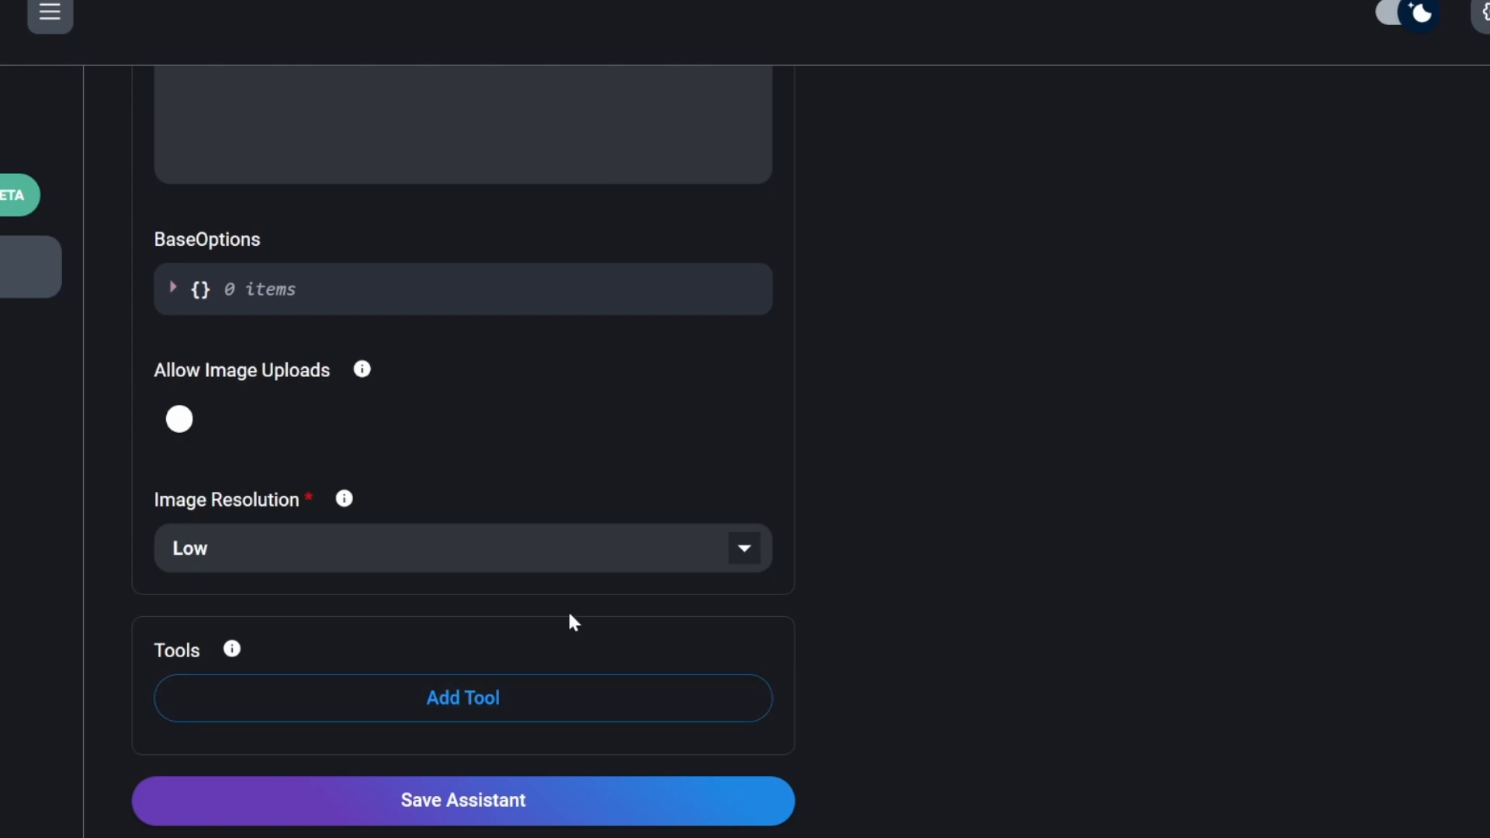
pyautogui.click(463, 698)
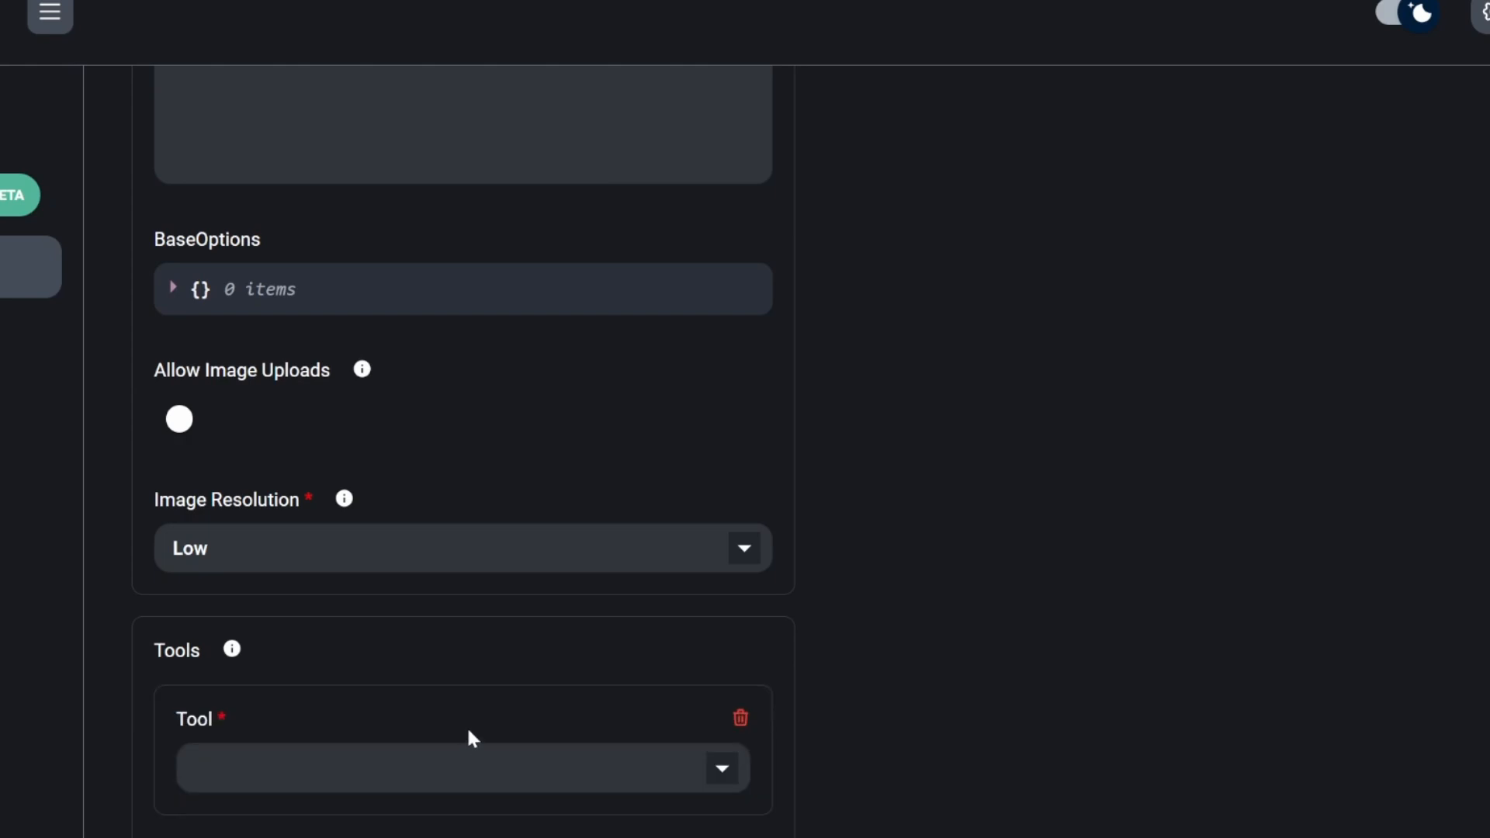
pyautogui.click(463, 768)
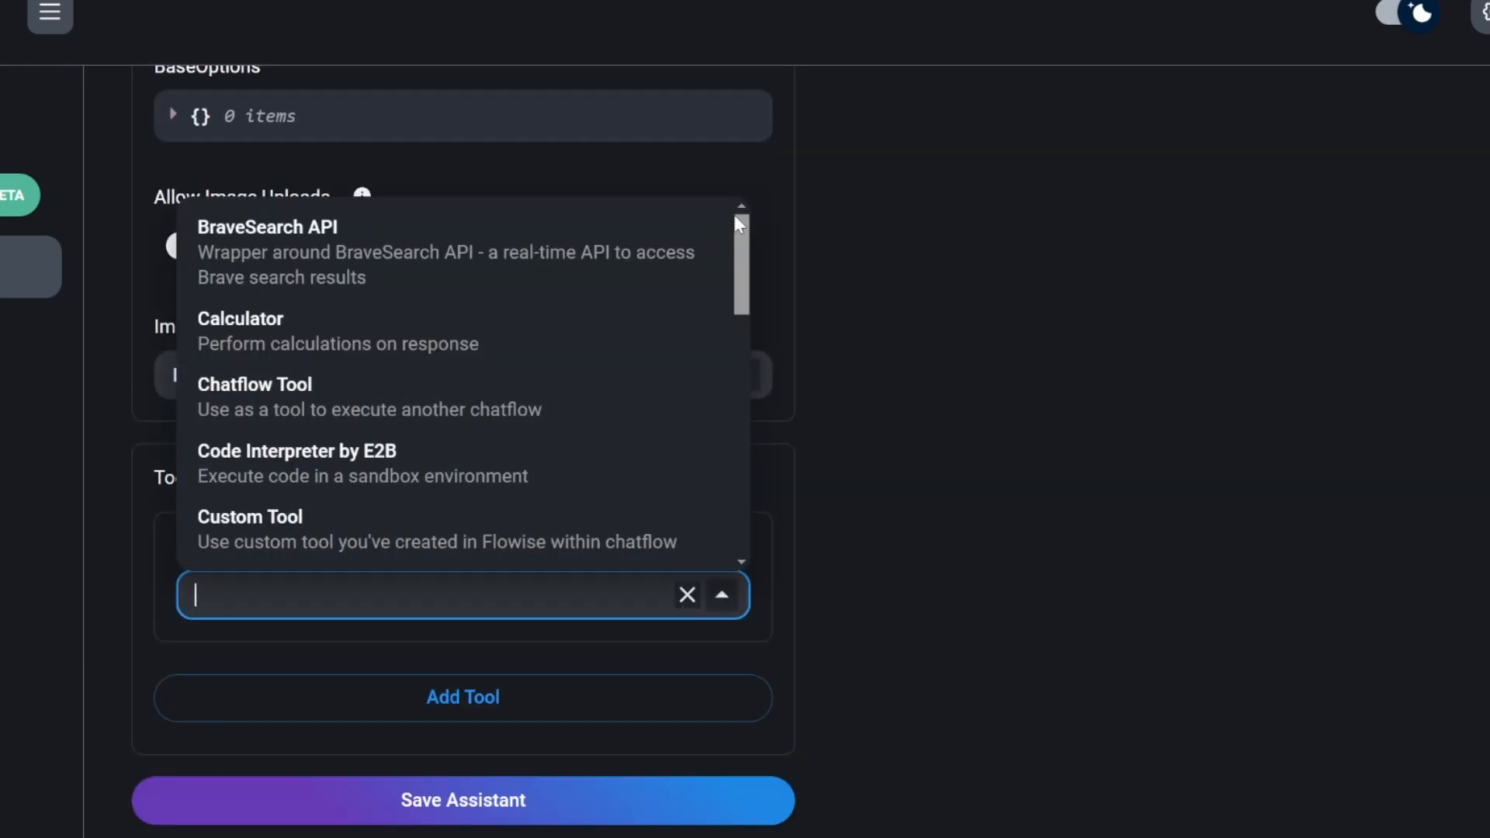
pyautogui.scroll(-3)
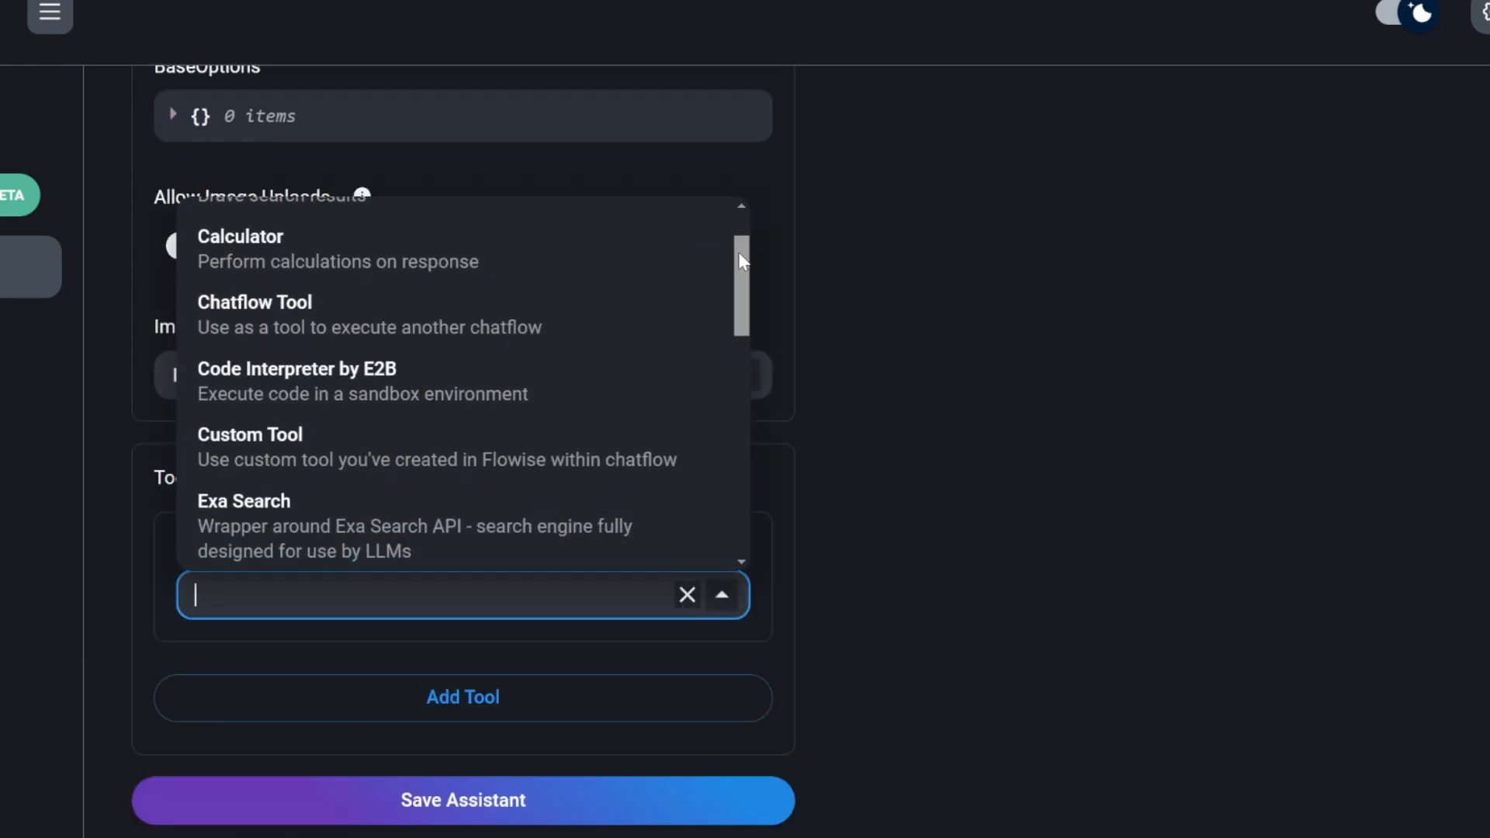
pyautogui.scroll(3)
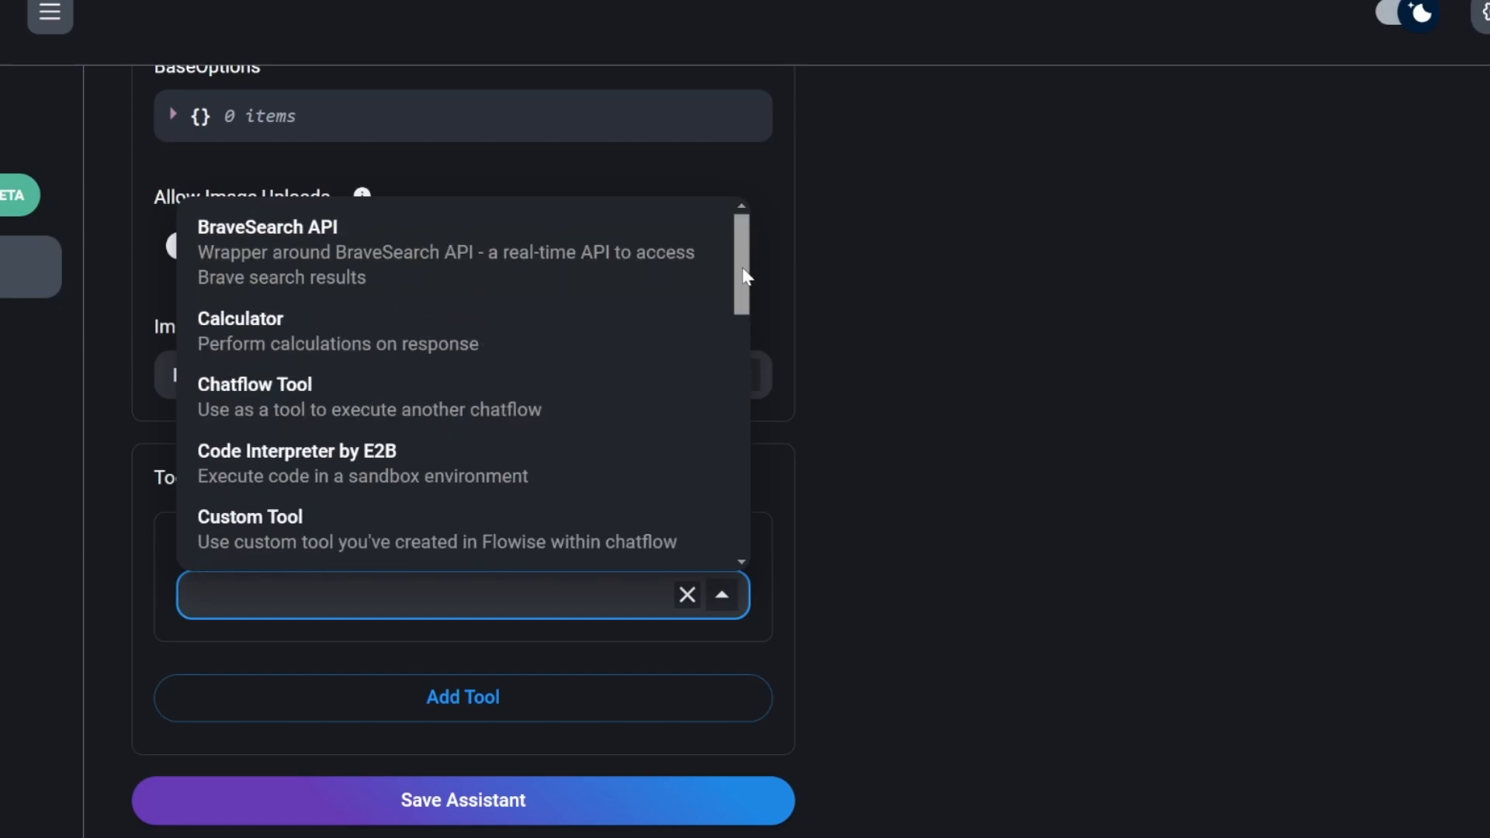
pyautogui.click(428, 594)
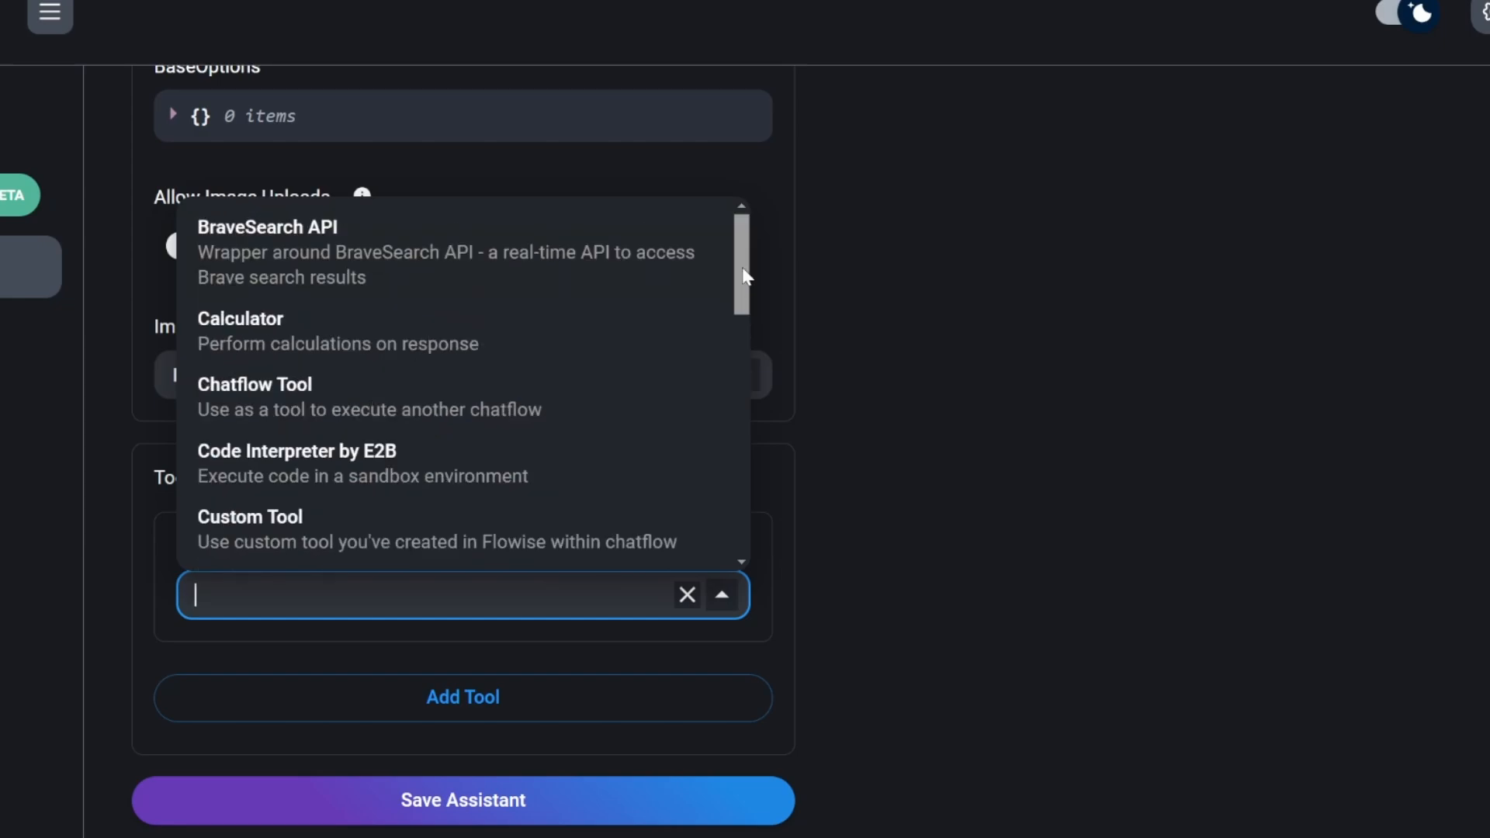
pyautogui.scroll(-3)
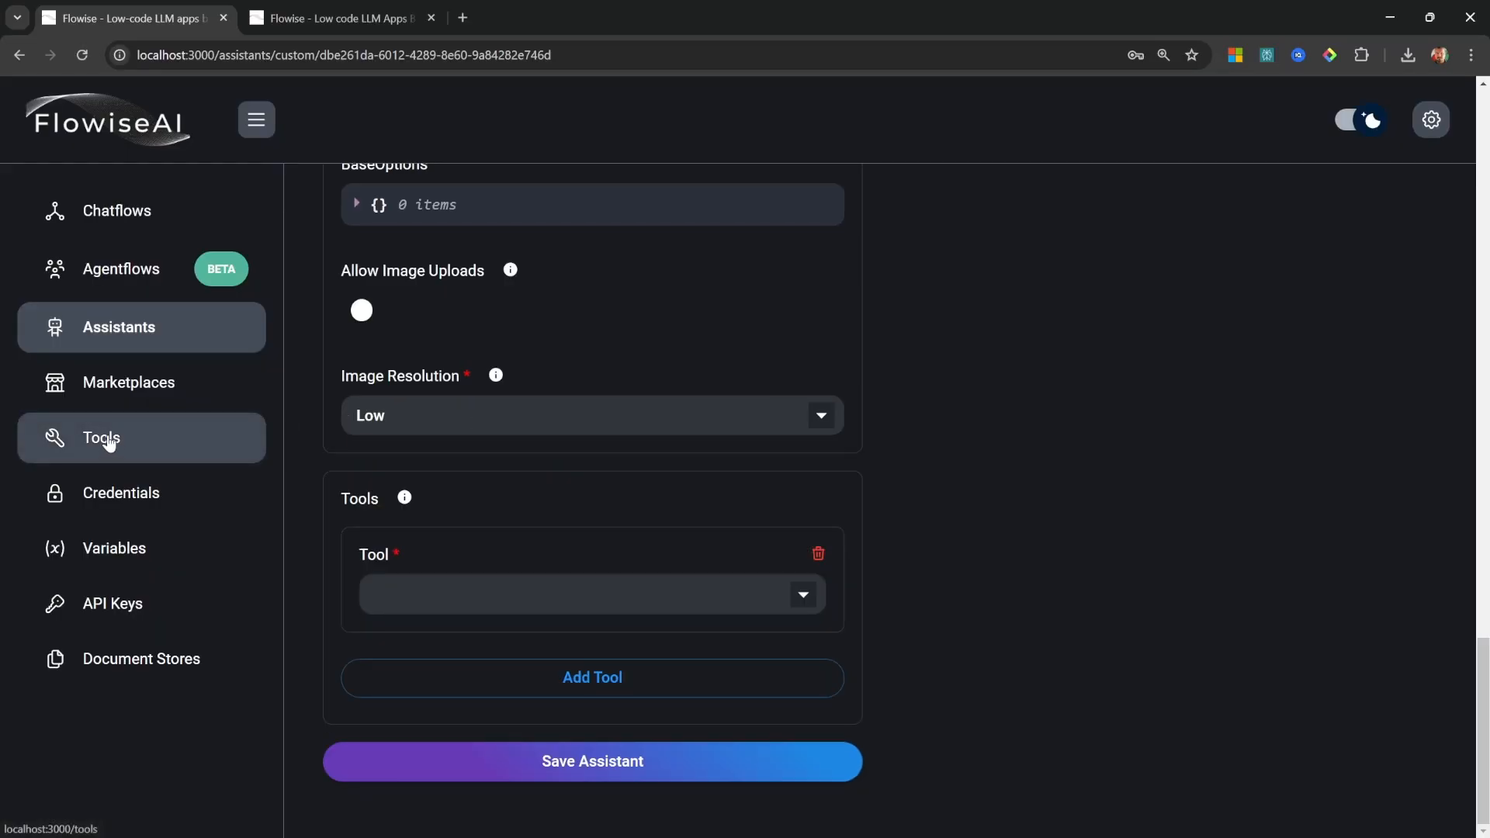
pyautogui.click(100, 438)
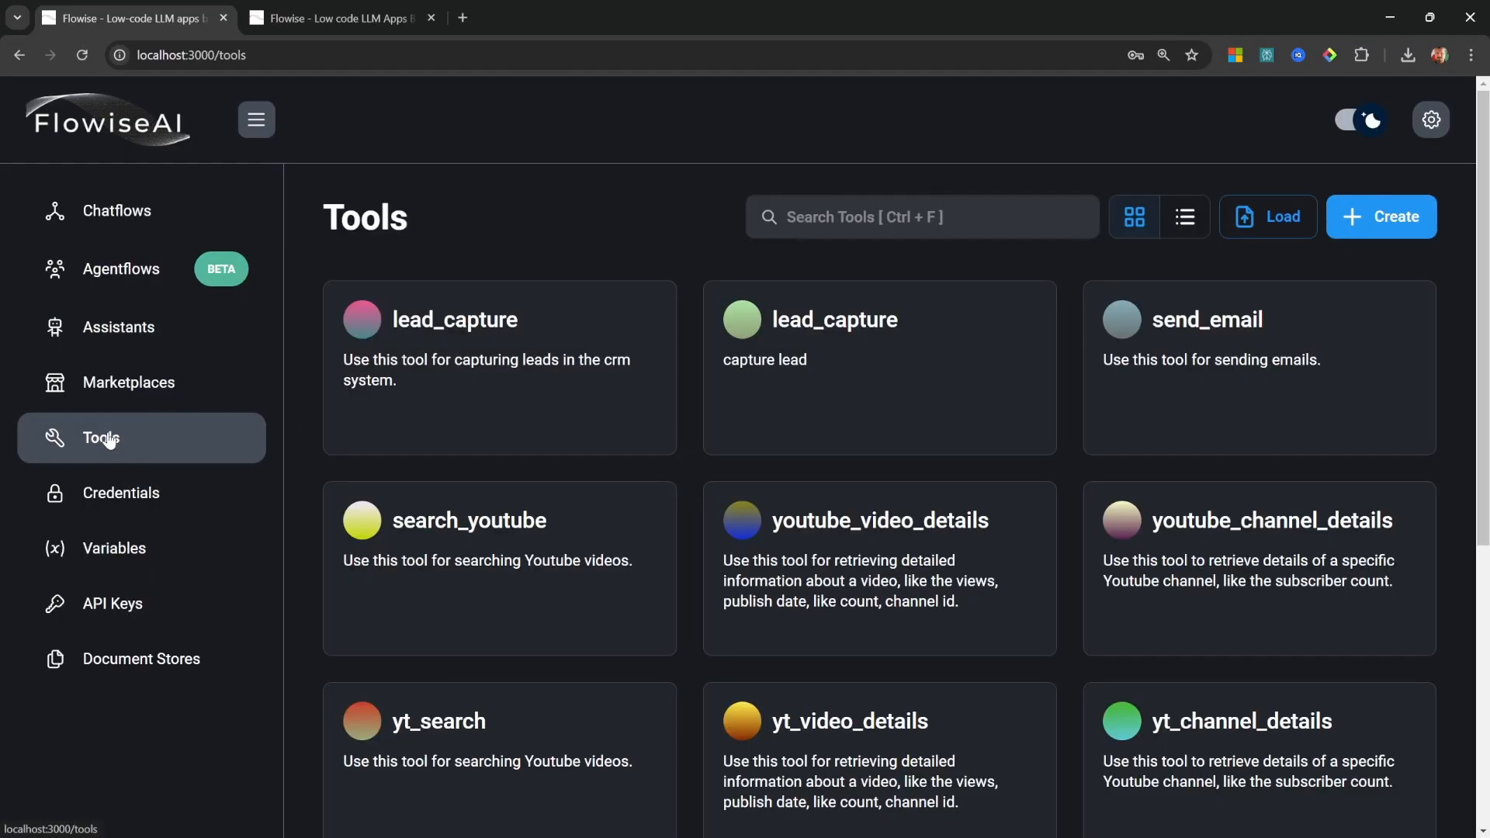
pyautogui.moveTo(208, 453)
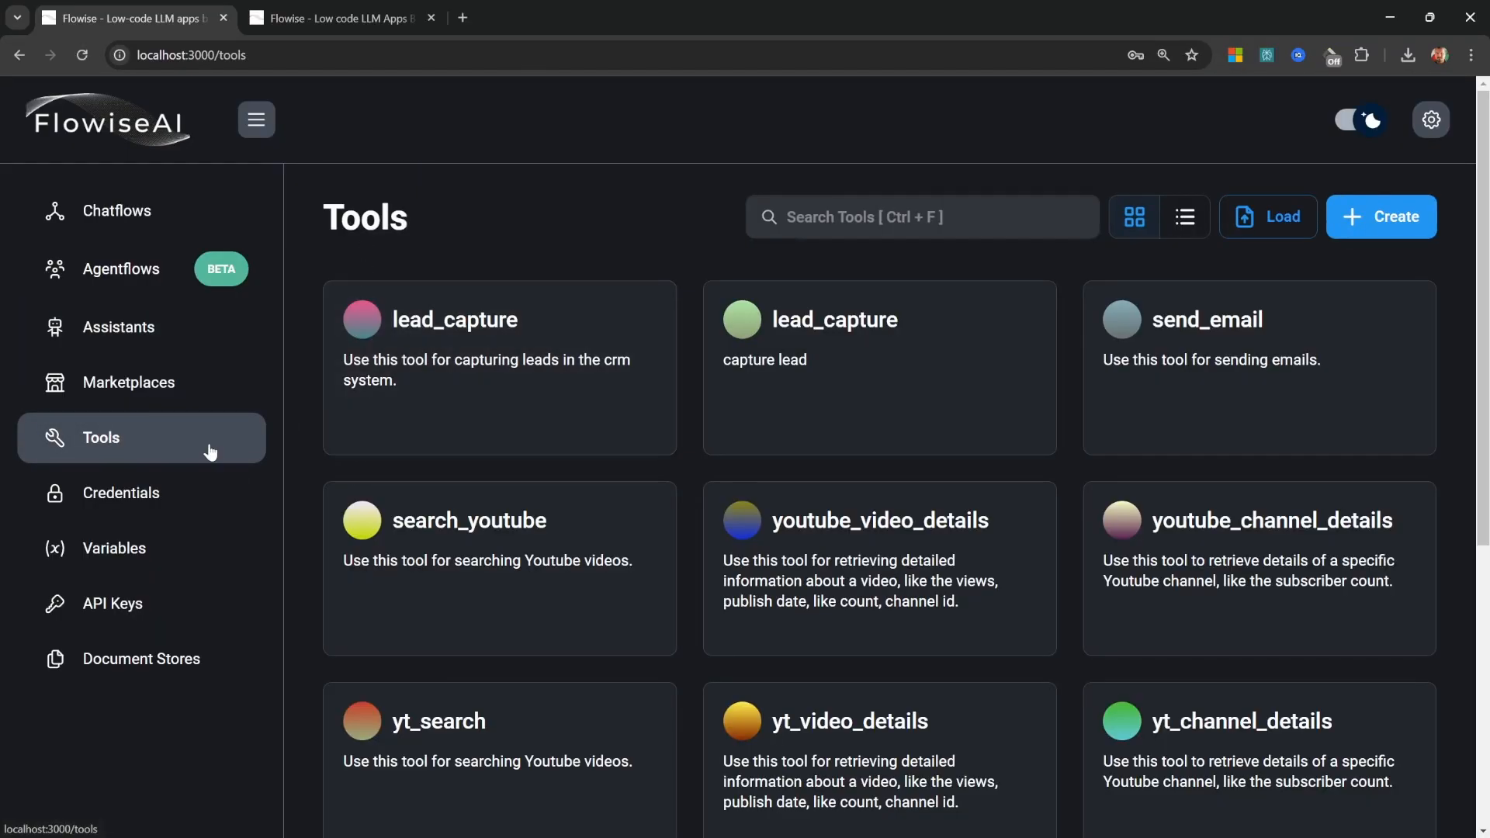
pyautogui.moveTo(567, 249)
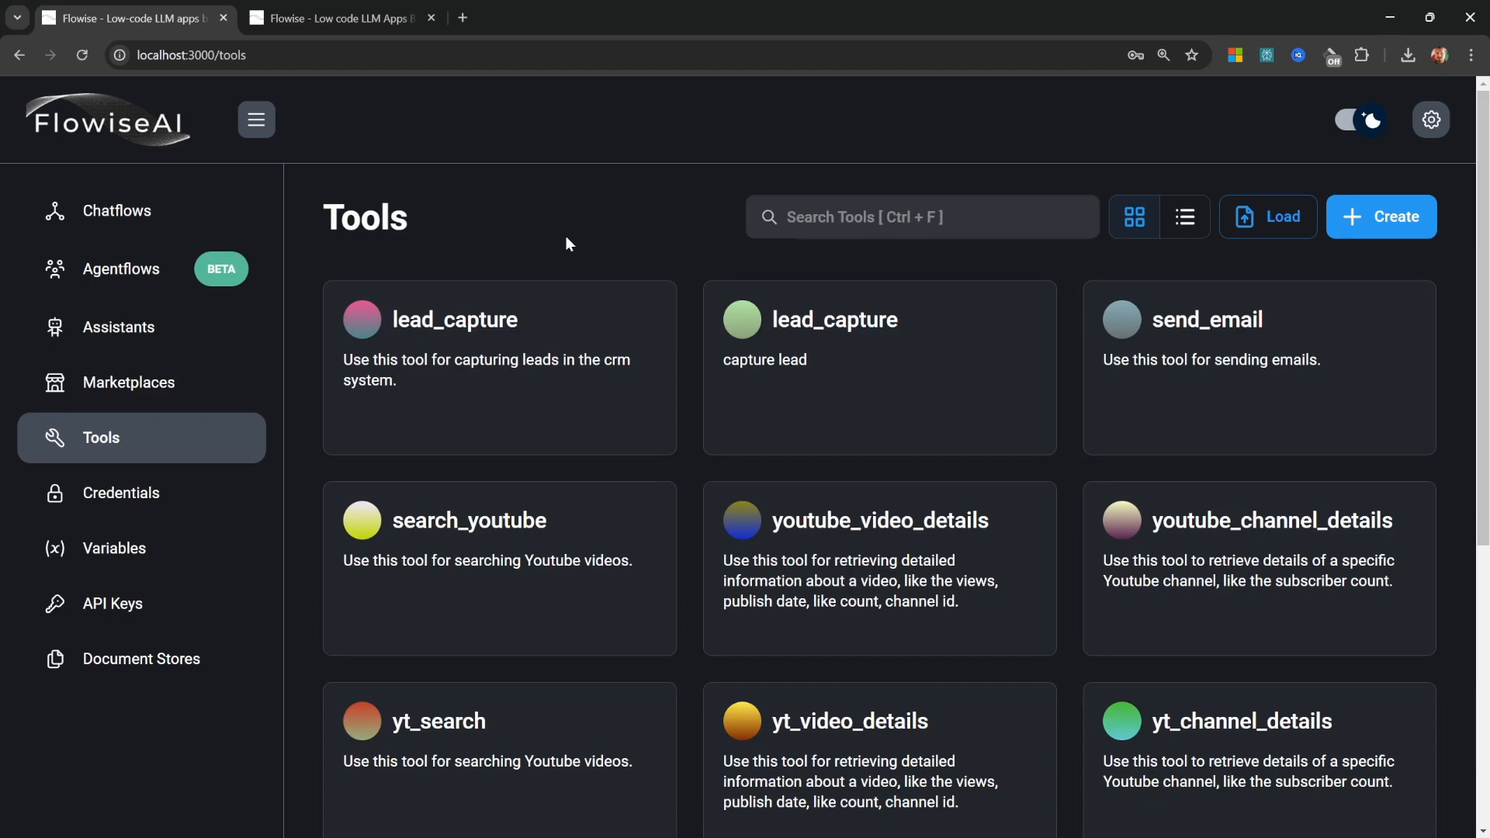
pyautogui.click(119, 326)
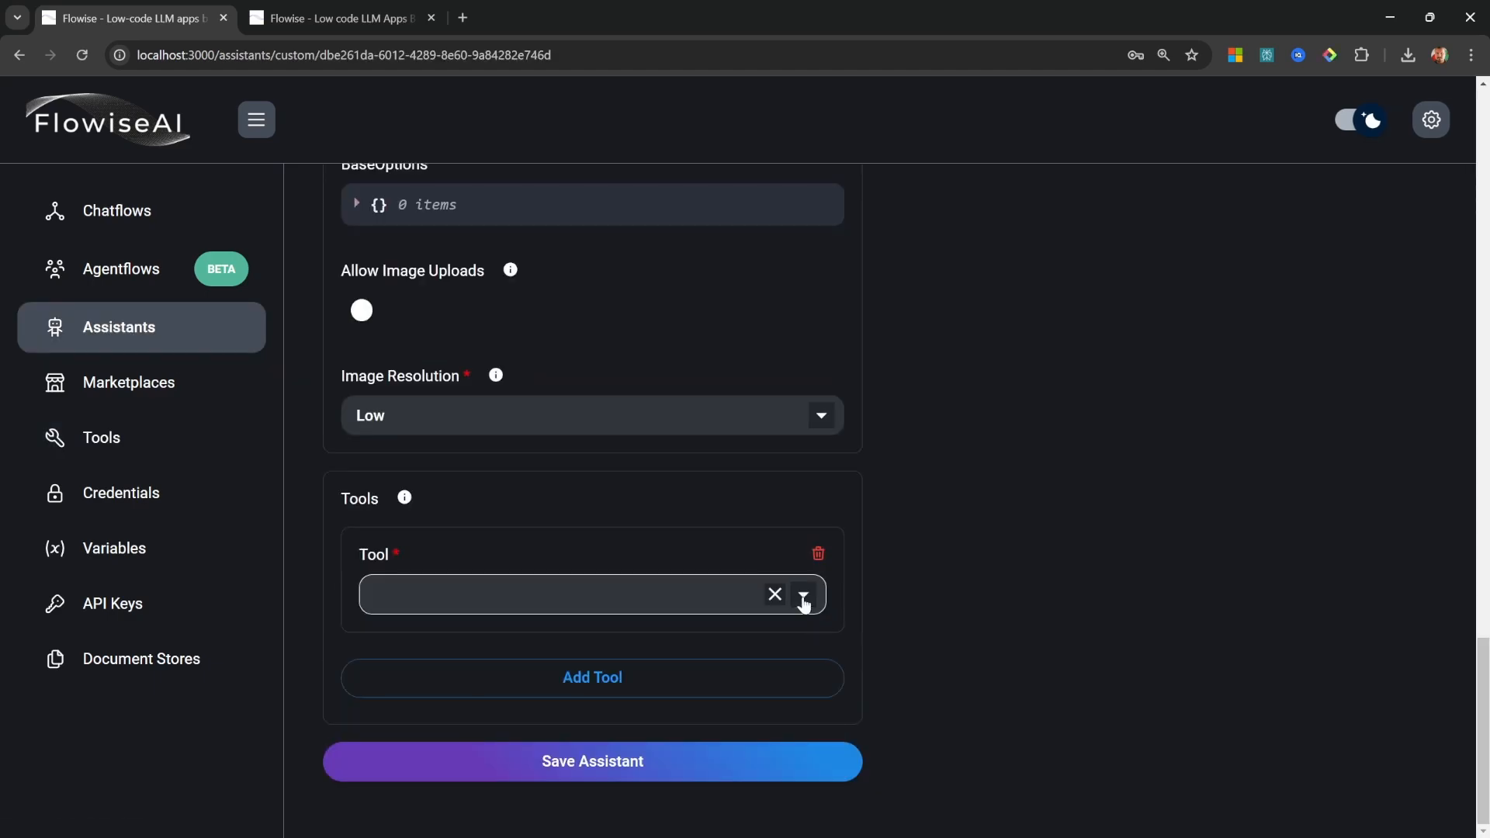
# Set the tool to Serp API and connect the SERP API credential
pyautogui.click(802, 594)
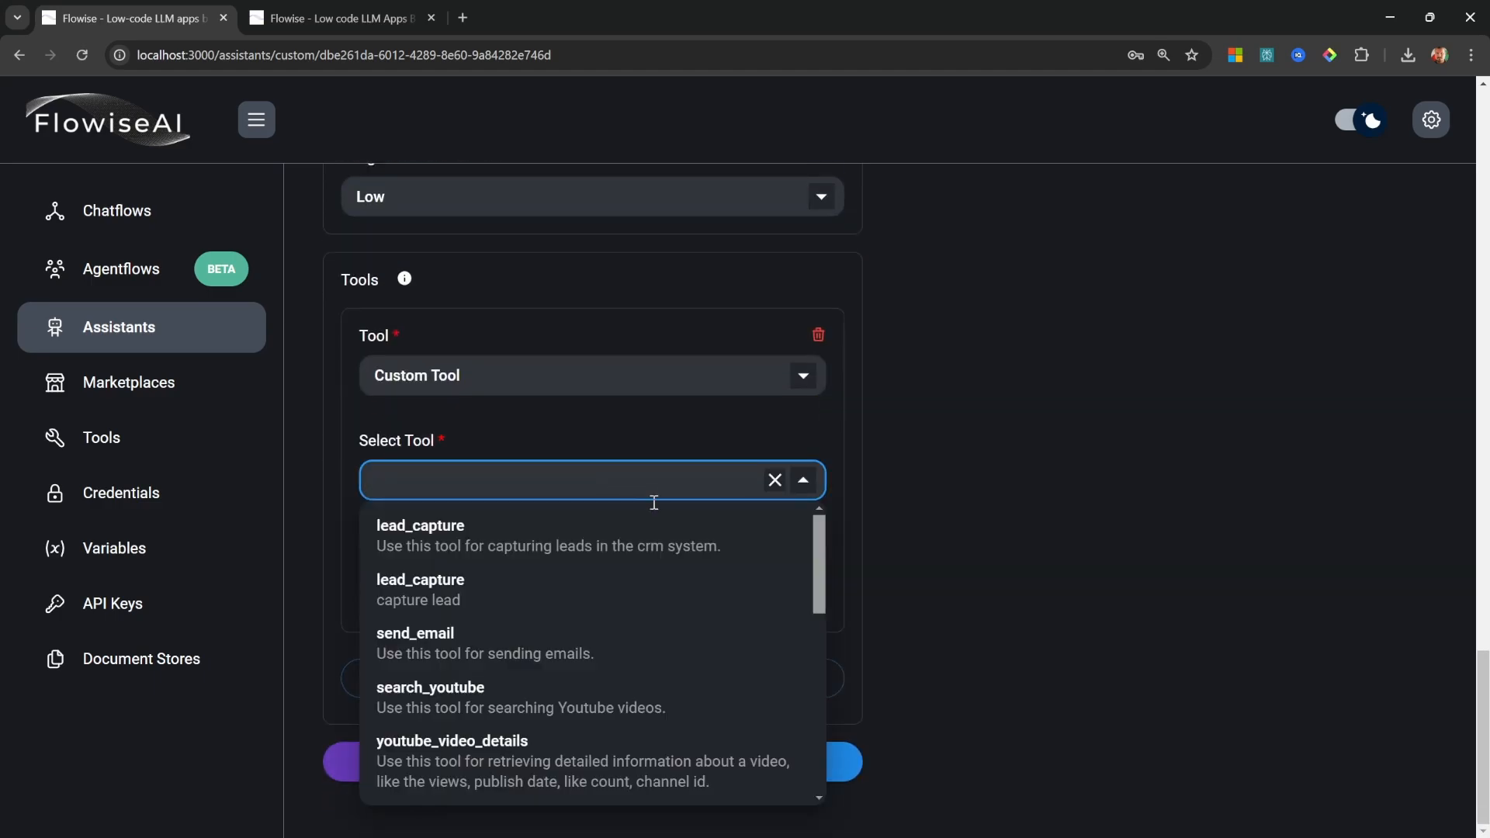
pyautogui.scroll(-3)
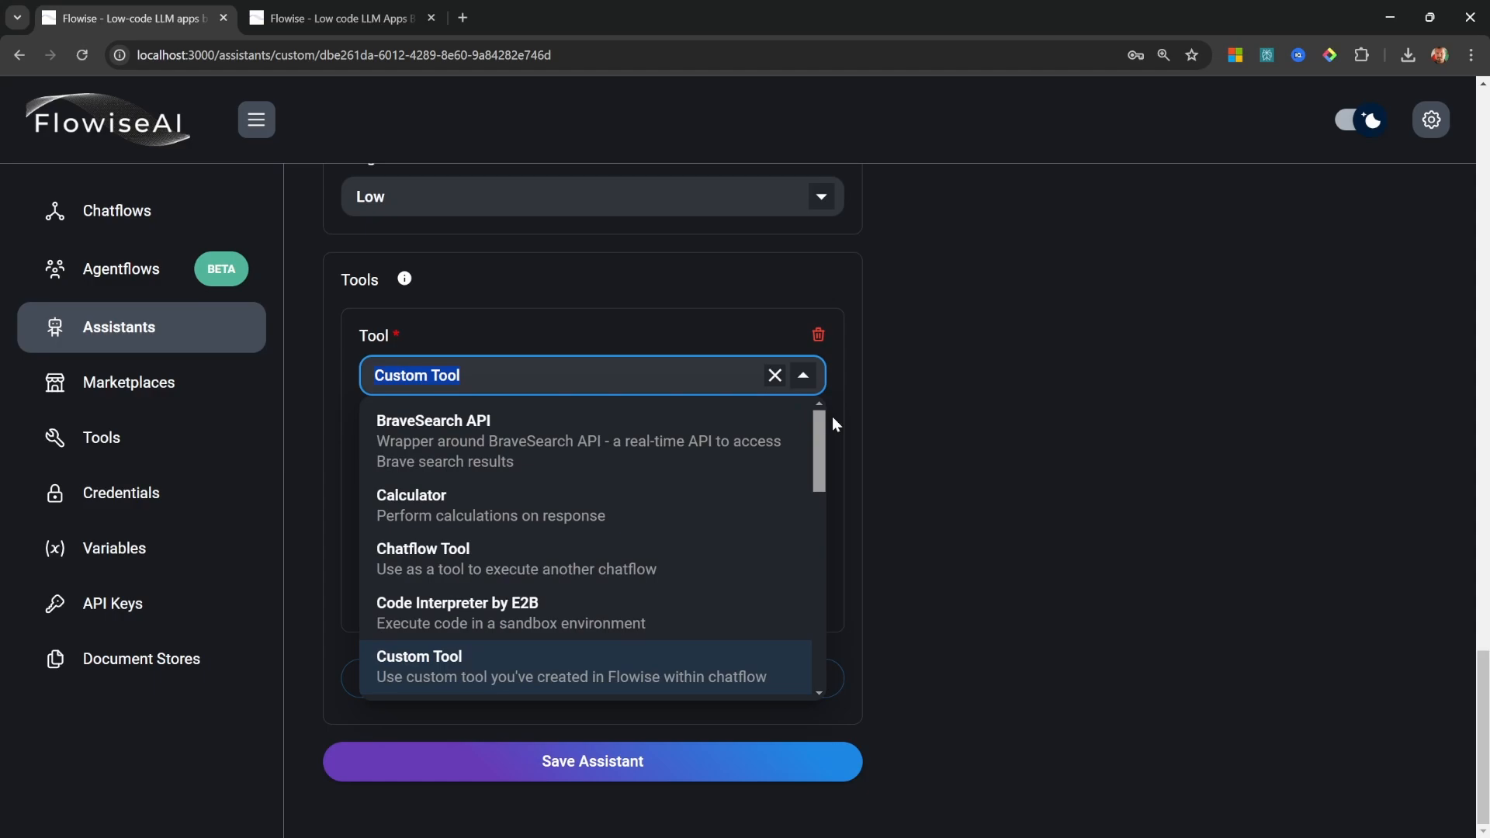
pyautogui.scroll(-3)
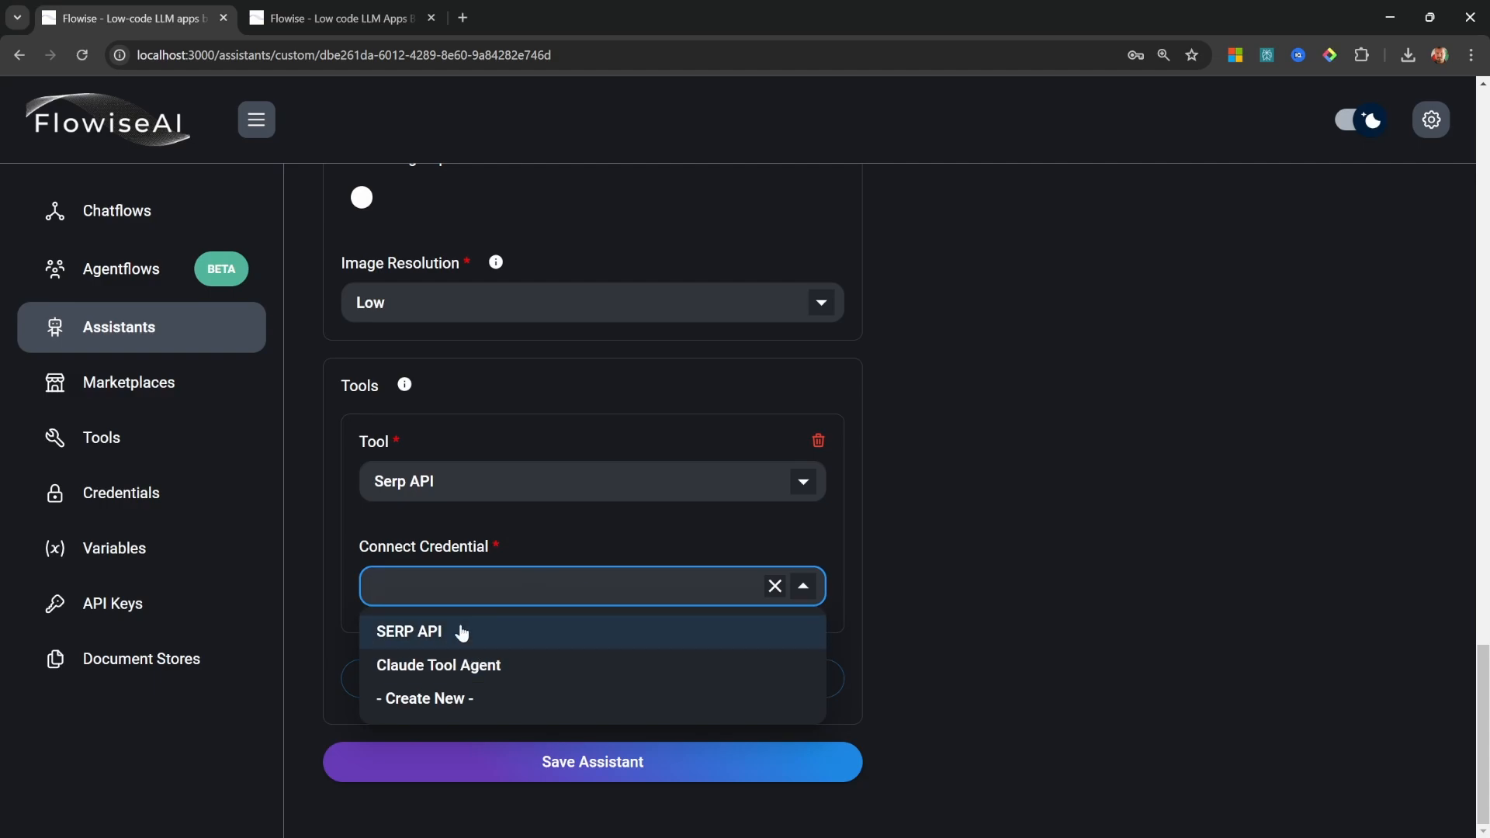
pyautogui.click(410, 630)
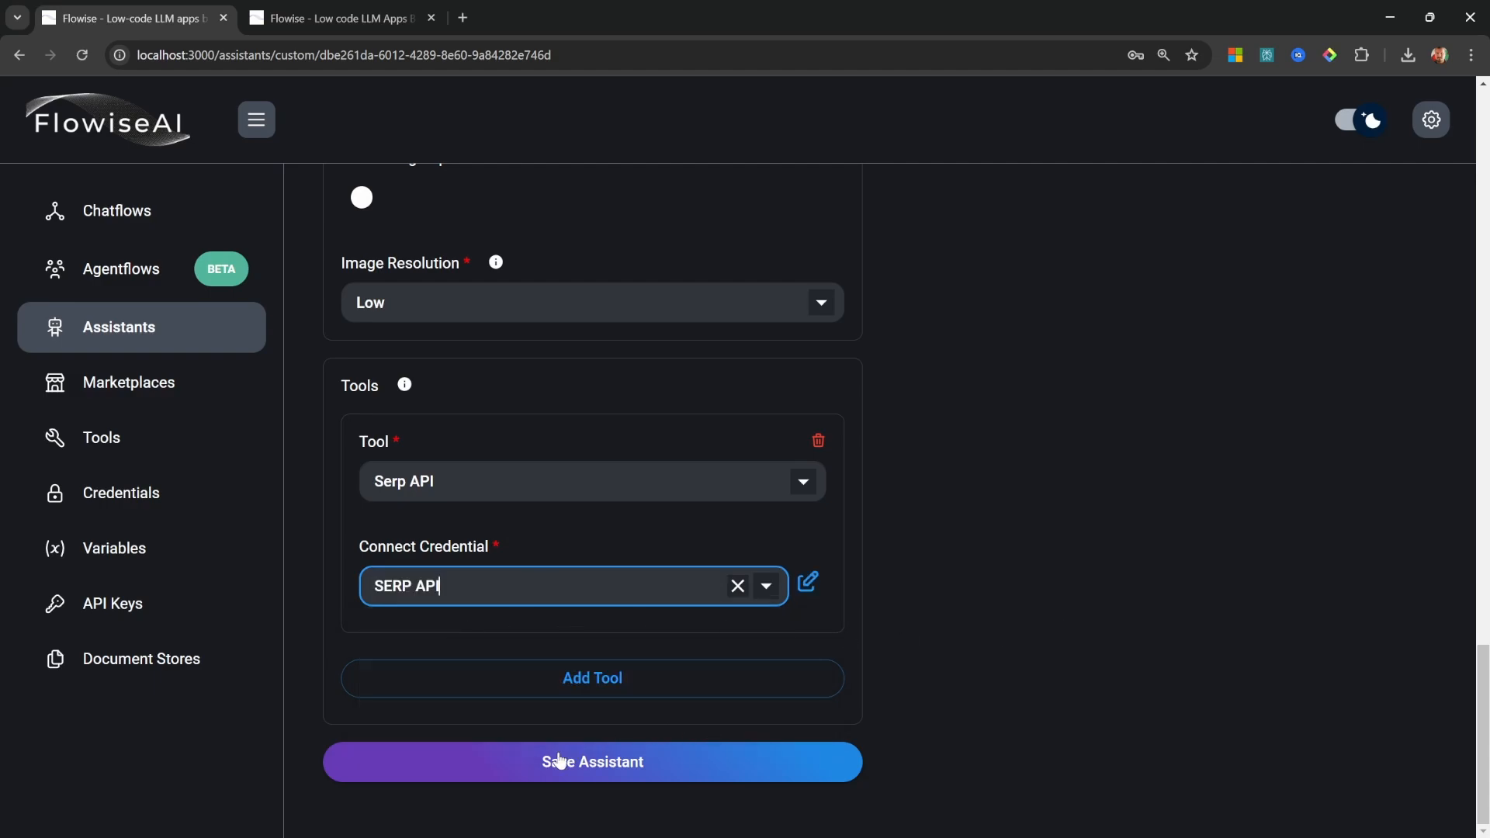
# Save the assistant and ask the preview chat 'What is the latest news on AI?'
pyautogui.click(592, 761)
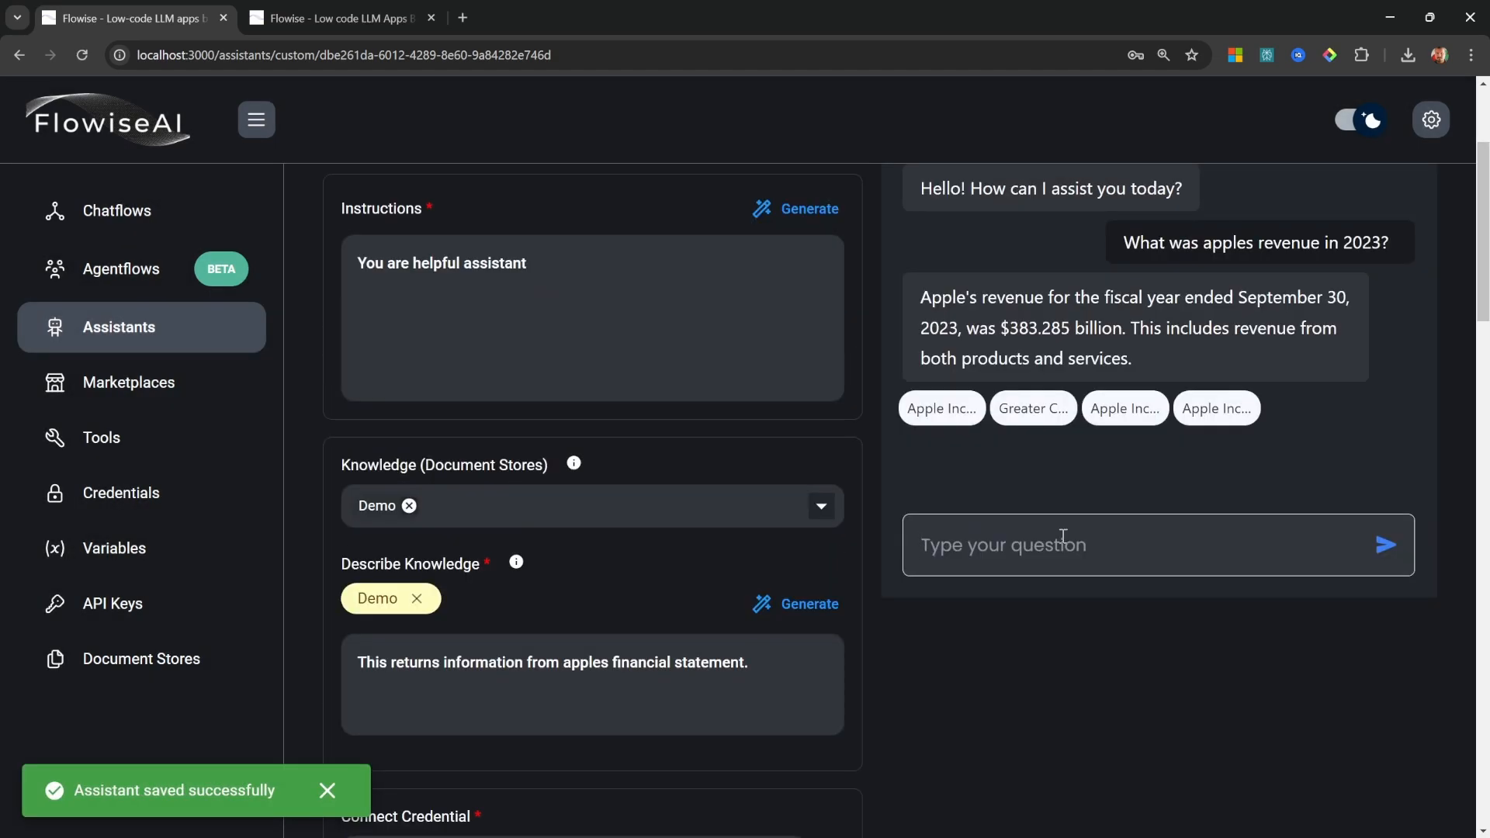
pyautogui.write('What is the latest news on AI?')
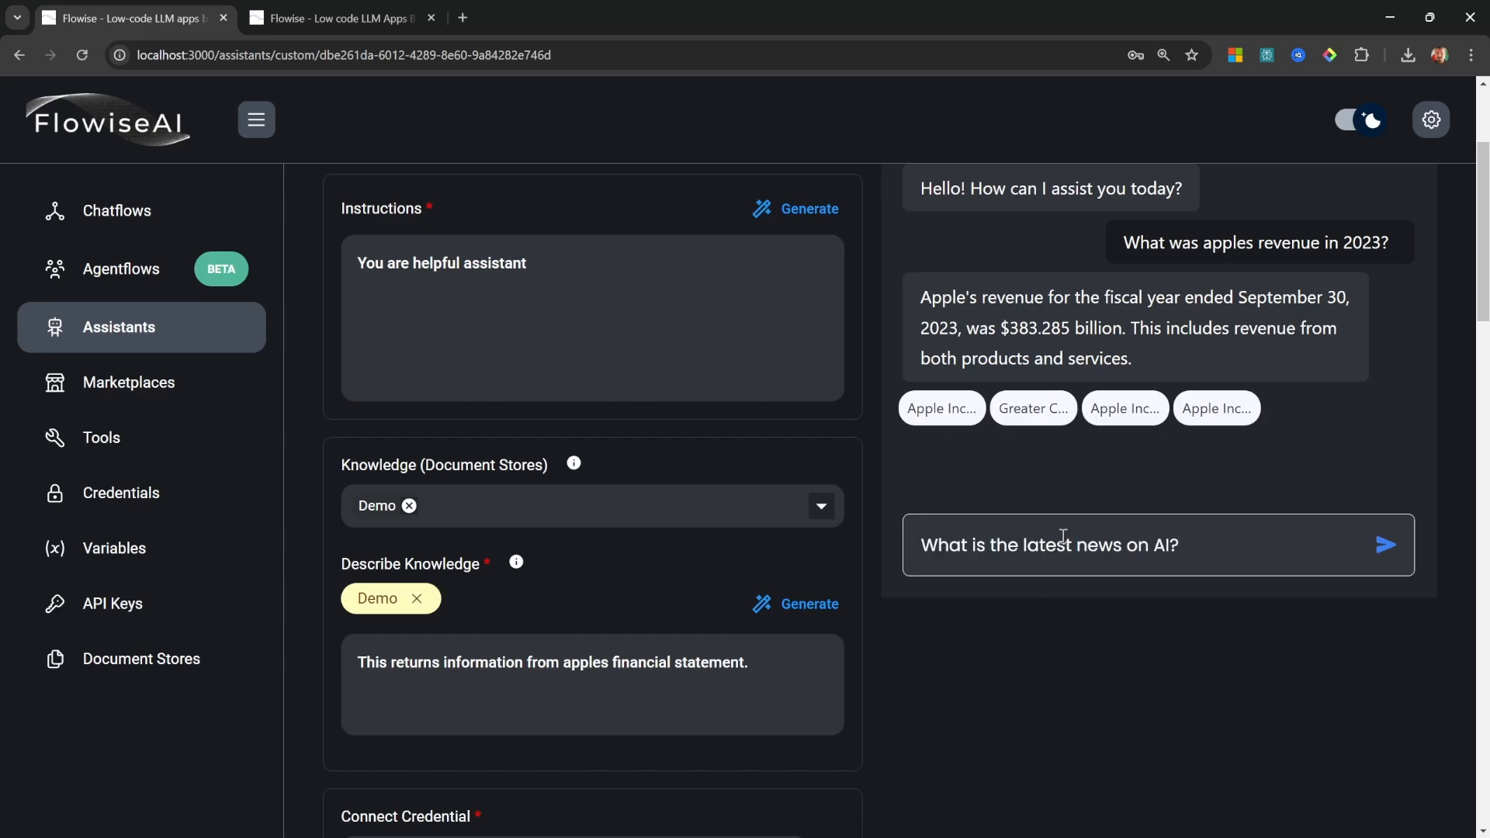
pyautogui.click(1384, 544)
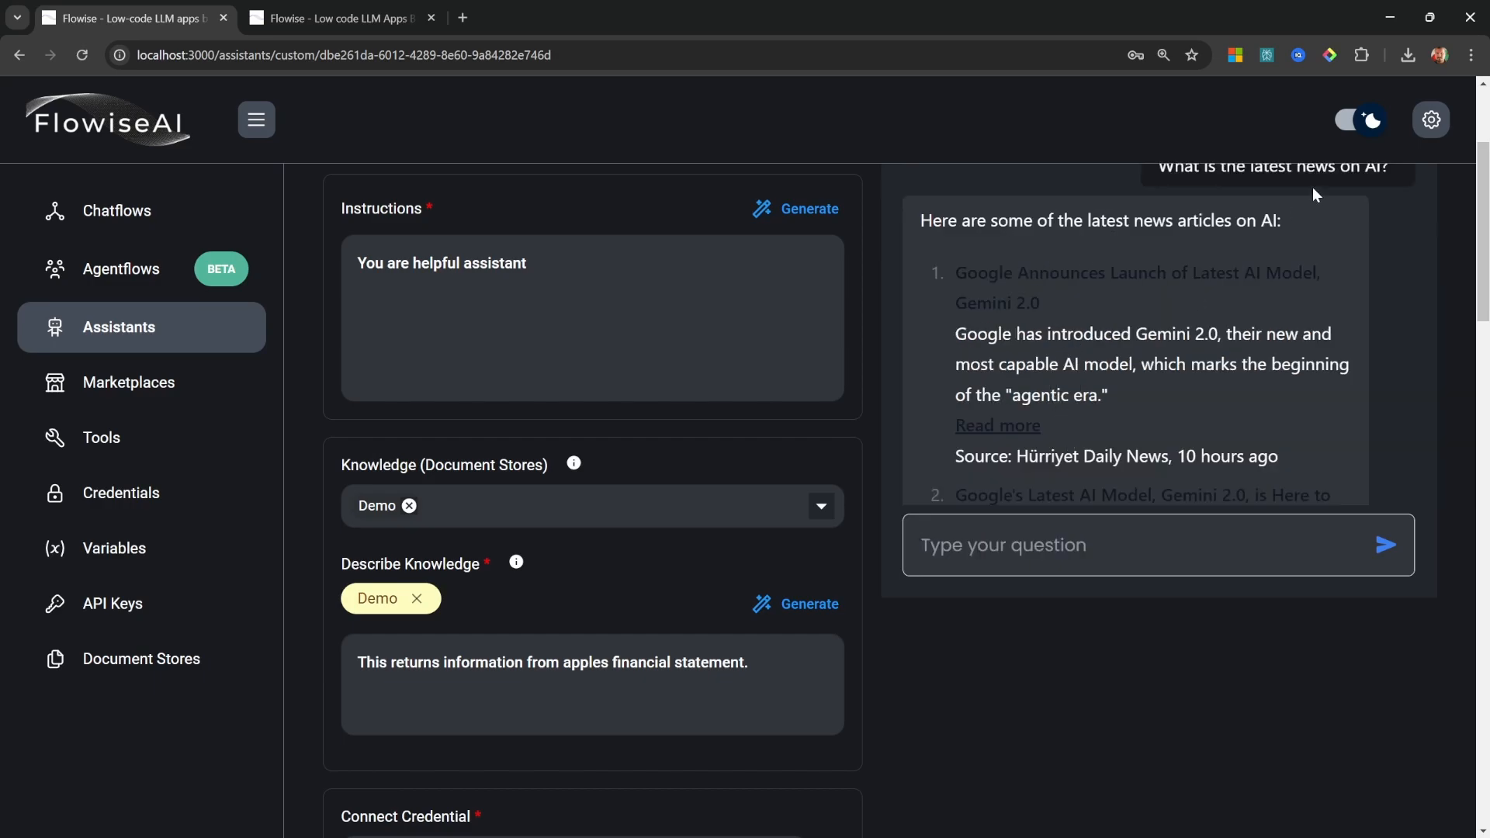
# Switch to light mode, scroll through the AI news answer, then return to dark mode
pyautogui.click(1358, 120)
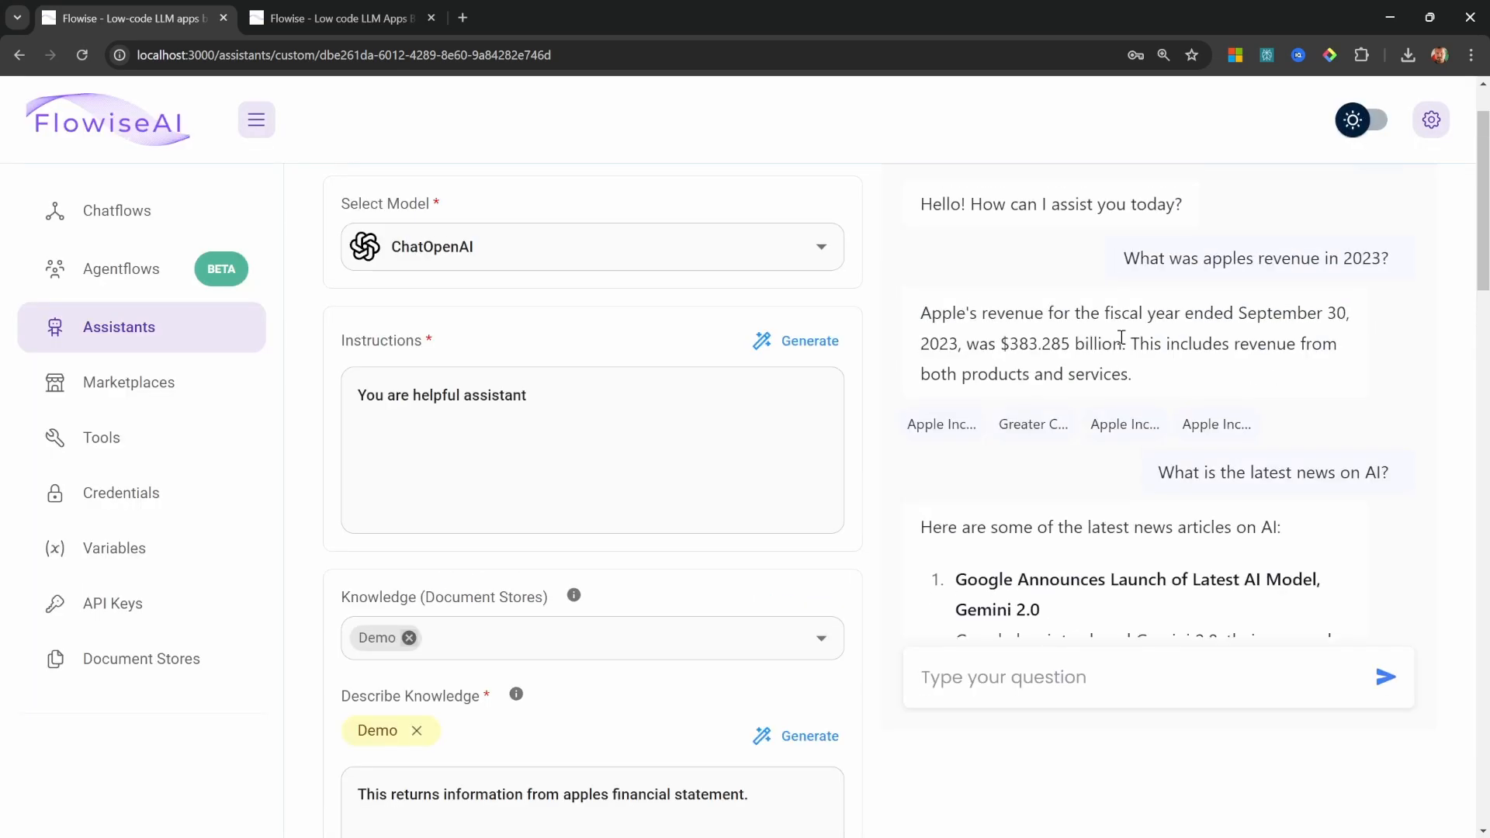
pyautogui.scroll(-3)
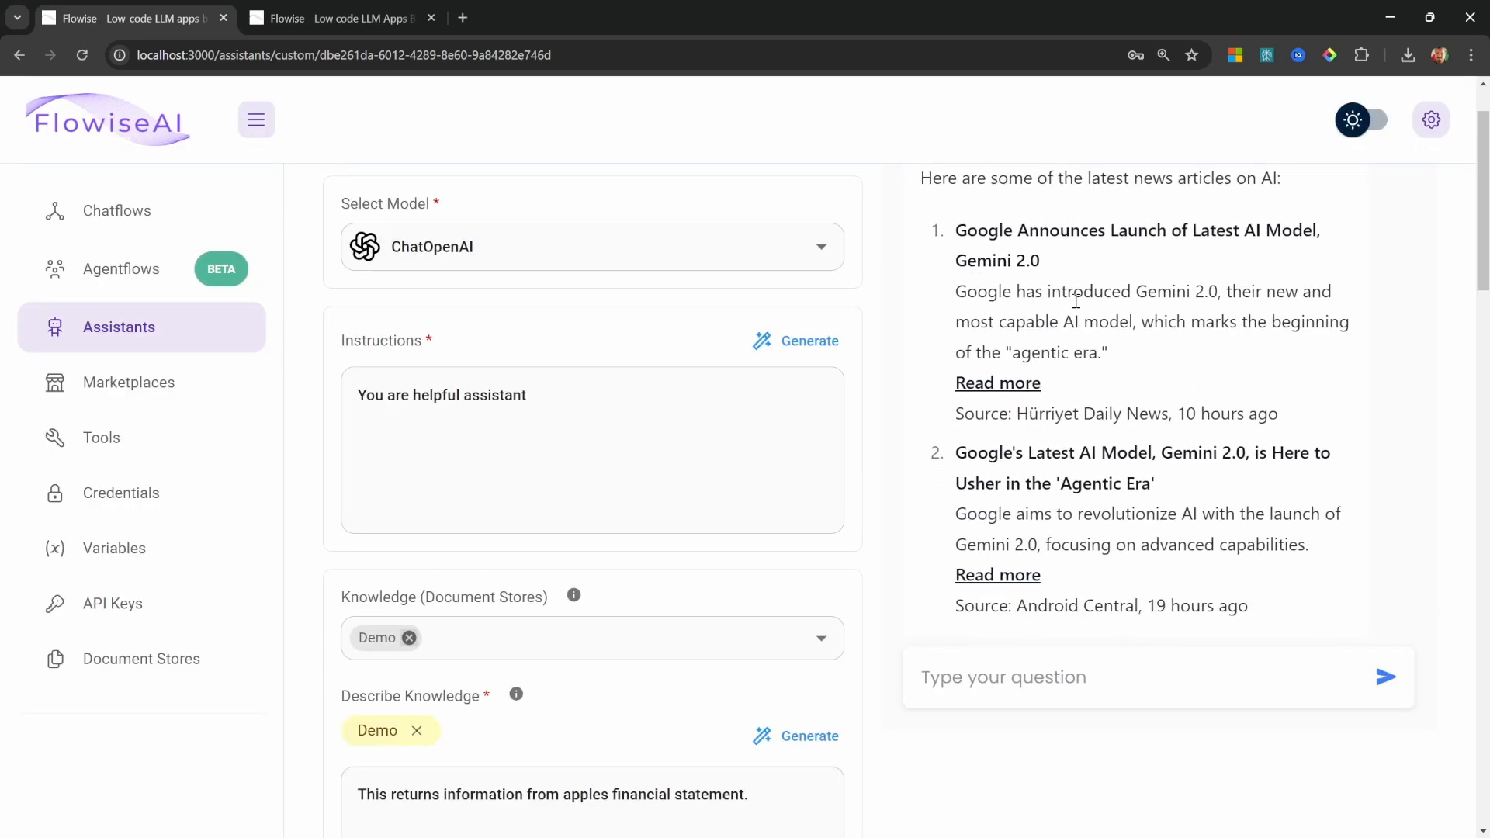
pyautogui.moveTo(1102, 342)
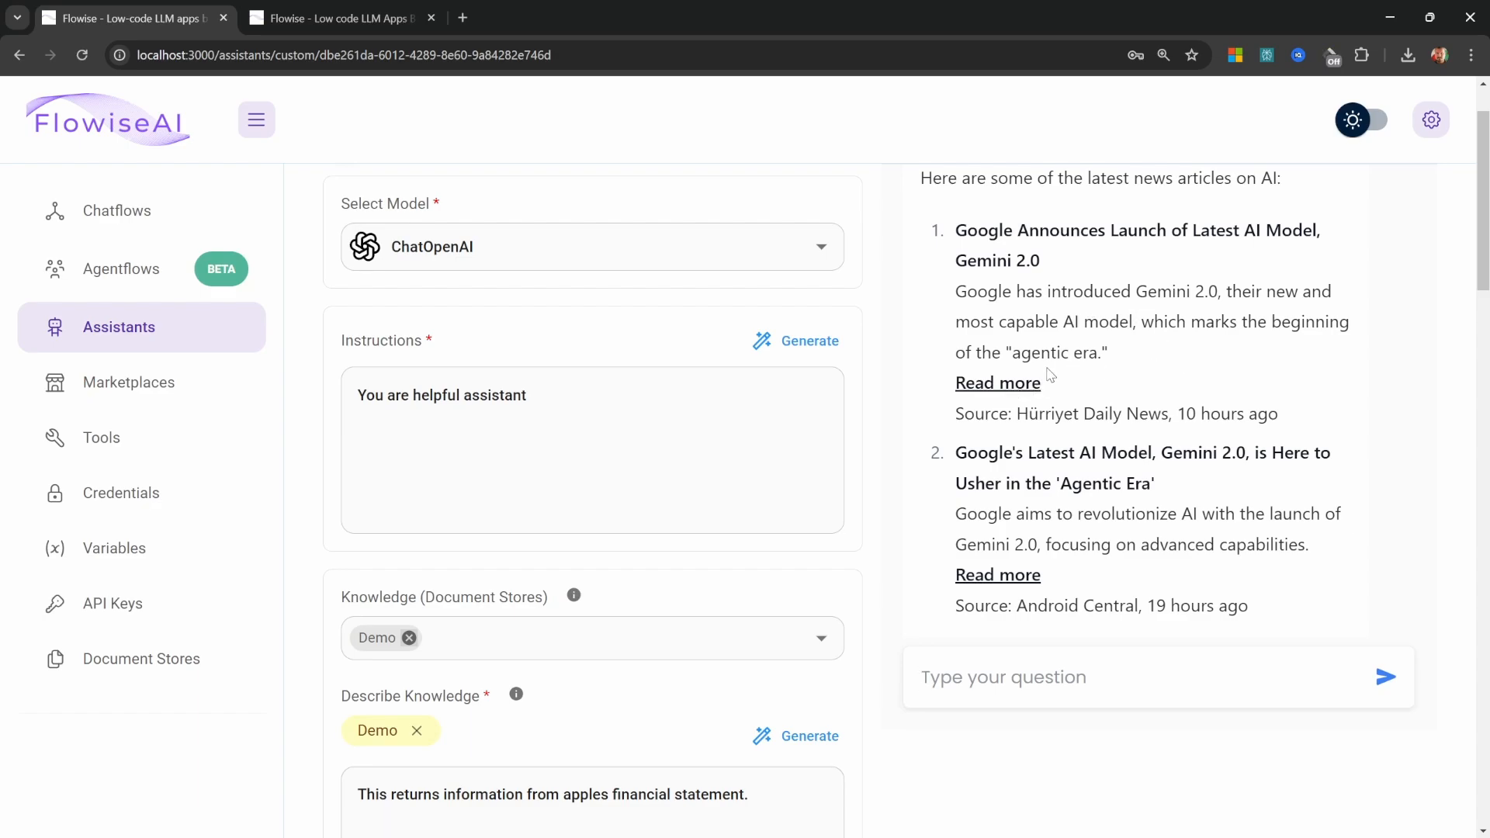
pyautogui.moveTo(997, 382)
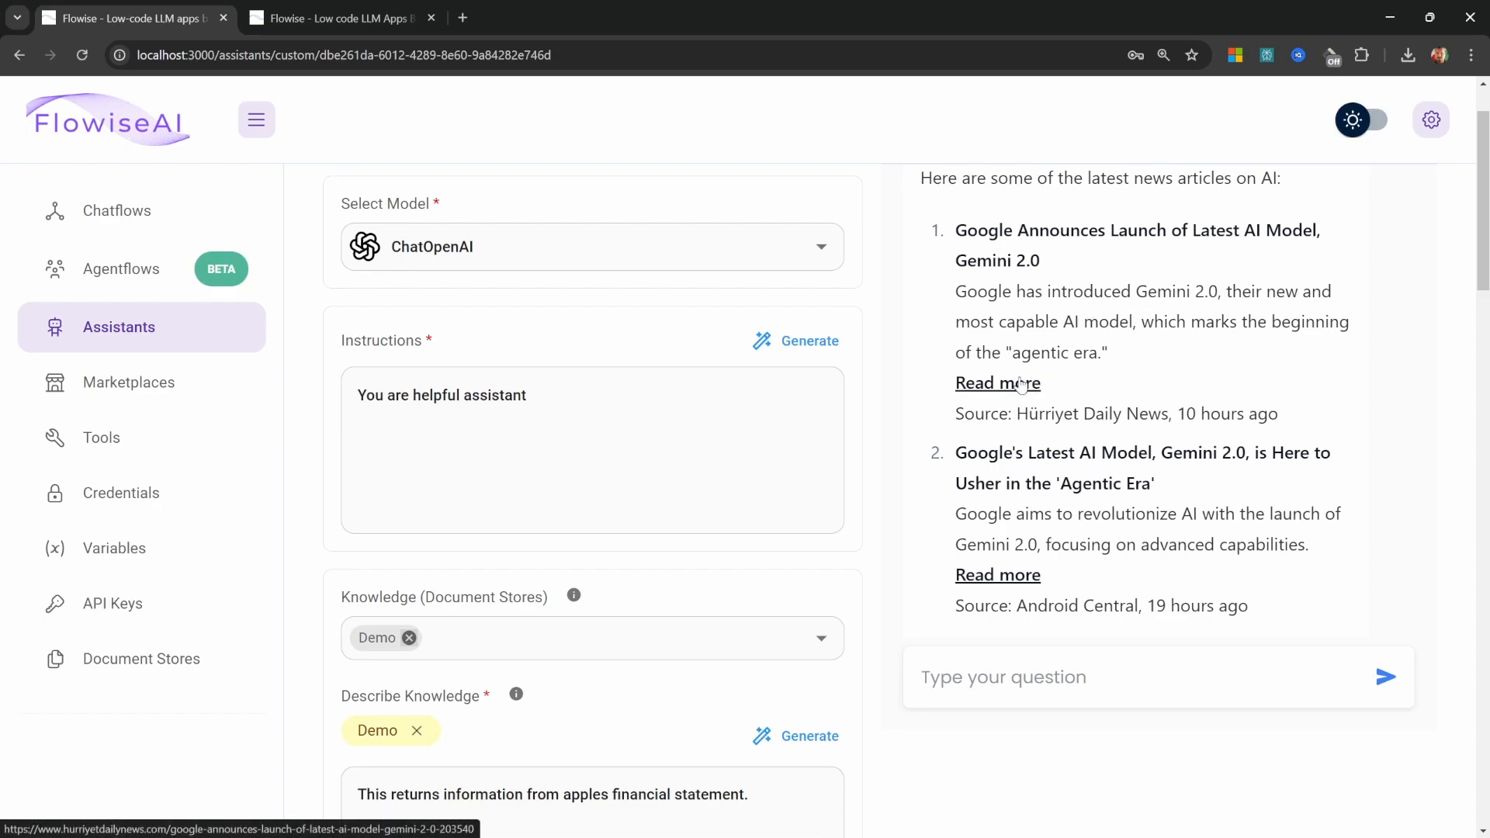
pyautogui.click(1359, 120)
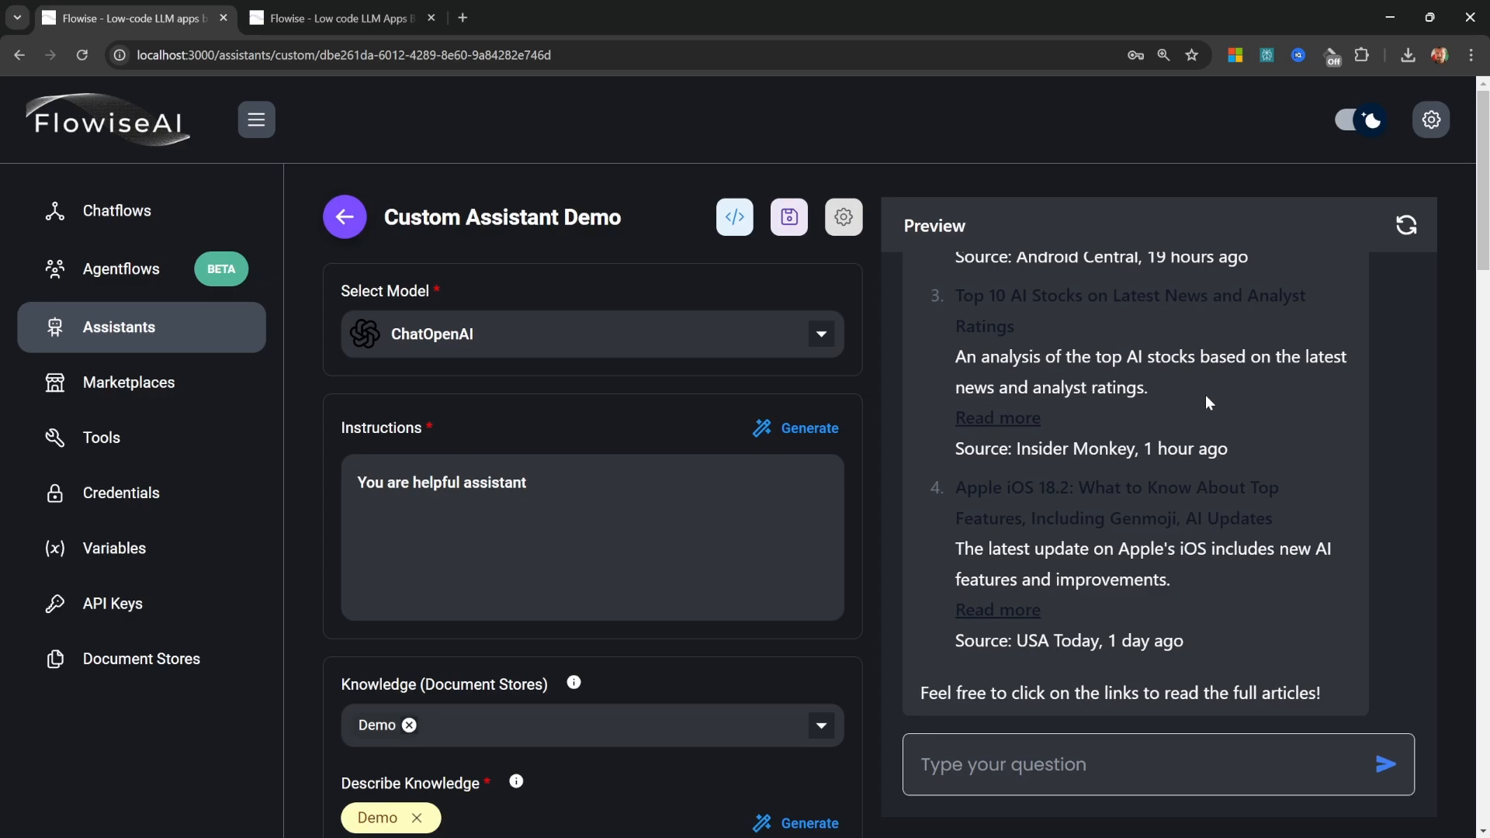
pyautogui.moveTo(1175, 392)
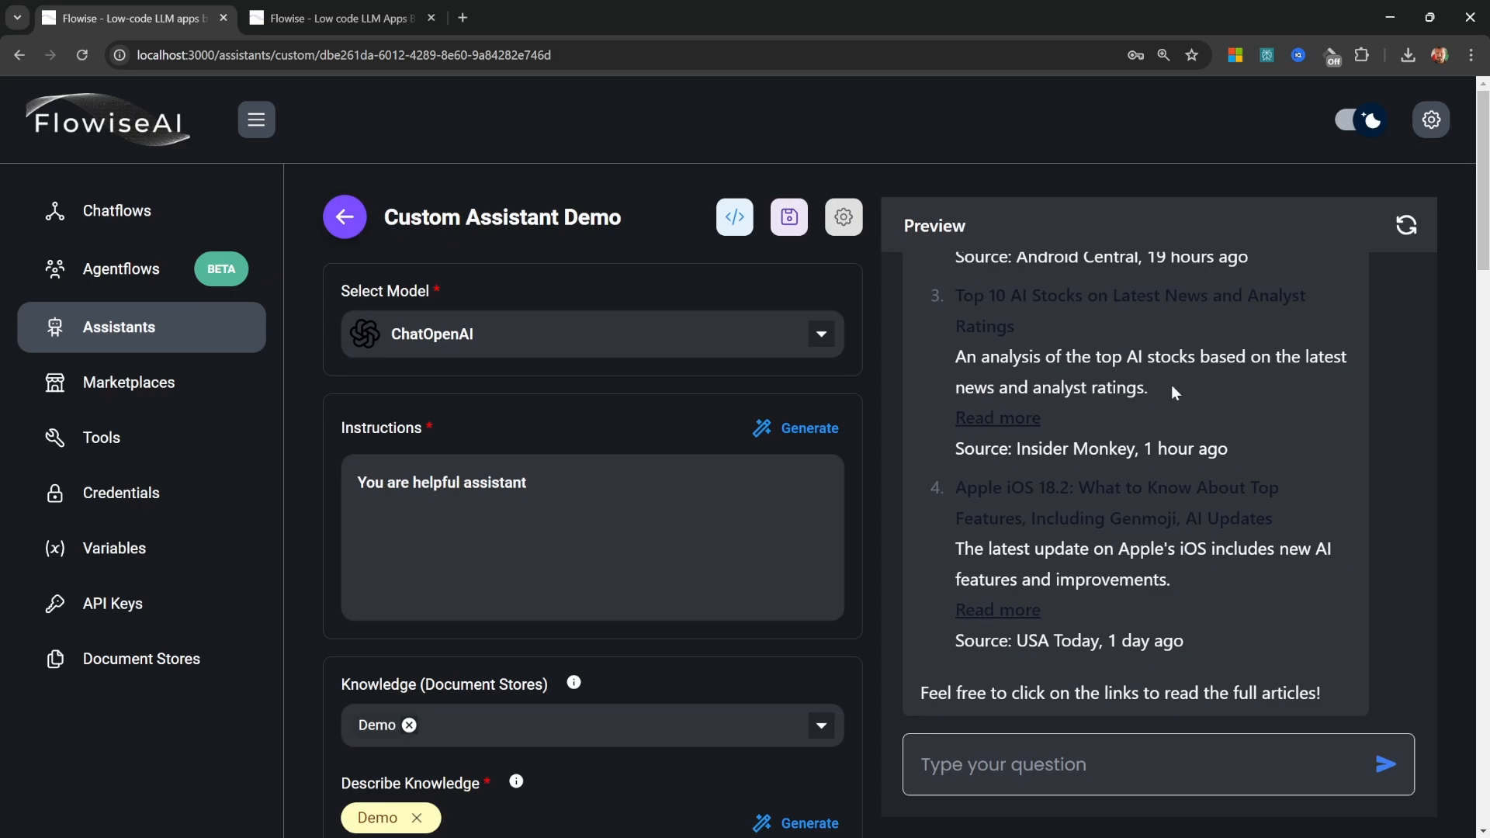
pyautogui.click(841, 216)
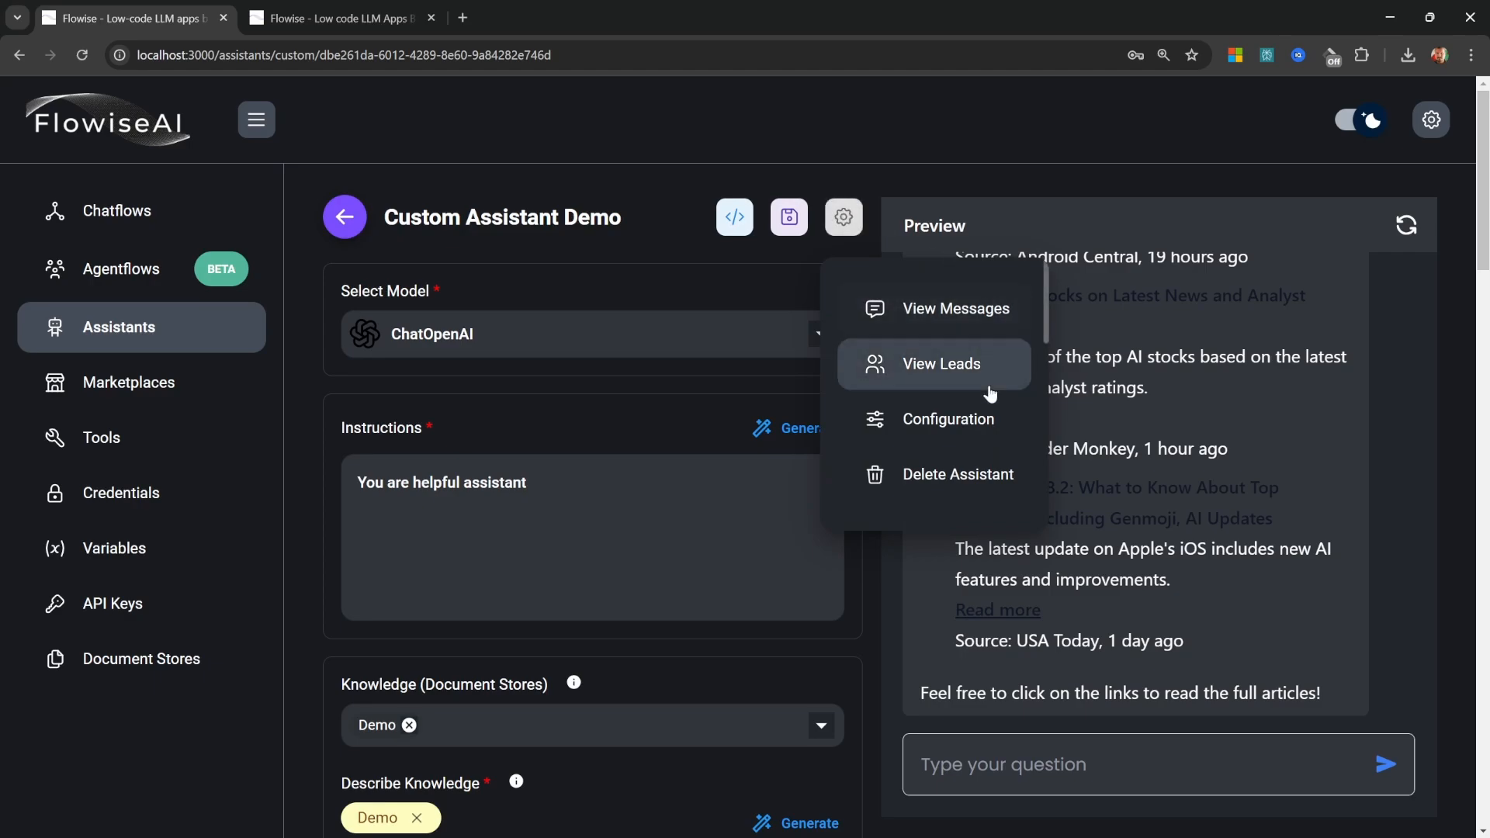
pyautogui.click(947, 419)
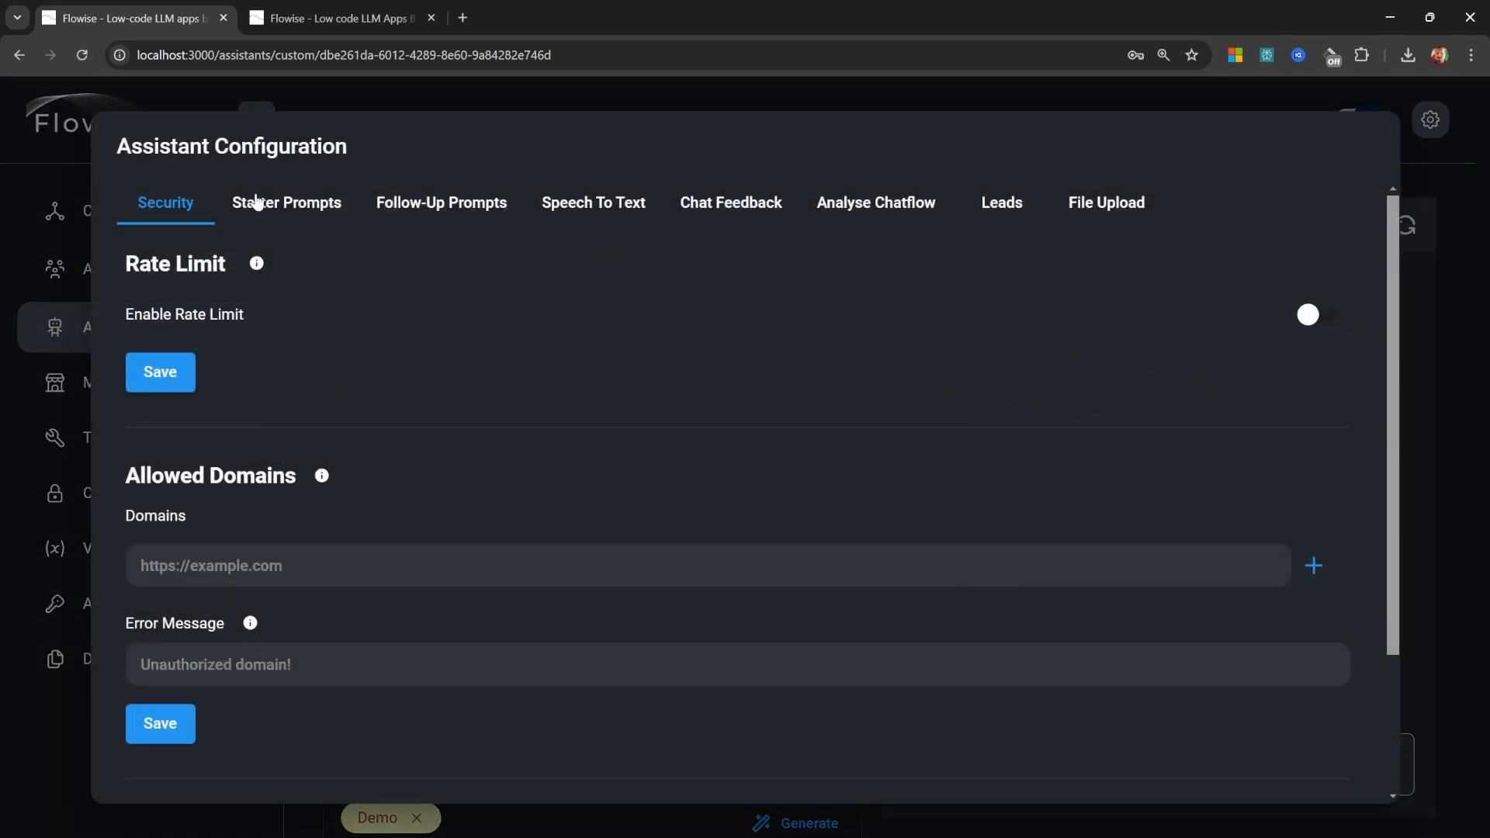
pyautogui.moveTo(248, 272)
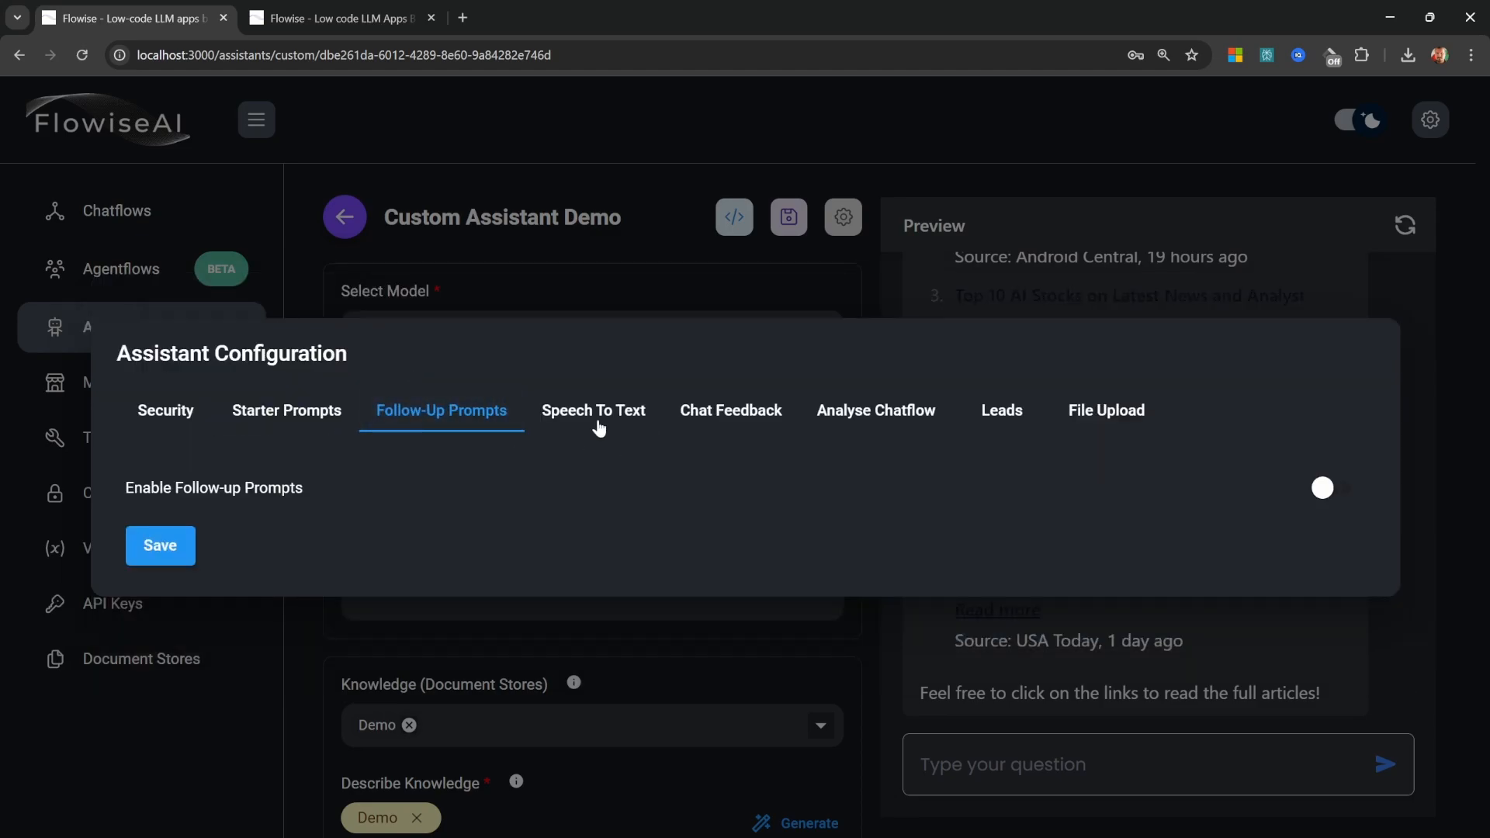
pyautogui.click(593, 410)
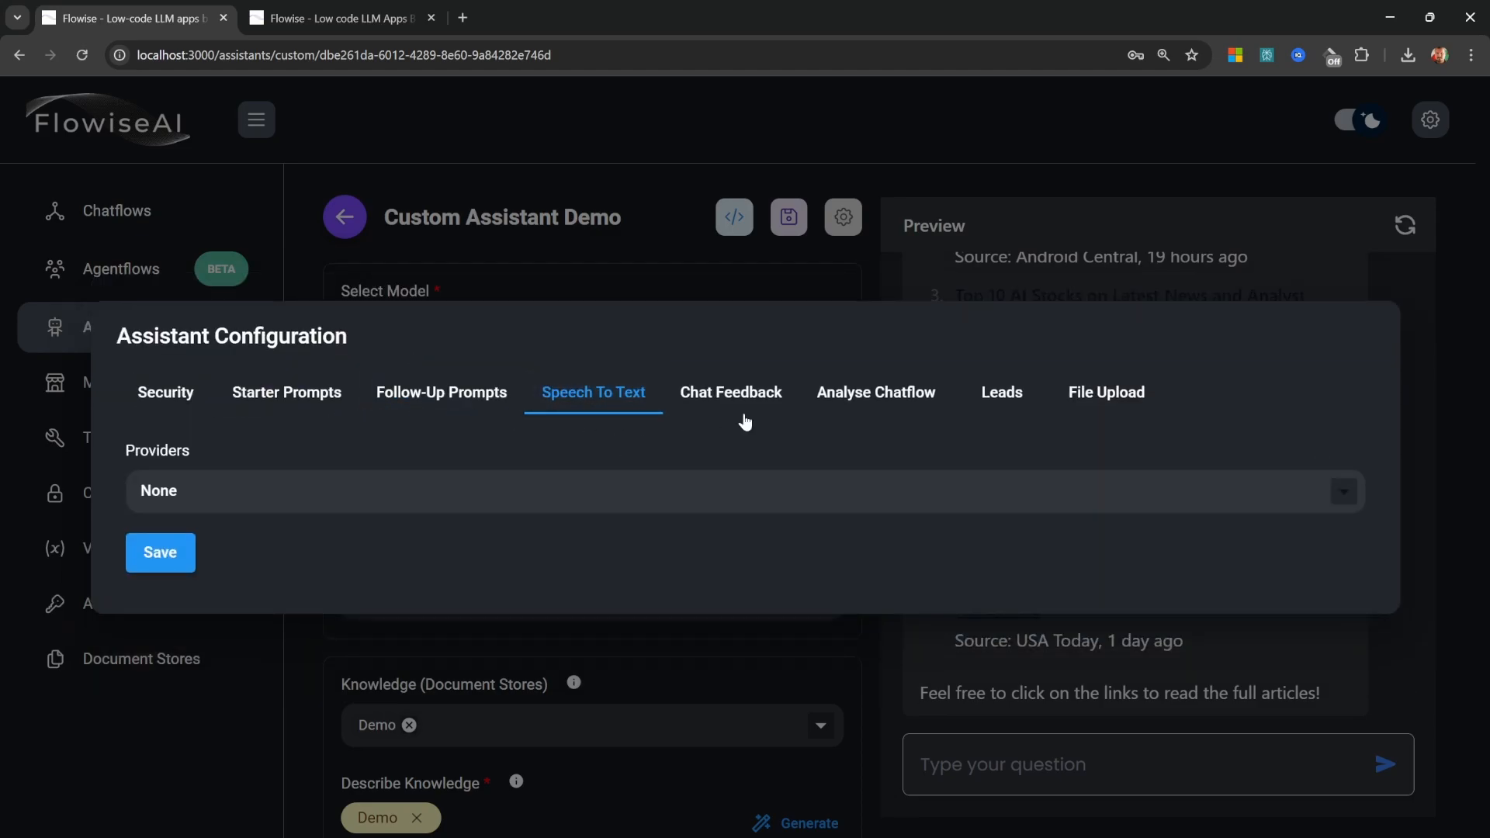
pyautogui.click(730, 398)
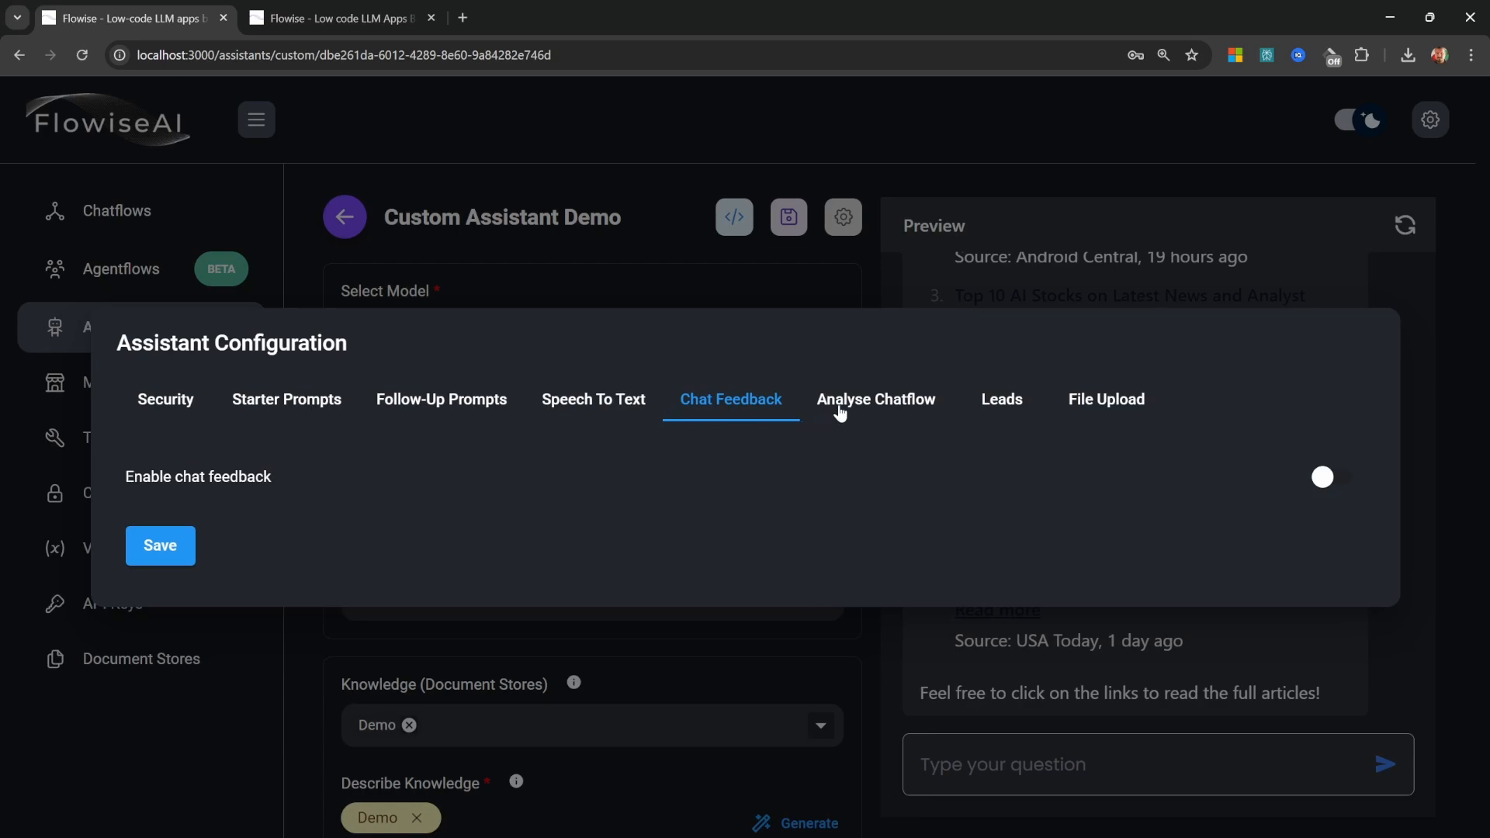
pyautogui.click(876, 398)
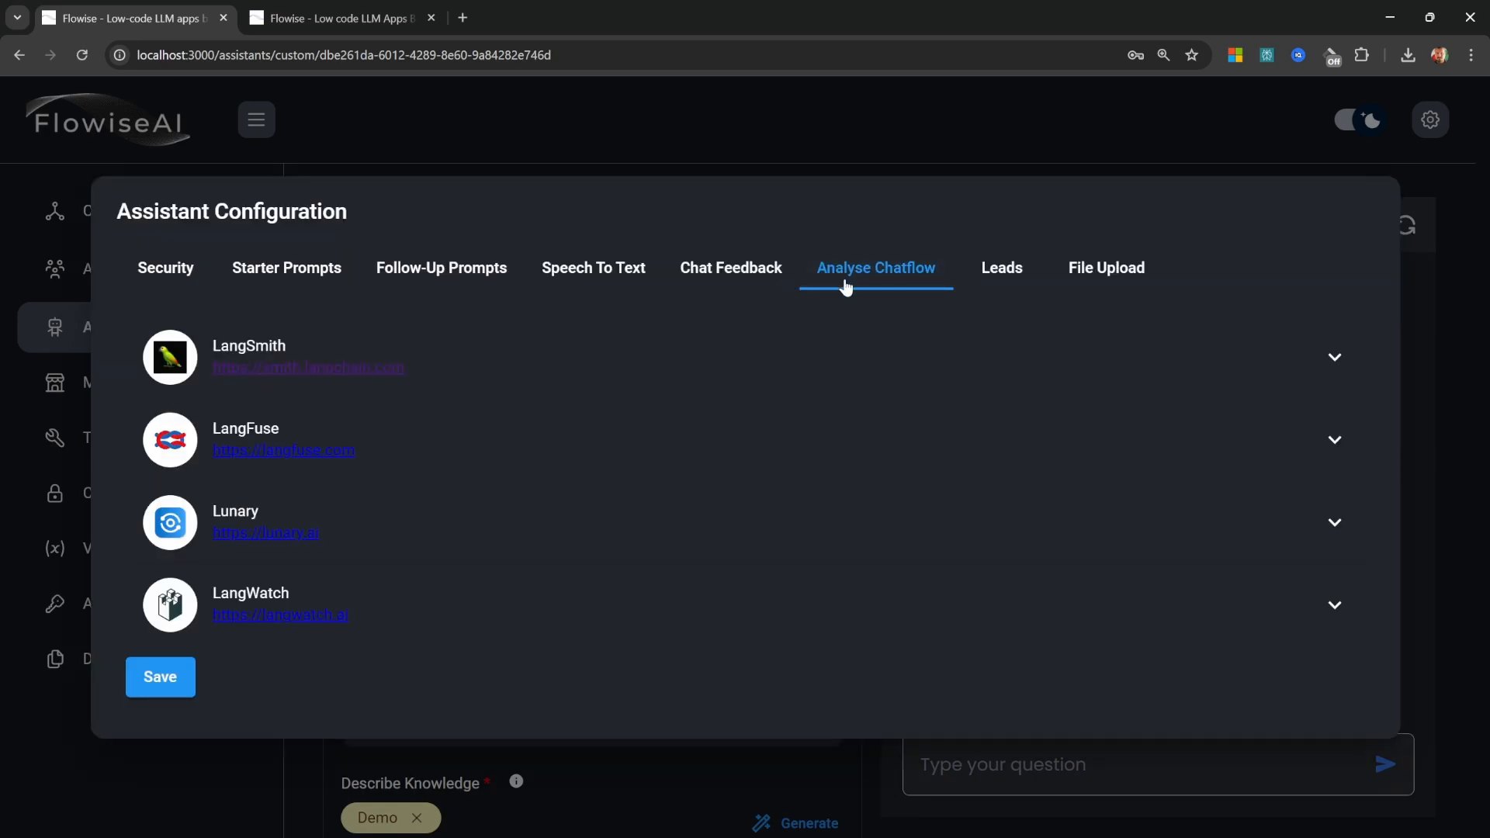
pyautogui.moveTo(660, 364)
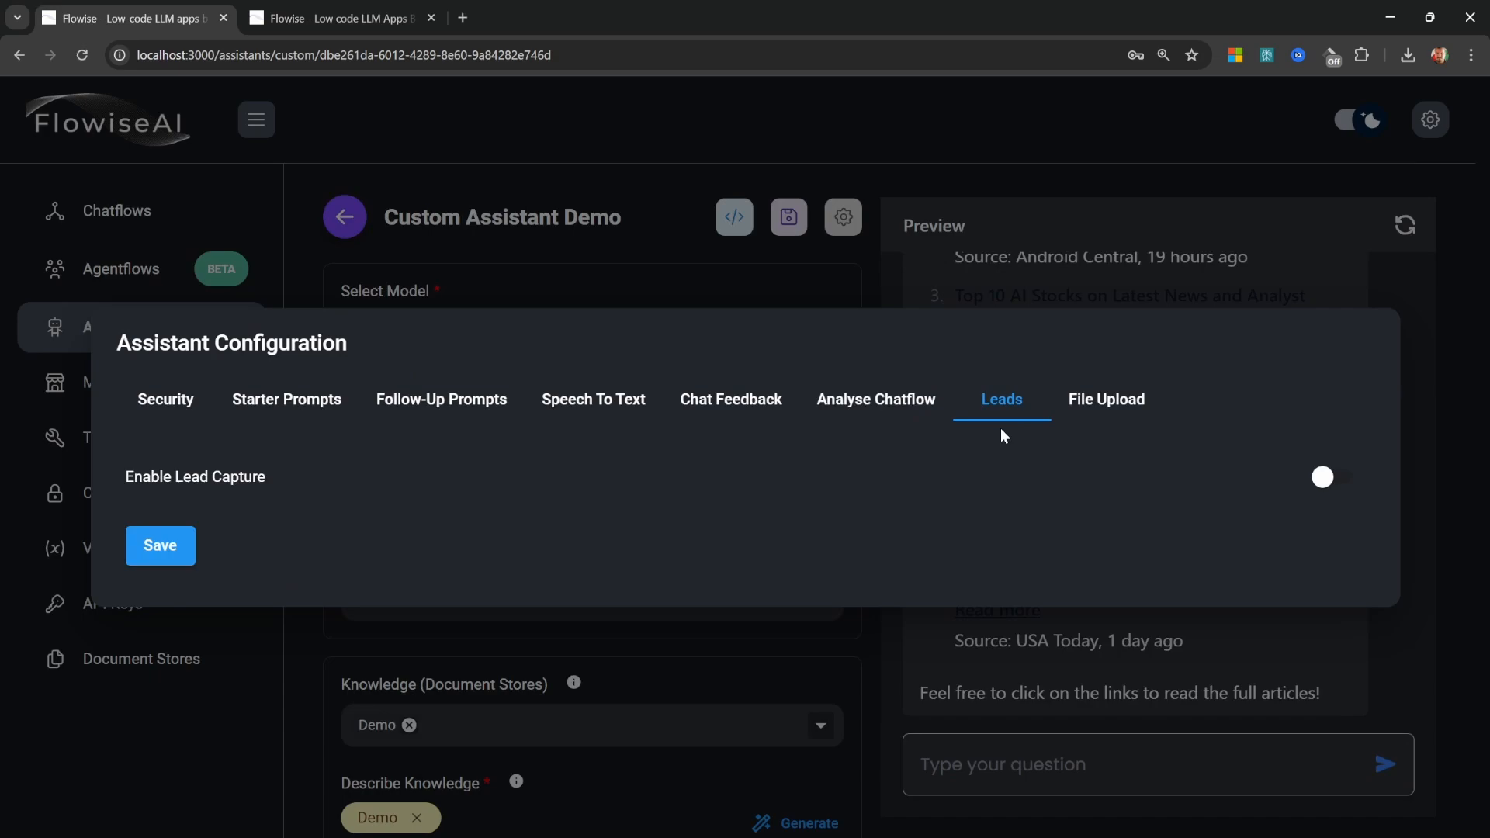
pyautogui.moveTo(1110, 401)
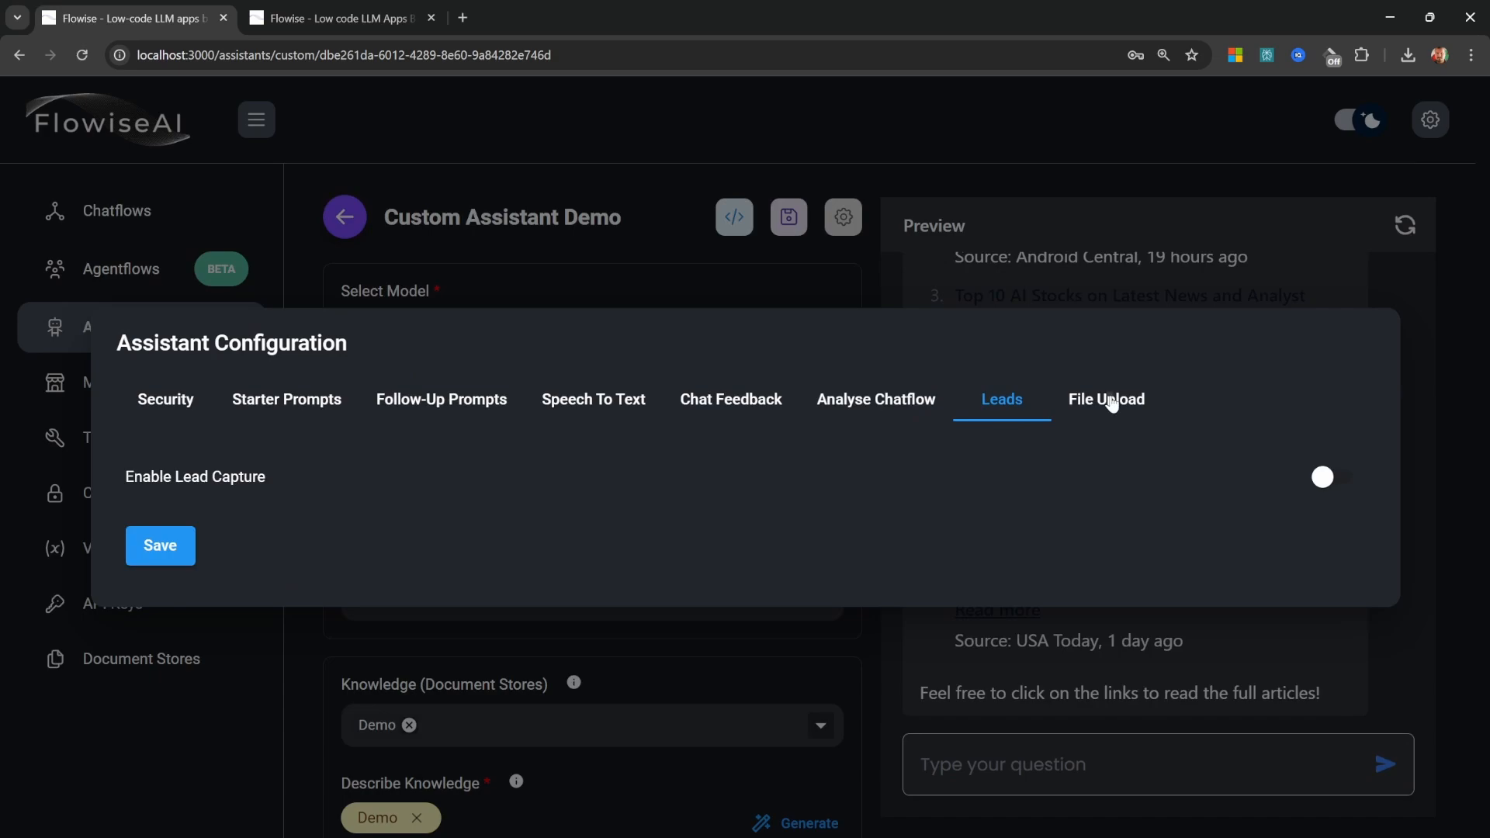
pyautogui.click(1106, 398)
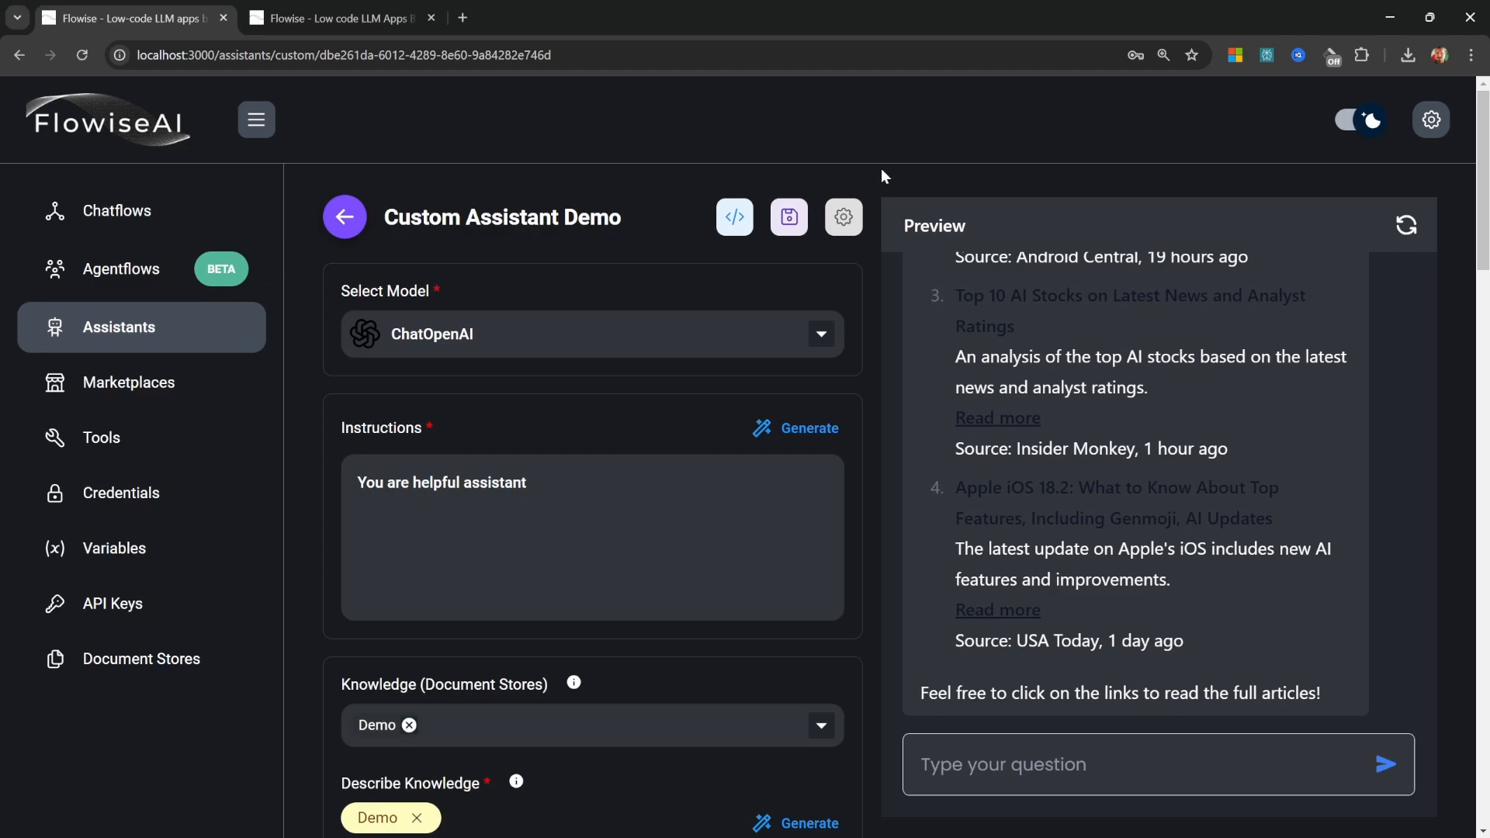
pyautogui.moveTo(997, 288)
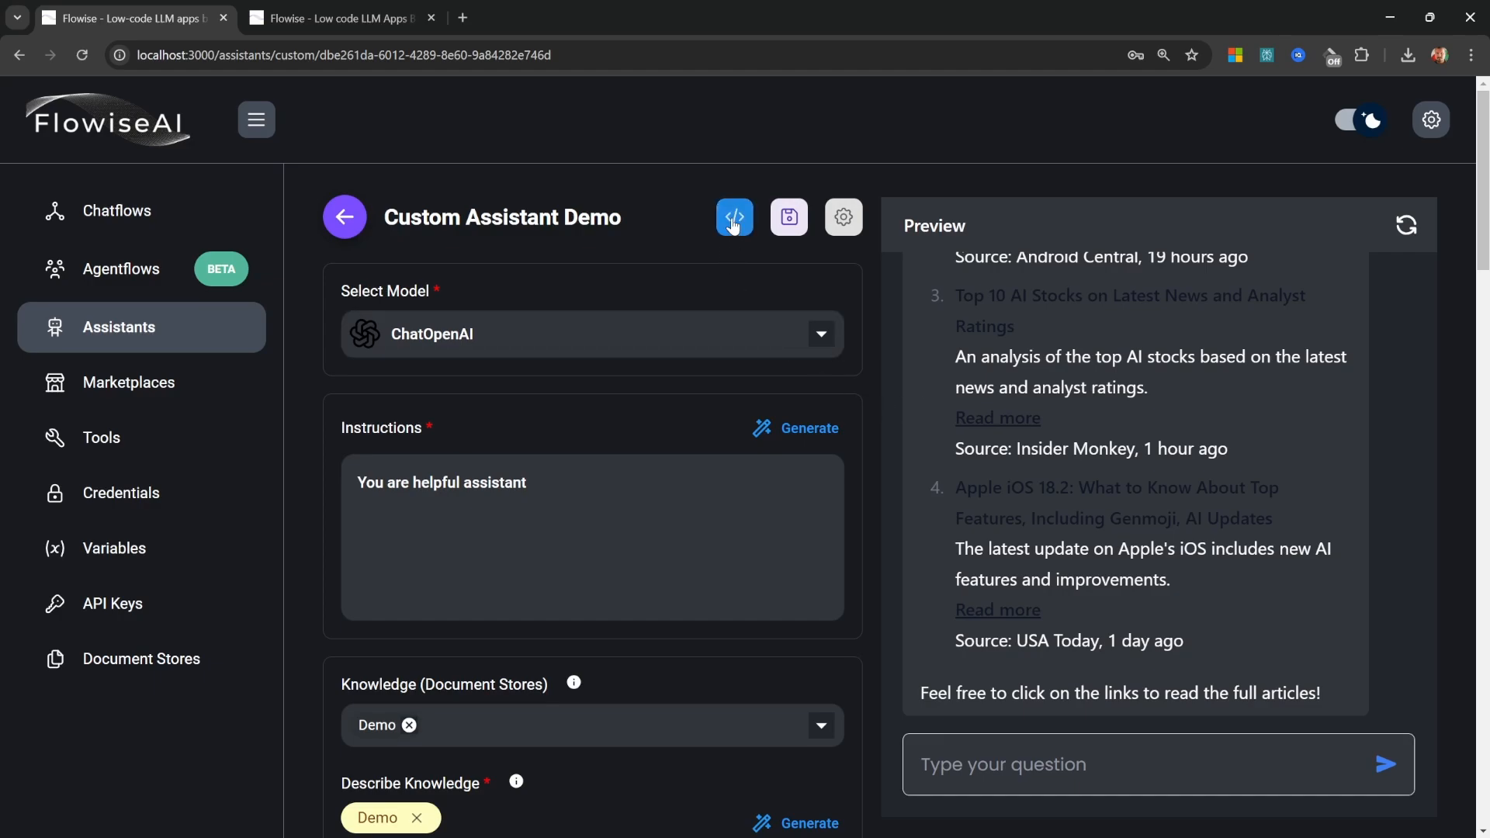
# Open the assistant's embed dialog and move from Popup Html to the Share Chatbot tab
pyautogui.click(732, 216)
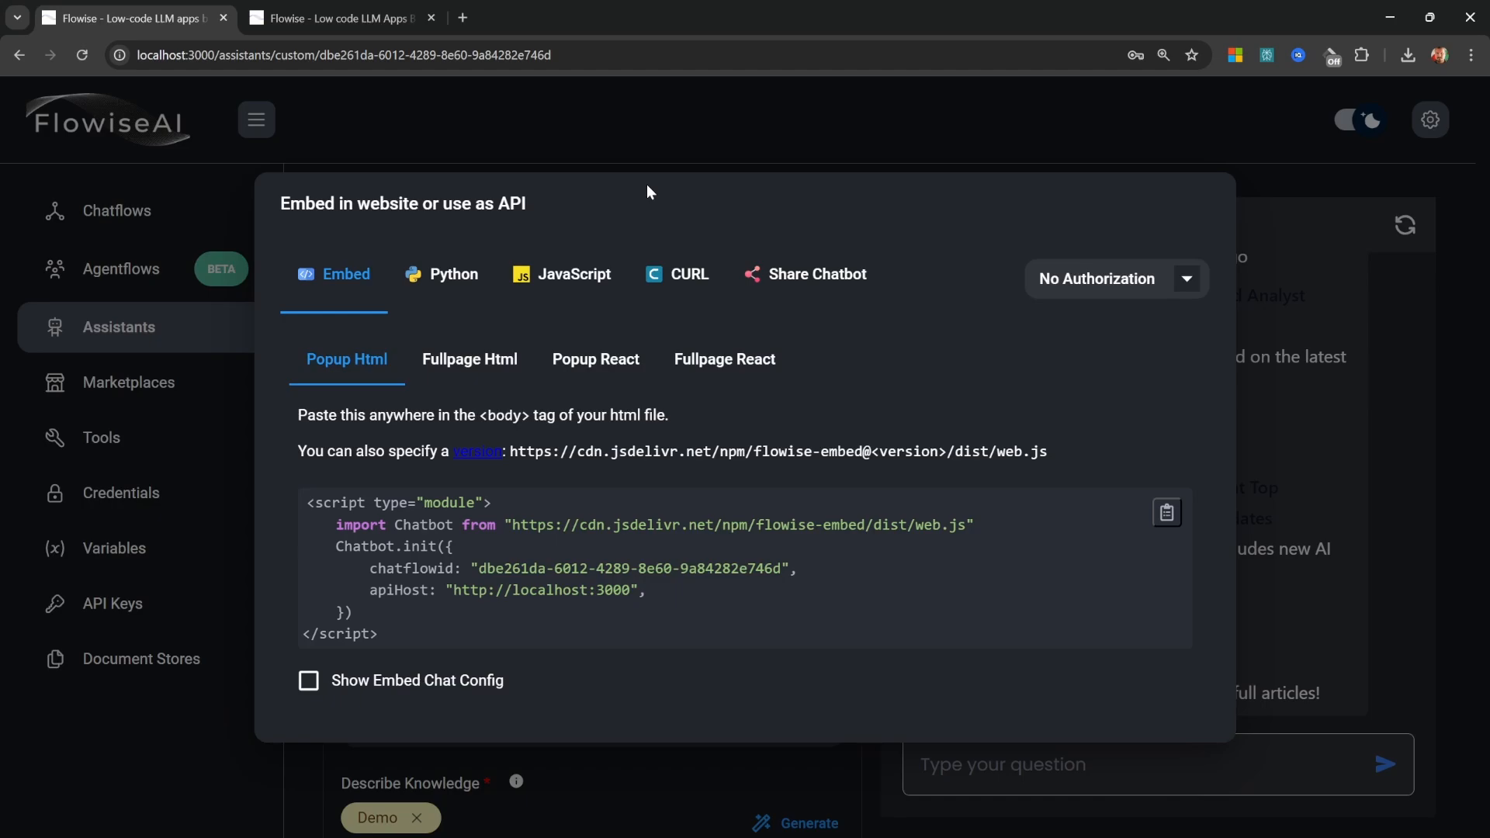
pyautogui.moveTo(386, 360)
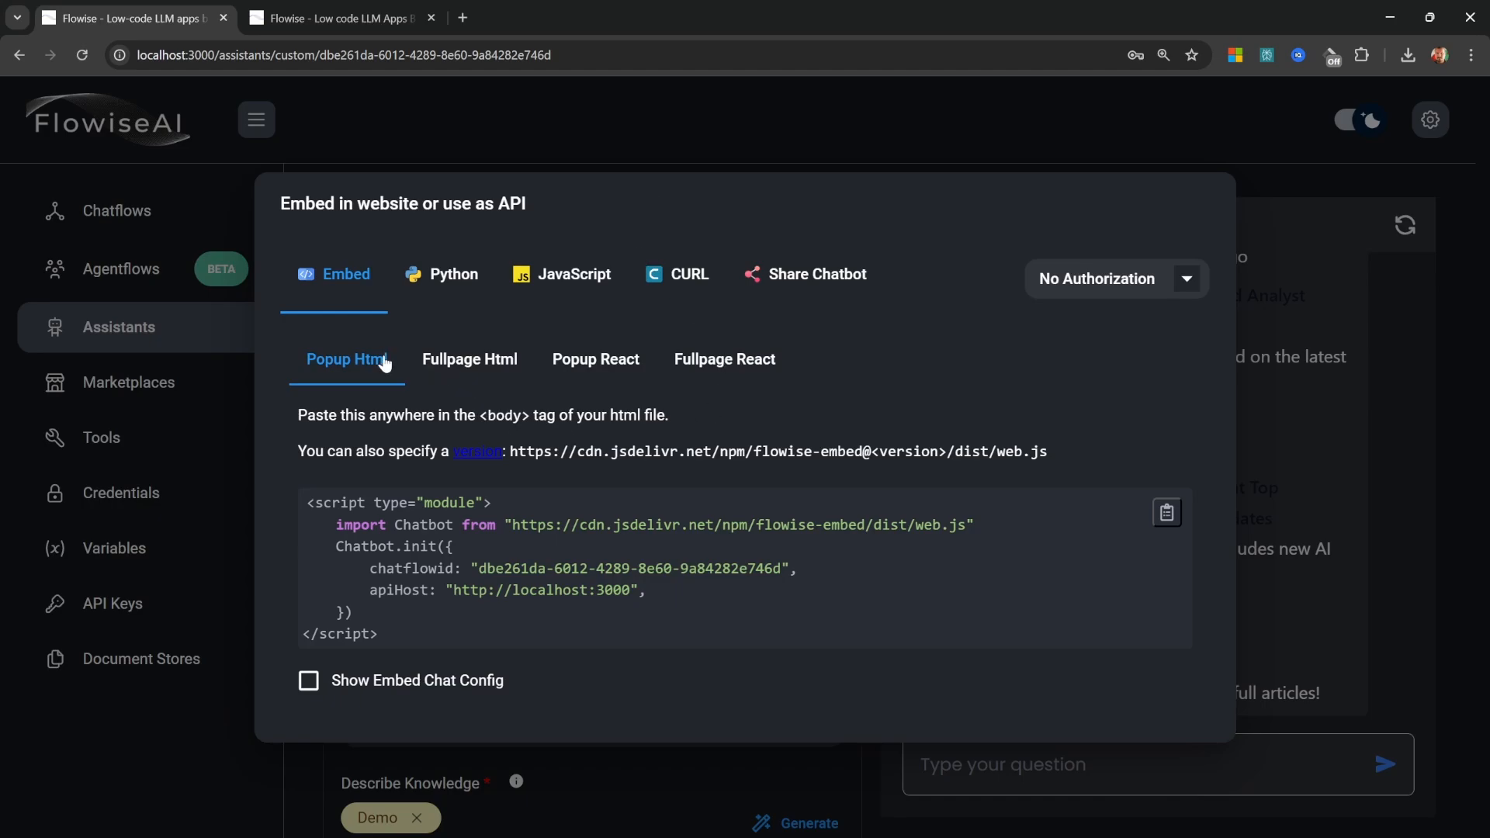
pyautogui.moveTo(326, 499)
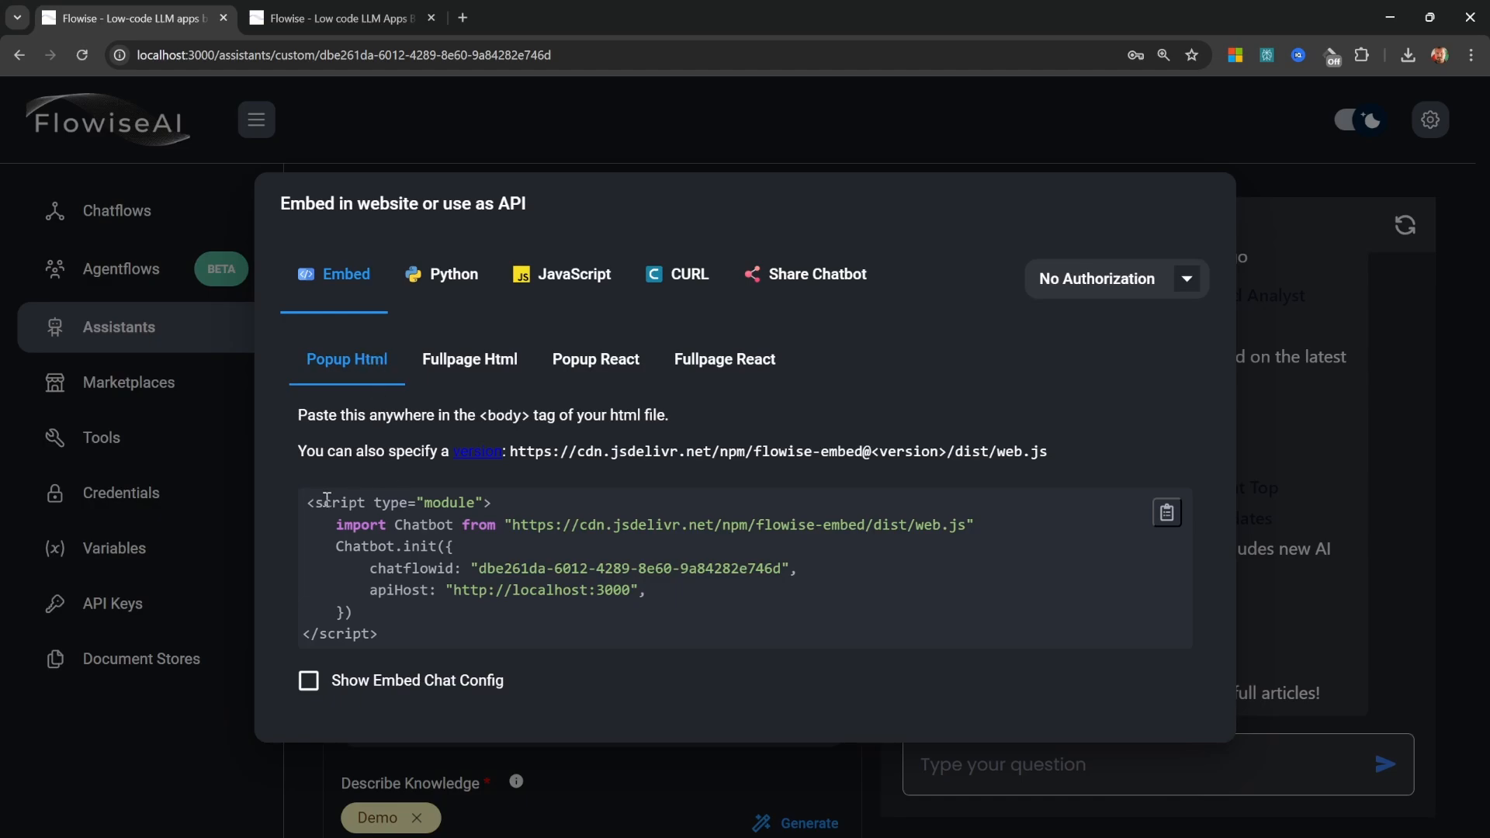
pyautogui.click(453, 274)
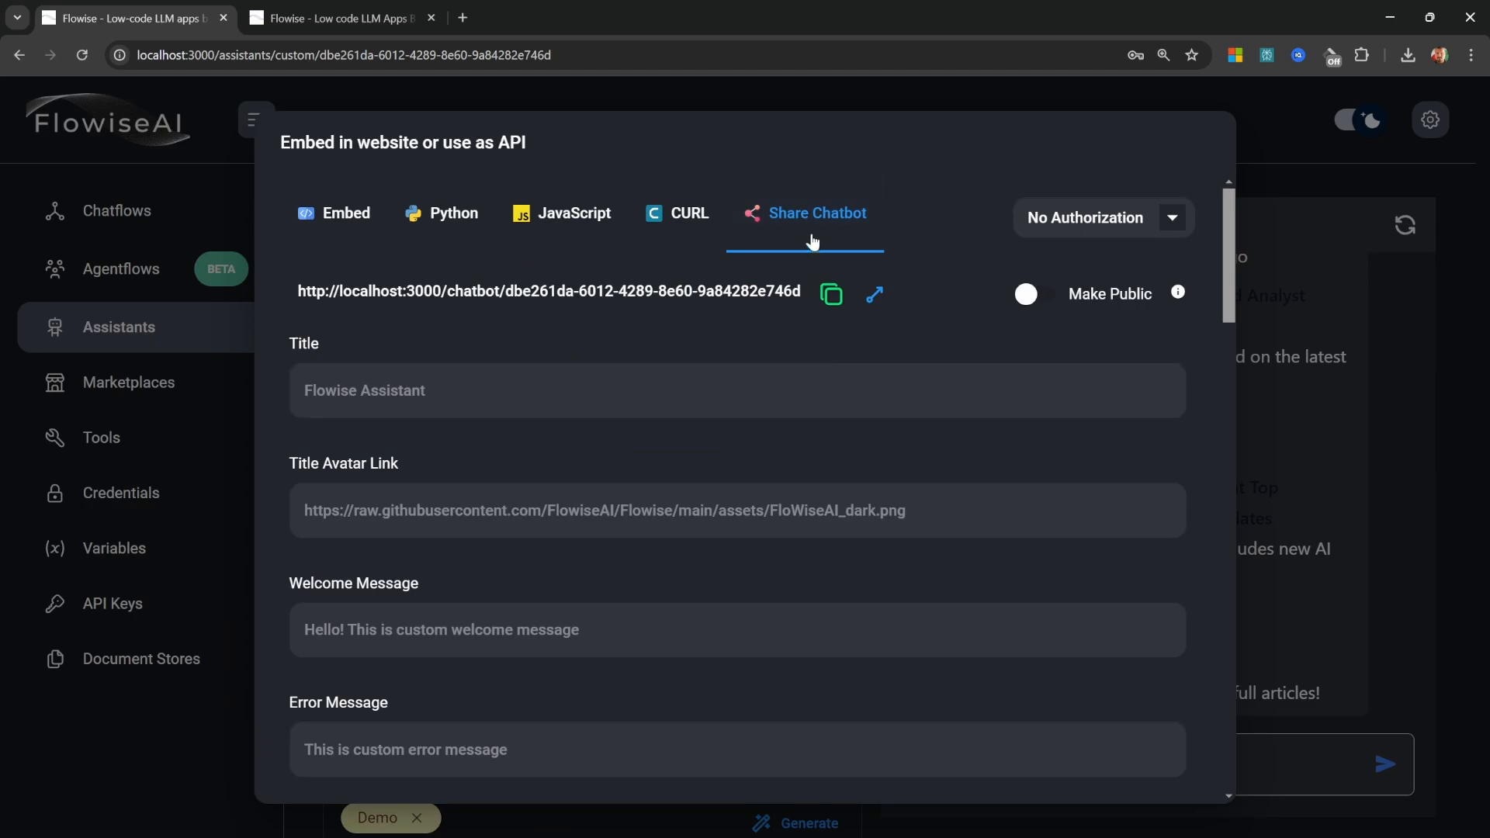
# Turn on Make Public and save the 'My Assistant' chatbot configuration
pyautogui.click(1039, 293)
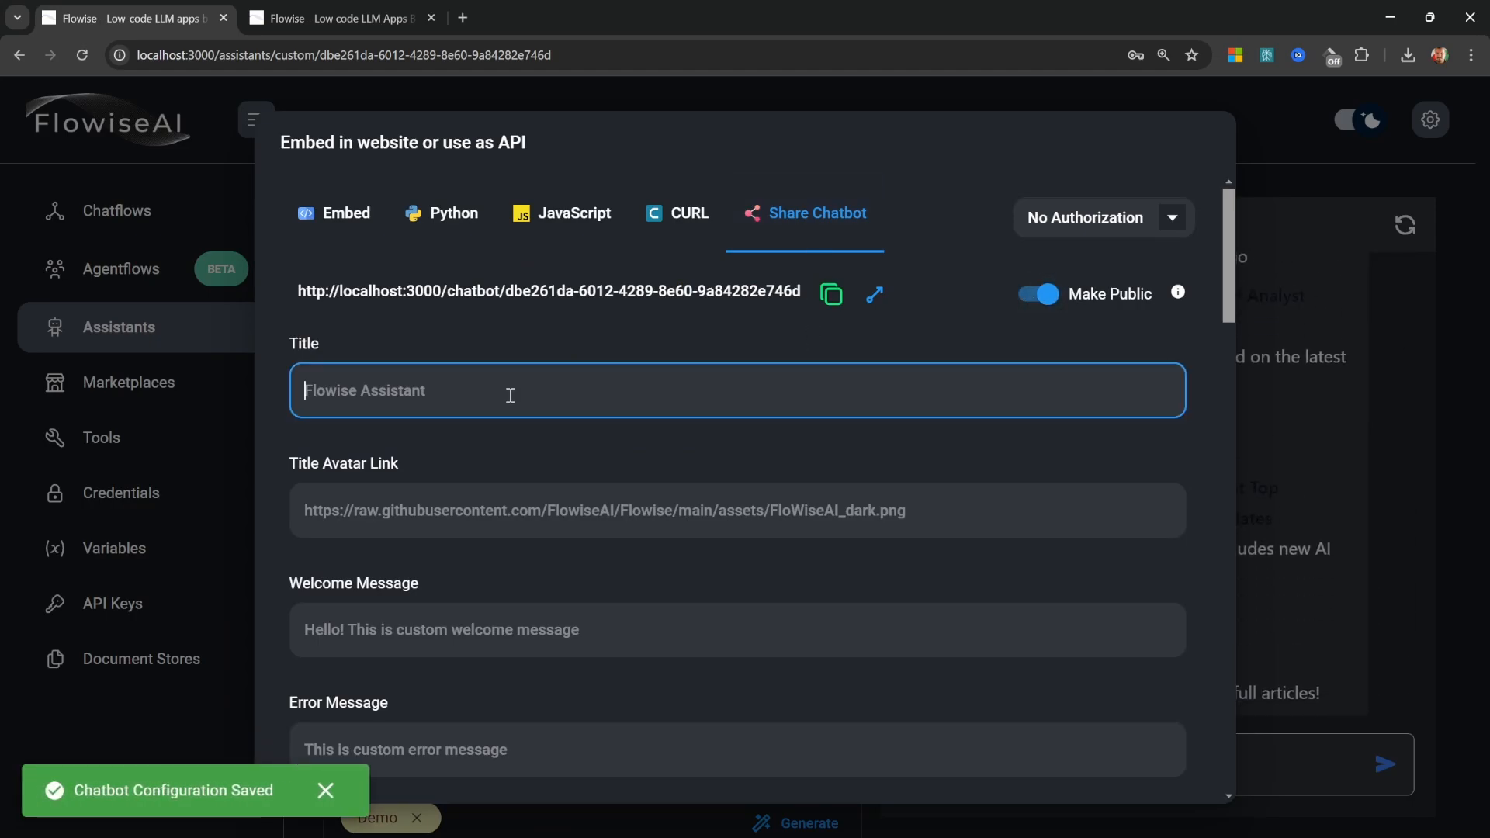
pyautogui.scroll(-3)
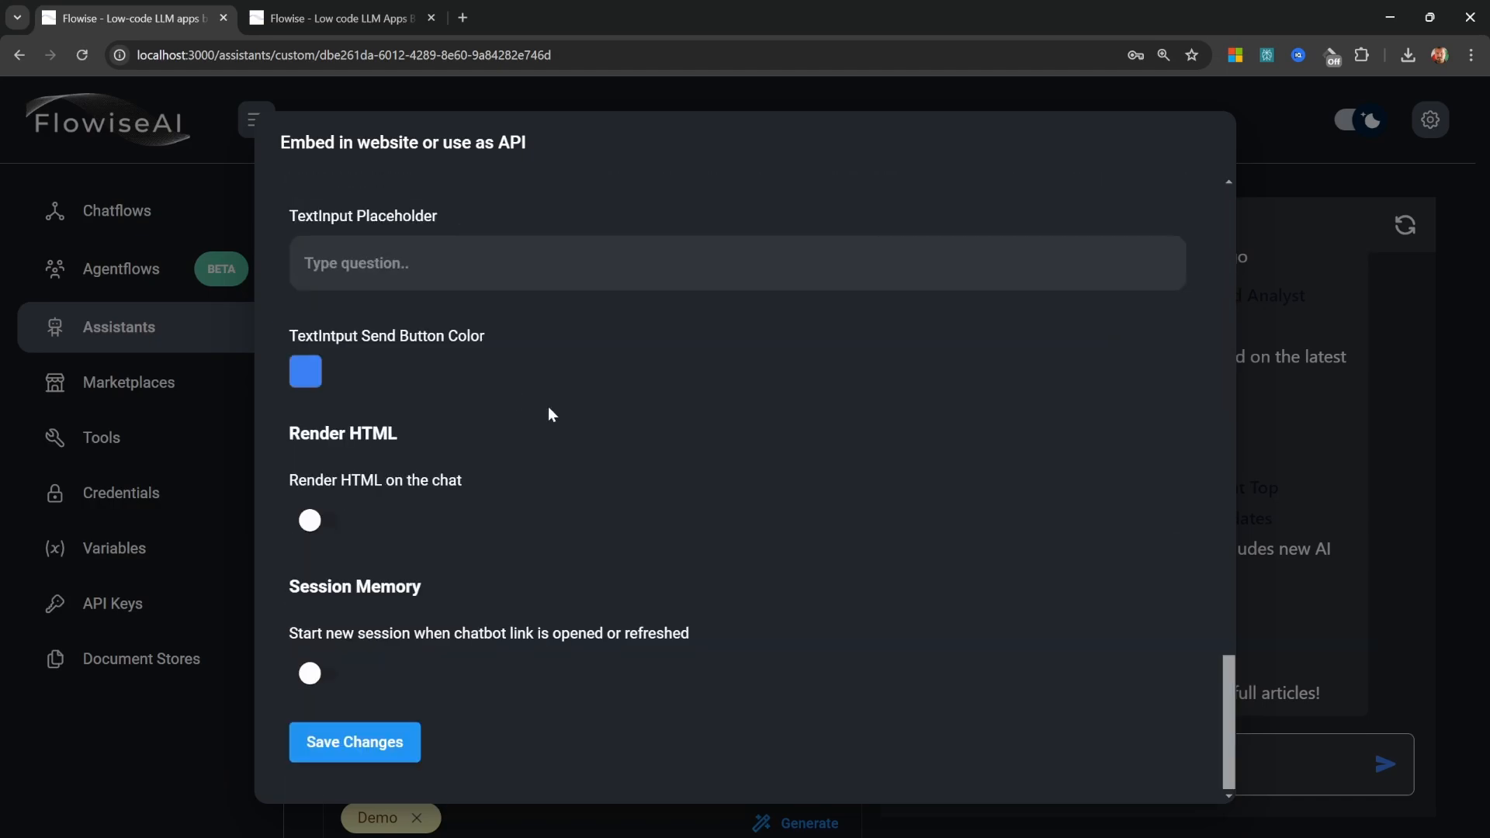
pyautogui.click(354, 742)
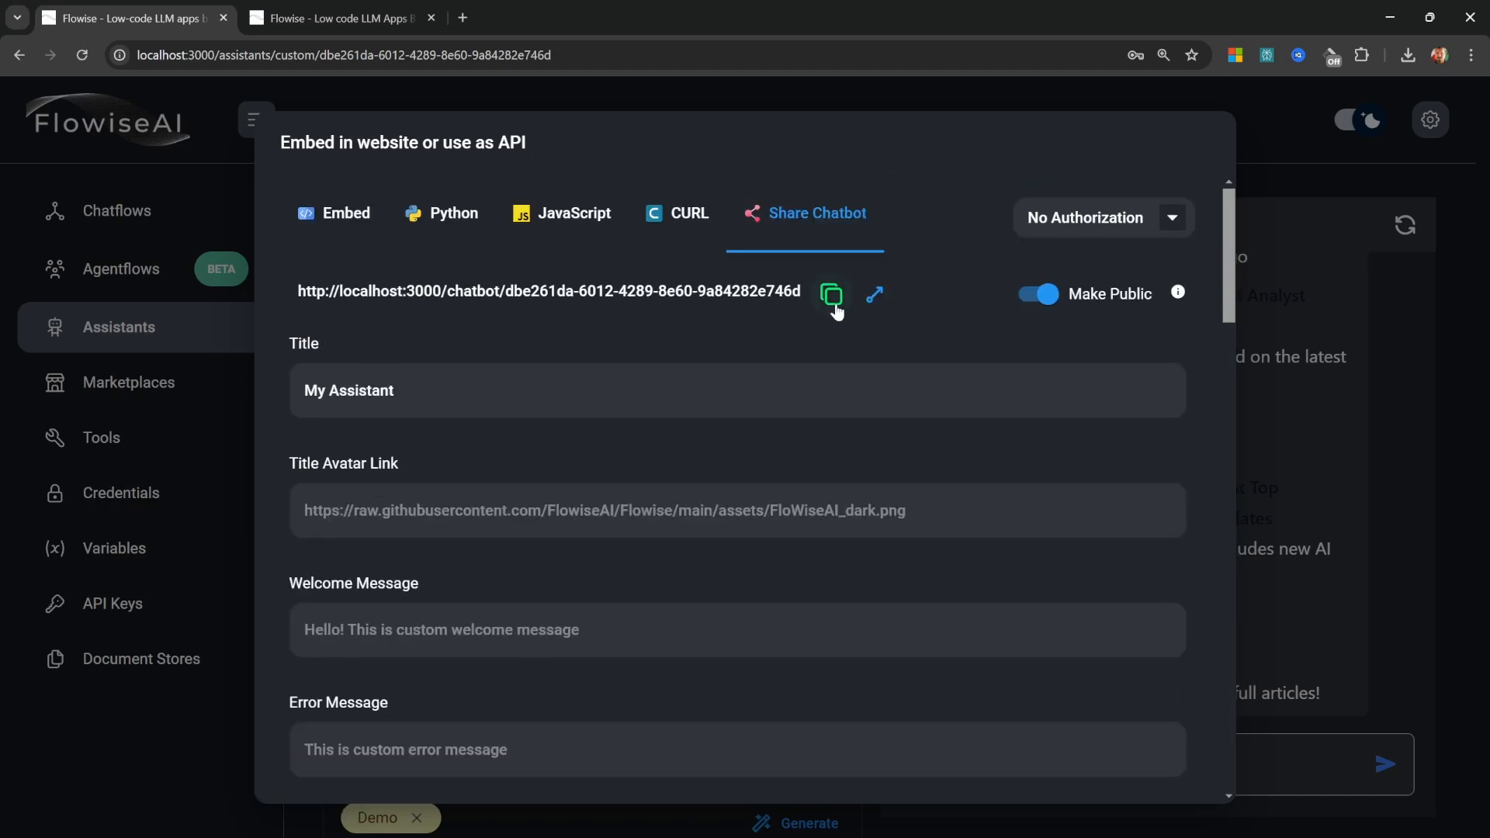
# Launch the public My Assistant chatbot link in a new browser tab
pyautogui.click(872, 294)
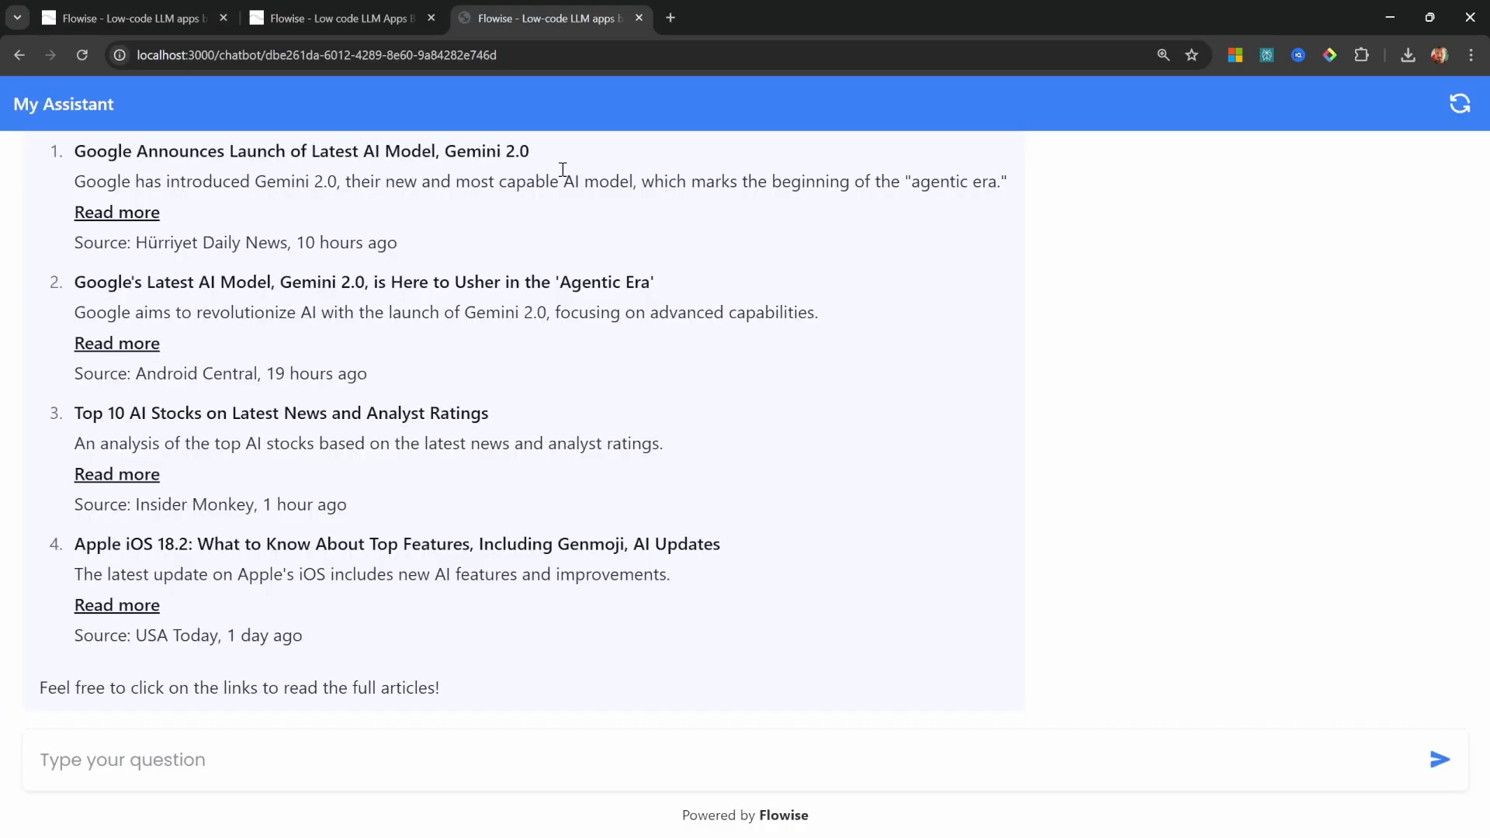
pyautogui.moveTo(691, 388)
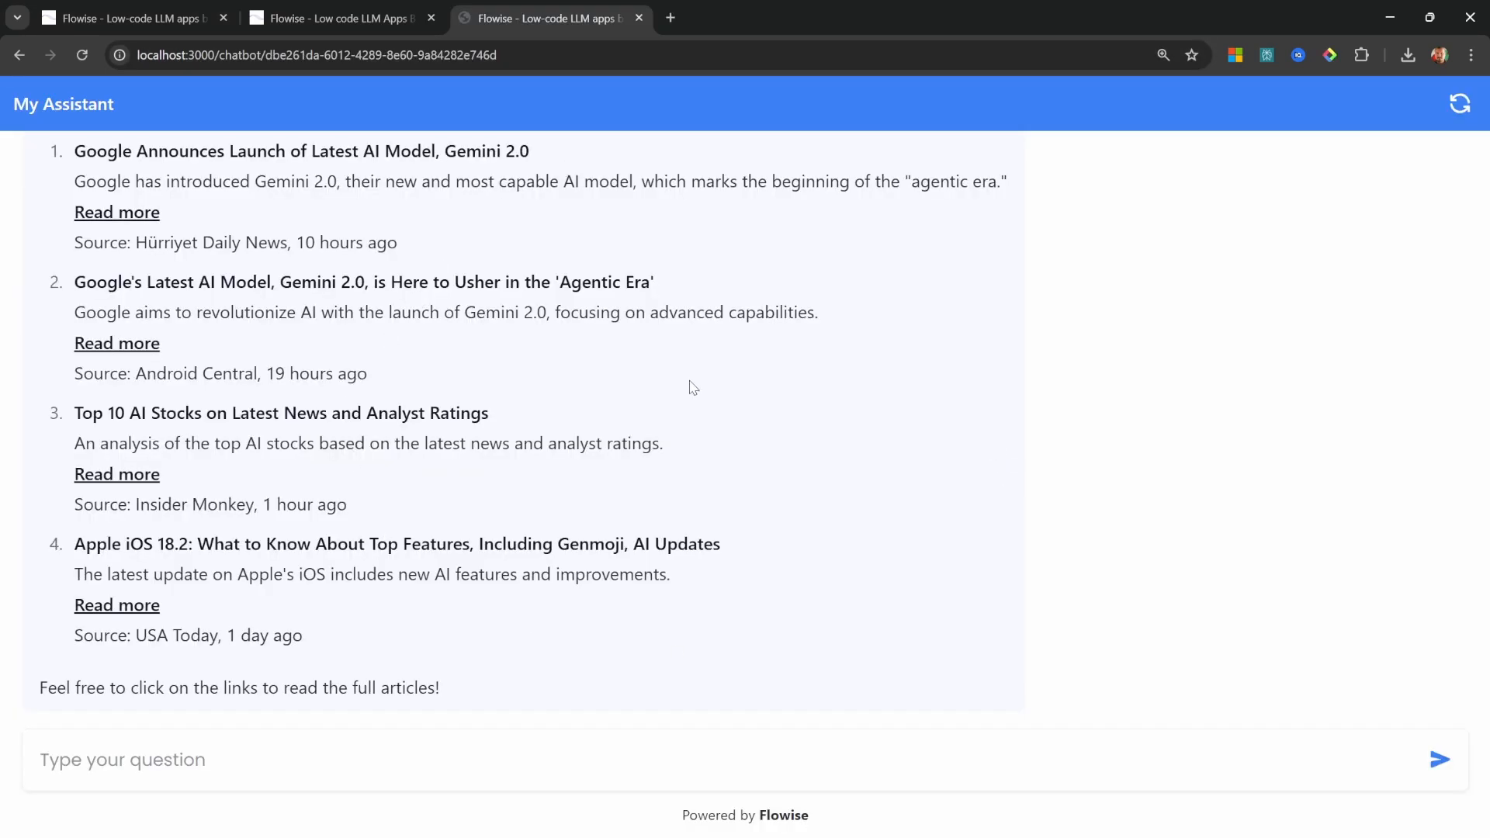
pyautogui.moveTo(707, 388)
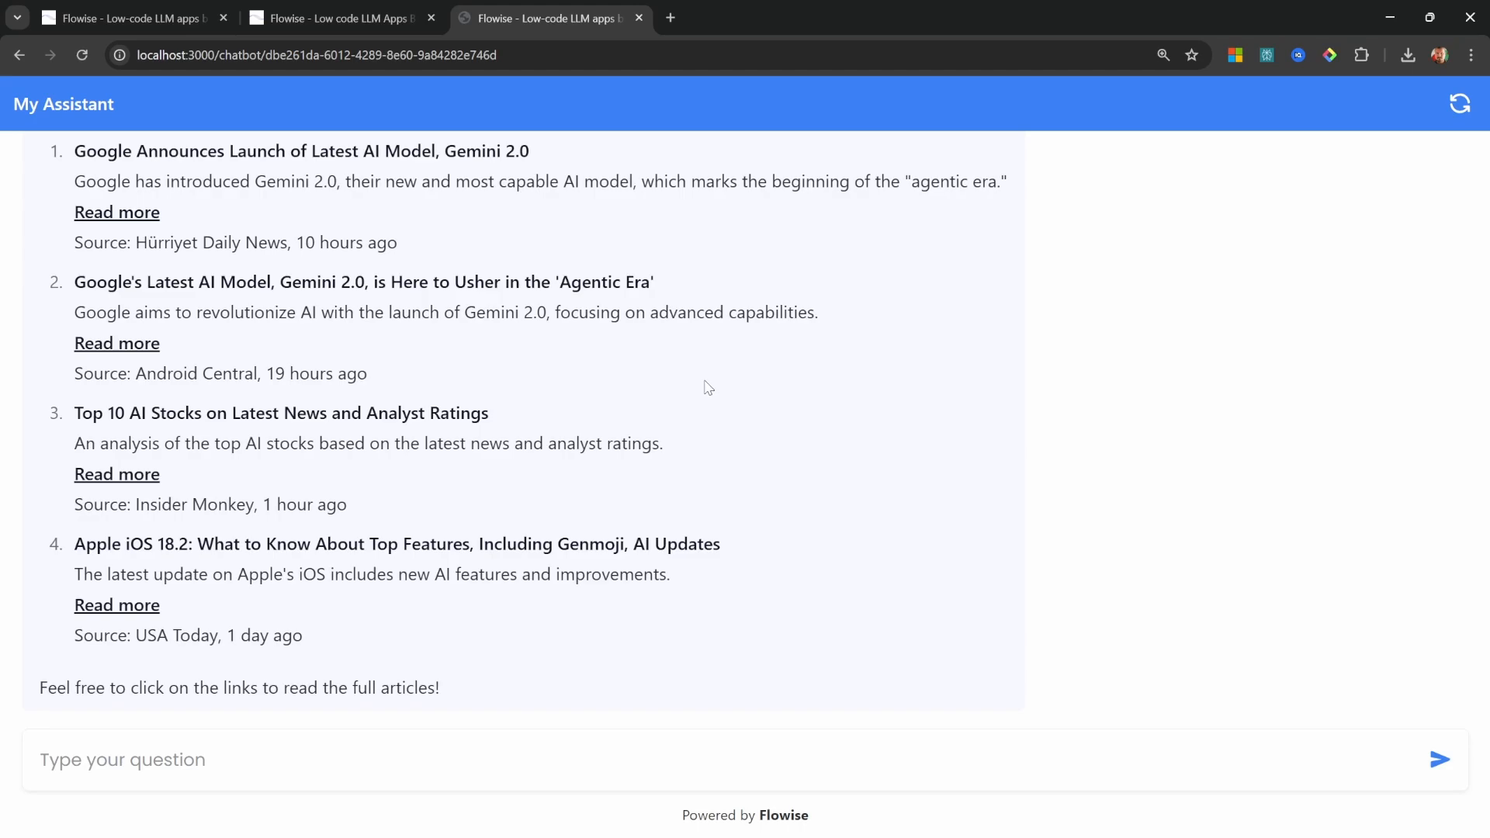
pyautogui.moveTo(1267, 576)
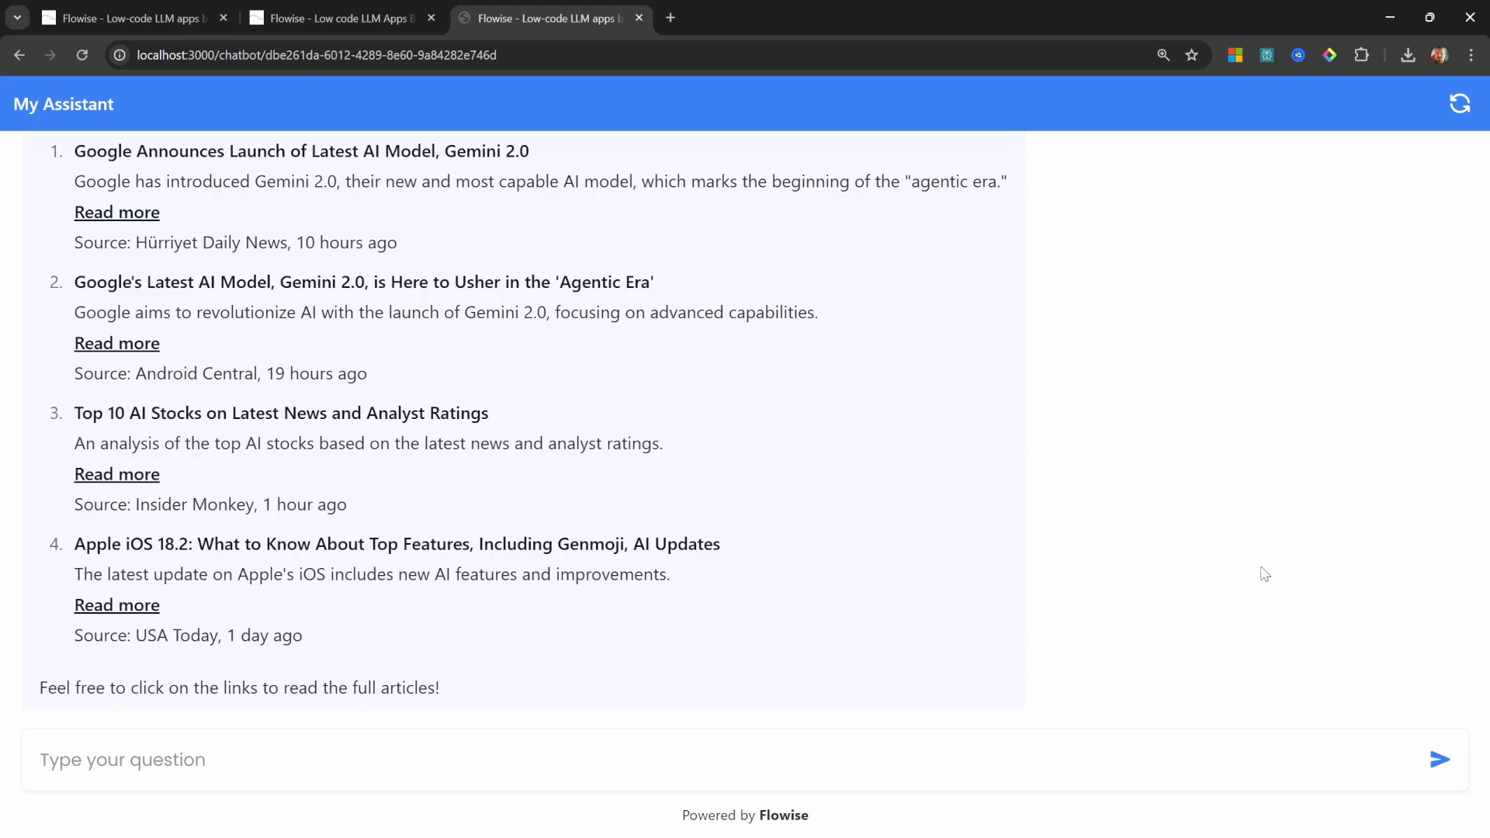
pyautogui.moveTo(707, 448)
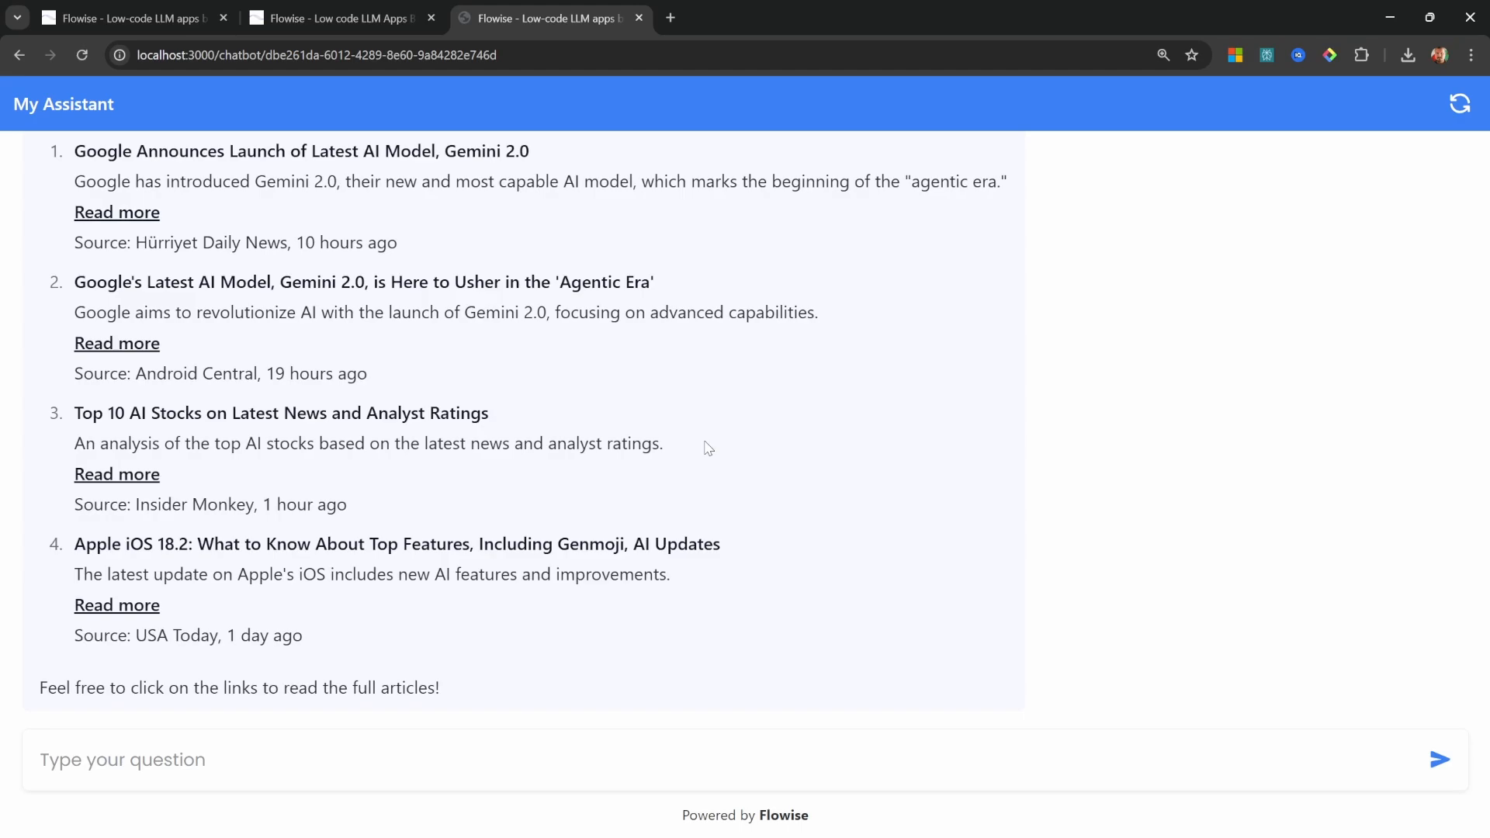